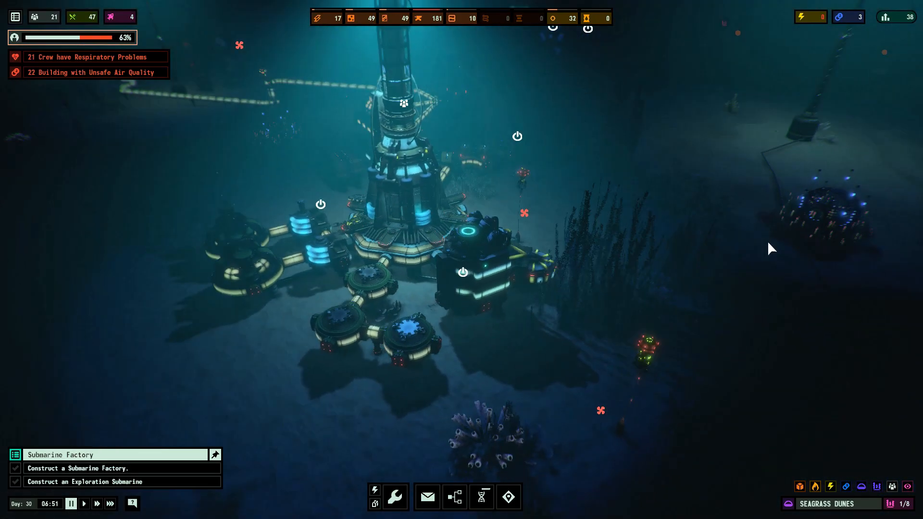
# Turn off the remote seafloor lamp post and resume the game clock.
pyautogui.click(456, 324)
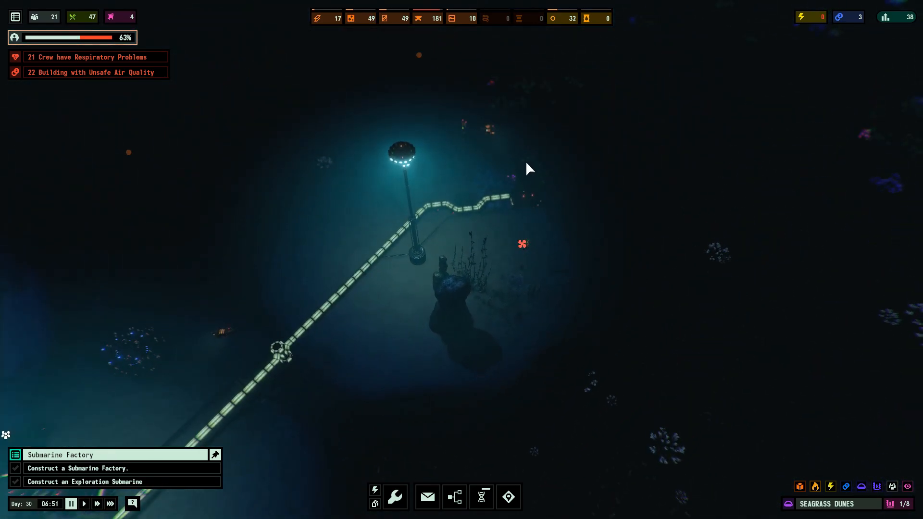
pyautogui.click(553, 214)
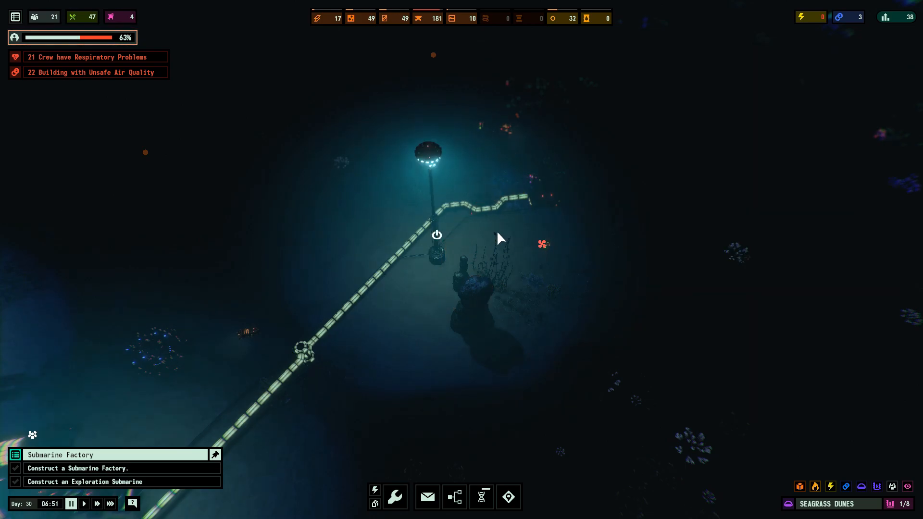
pyautogui.click(83, 504)
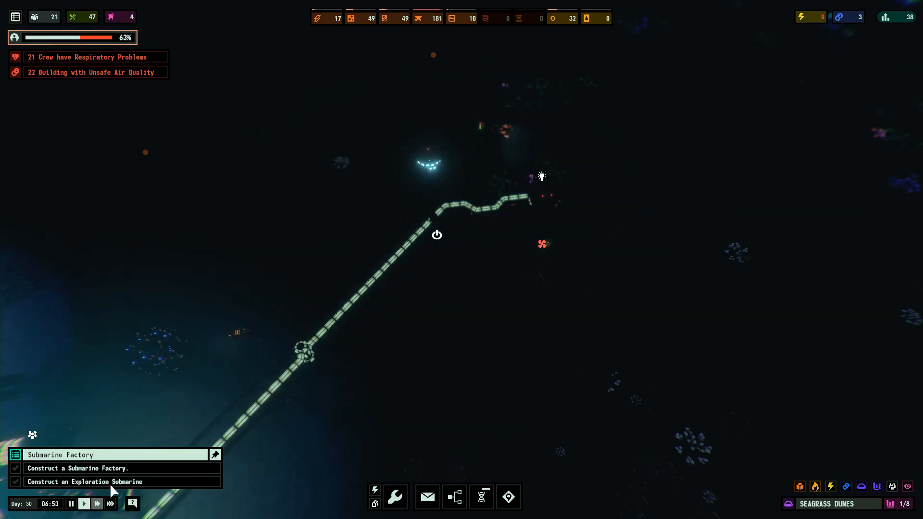
pyautogui.click(540, 188)
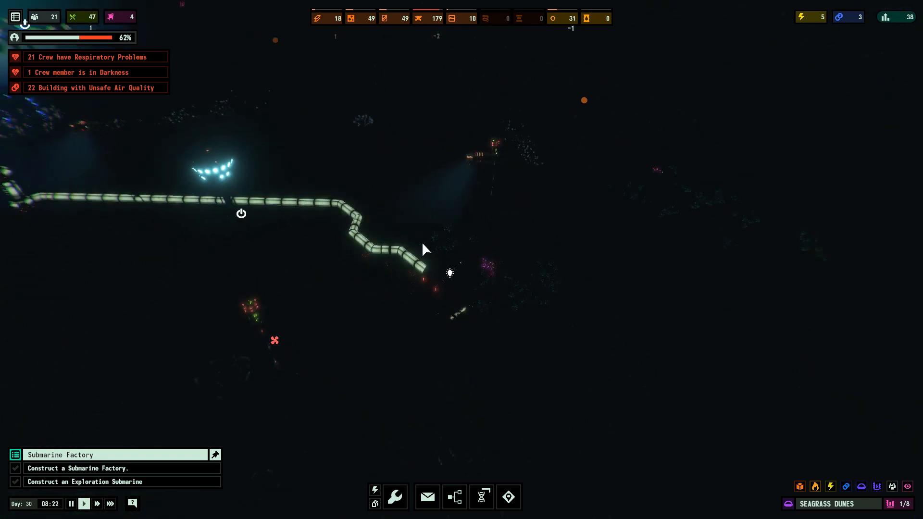
pyautogui.click(213, 168)
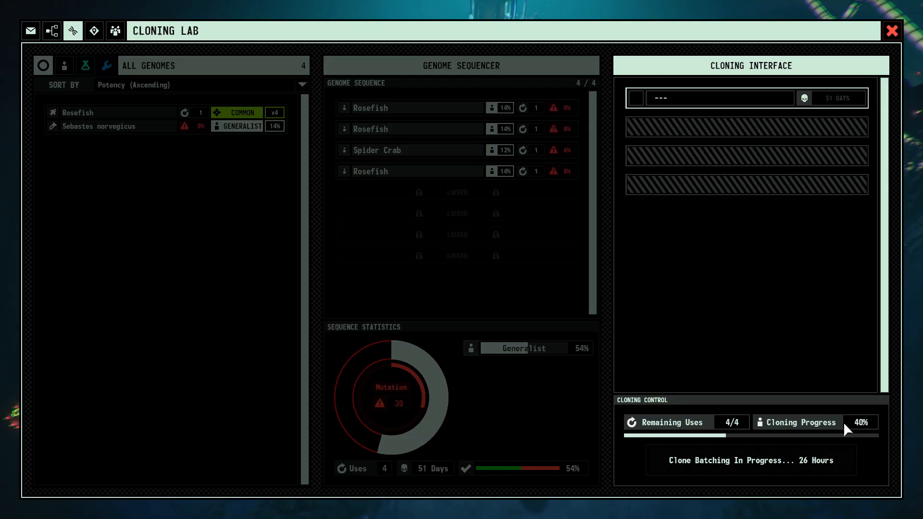
# Review the clone batch's progress, close the Cloning Lab, and look over the base.
pyautogui.click(891, 30)
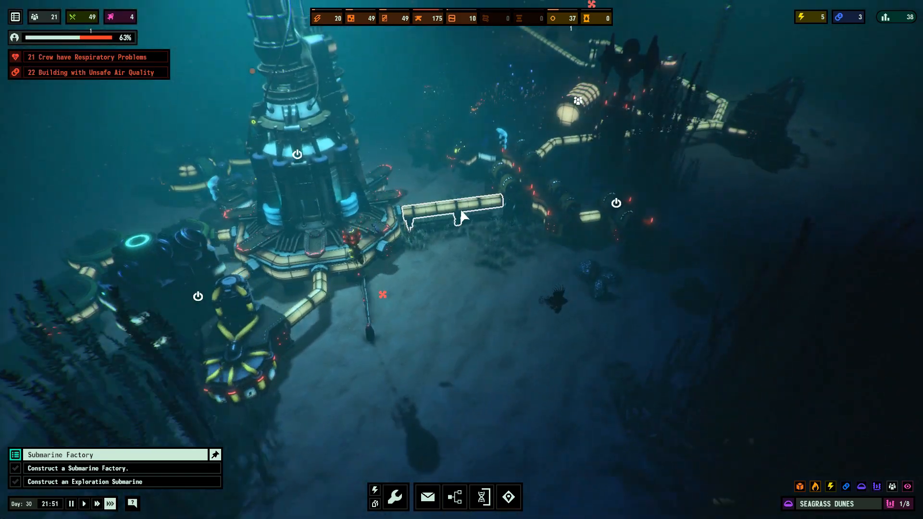
pyautogui.click(498, 203)
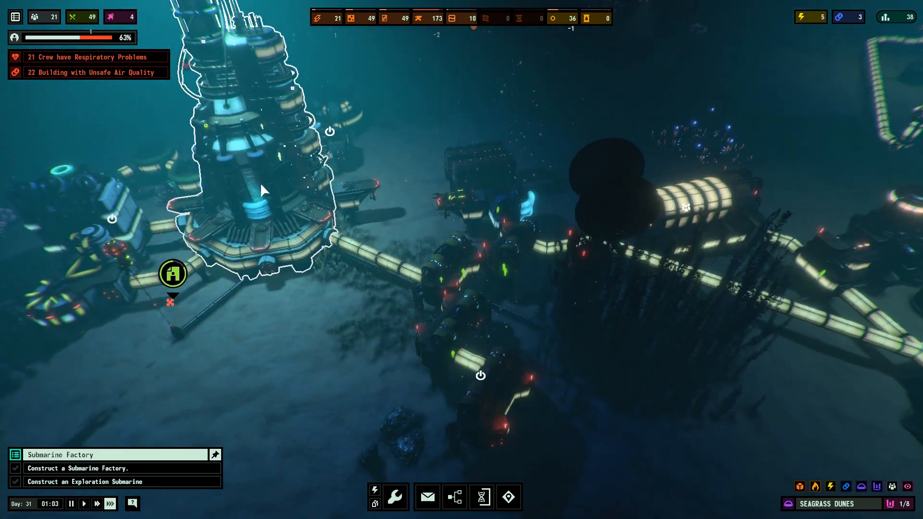
pyautogui.click(427, 496)
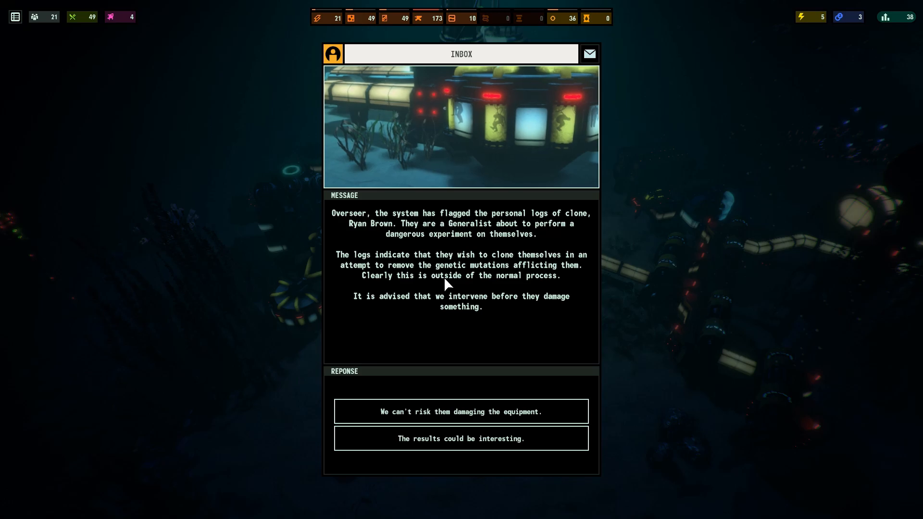
pyautogui.moveTo(558, 277)
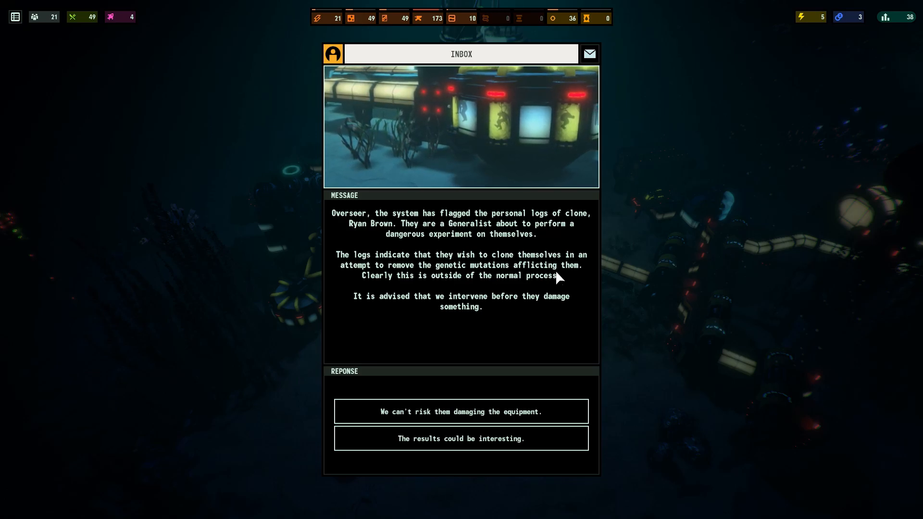
pyautogui.moveTo(428, 331)
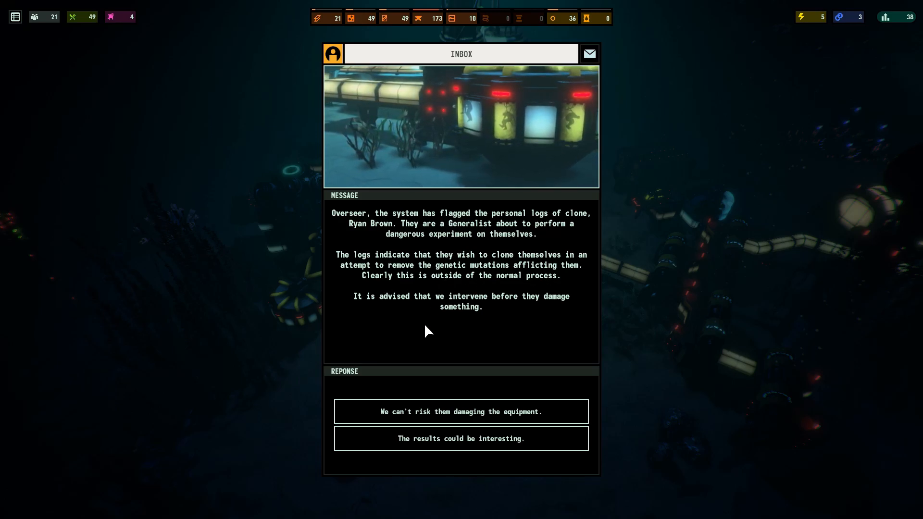
pyautogui.moveTo(460, 411)
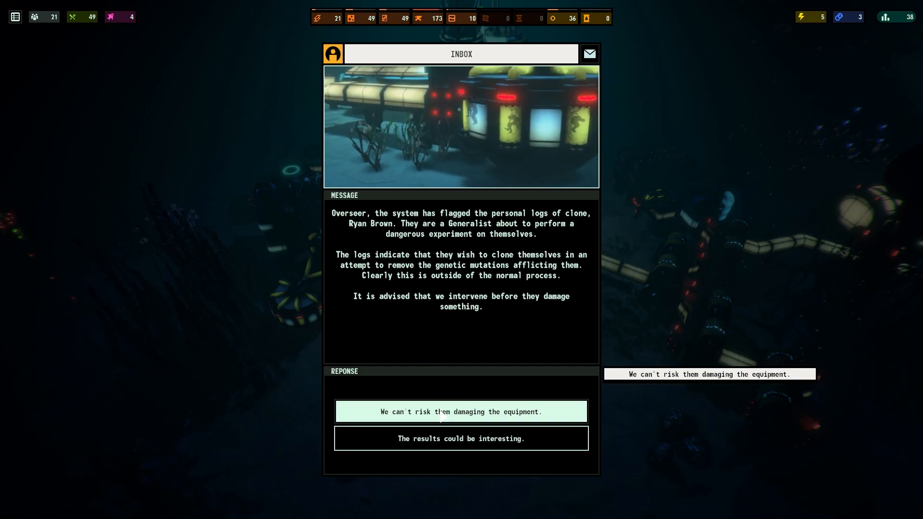
pyautogui.moveTo(460, 437)
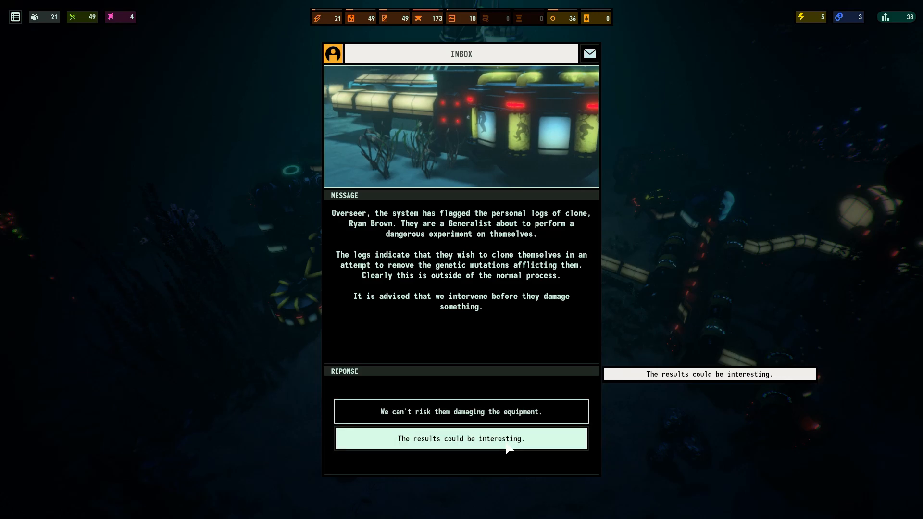
pyautogui.moveTo(460, 412)
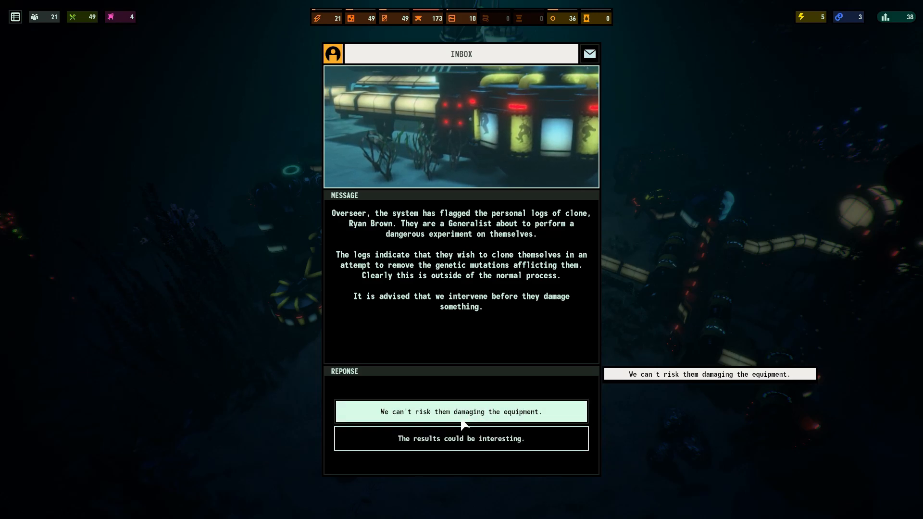
pyautogui.moveTo(461, 438)
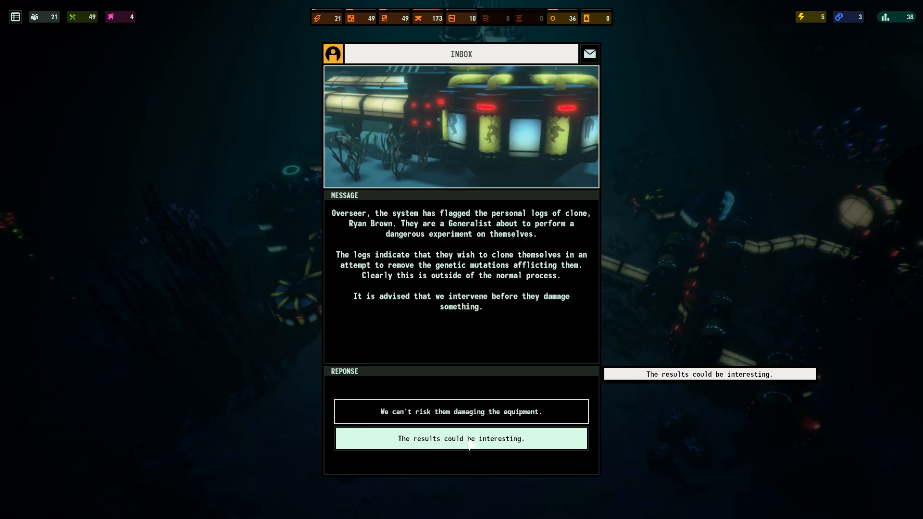
# Answer 'The results could be interesting.' then 'Acknowledged.' on the self-cloning event.
pyautogui.click(461, 438)
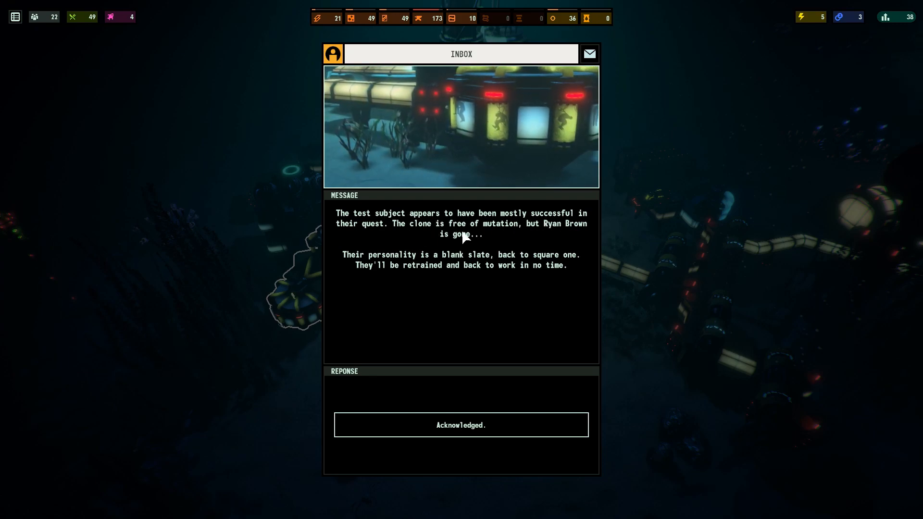
pyautogui.moveTo(525, 226)
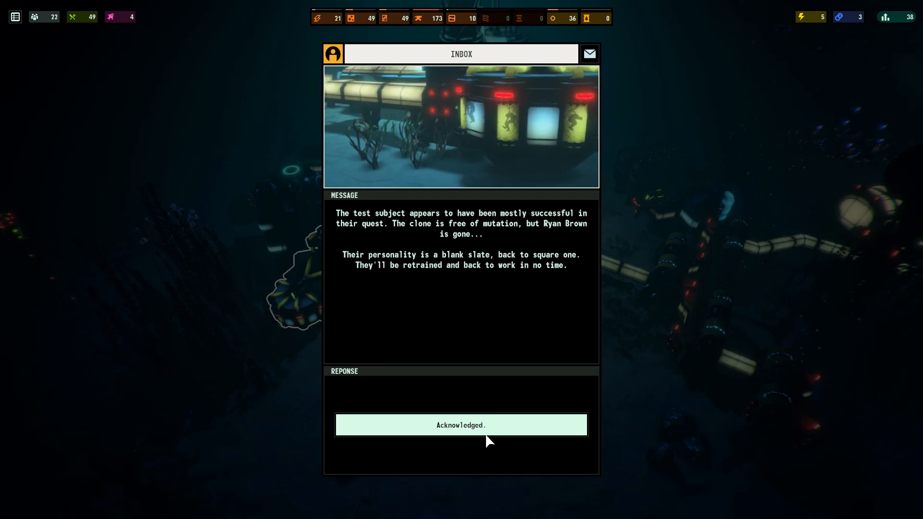
pyautogui.click(461, 424)
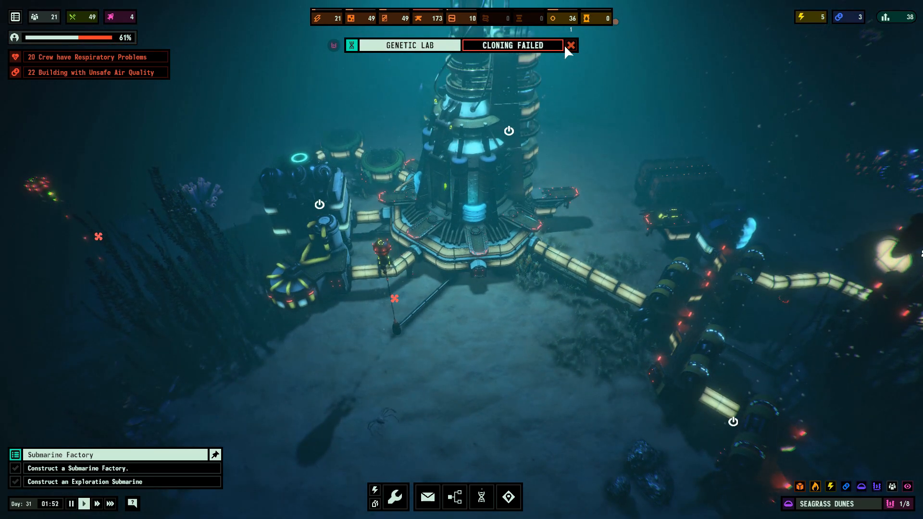
# Dismiss the Cloning Failed notice and open Mining Relay 4's coal-mining details.
pyautogui.click(569, 45)
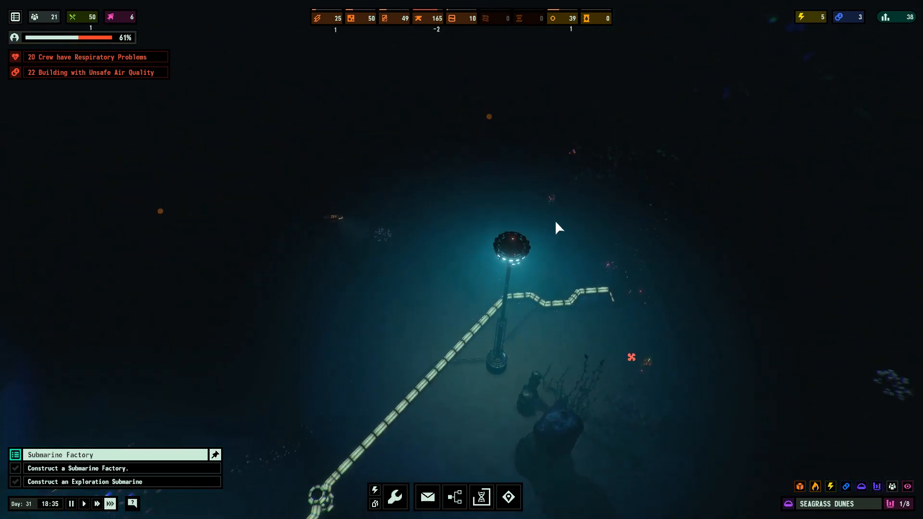
pyautogui.click(508, 242)
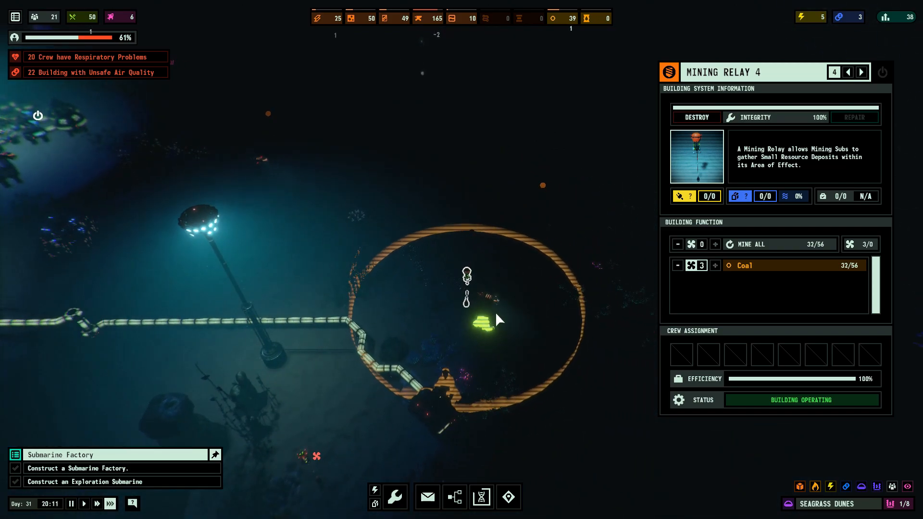
pyautogui.moveTo(565, 18)
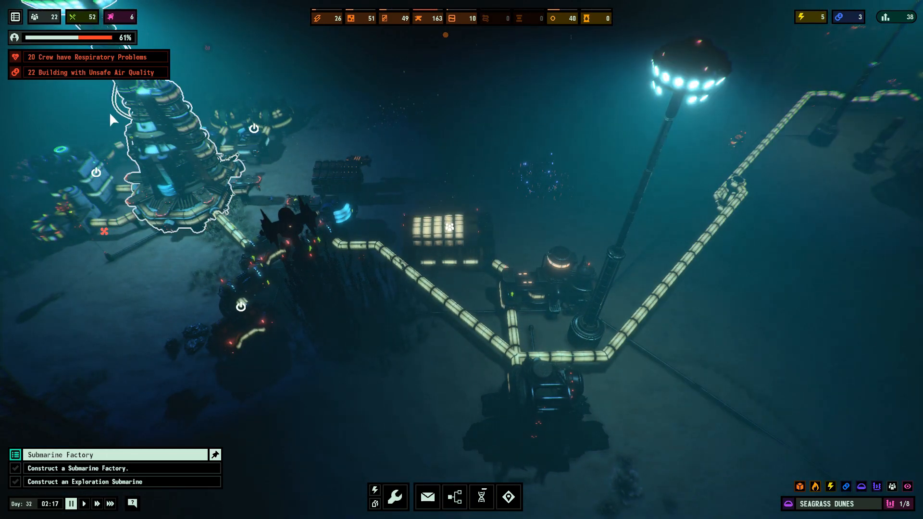
# Use the Oxygen Lens to fill Oxygen Generator 1's second crew slot.
pyautogui.click(846, 487)
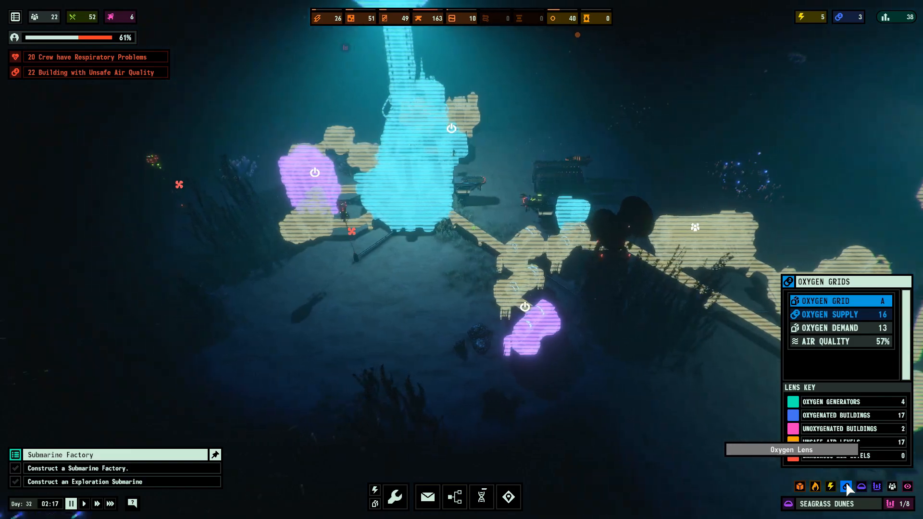
pyautogui.click(450, 128)
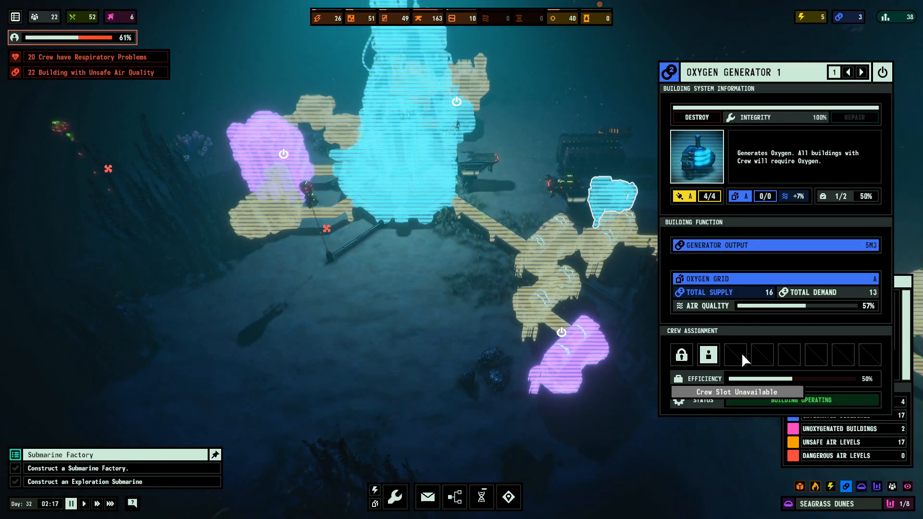
pyautogui.click(733, 354)
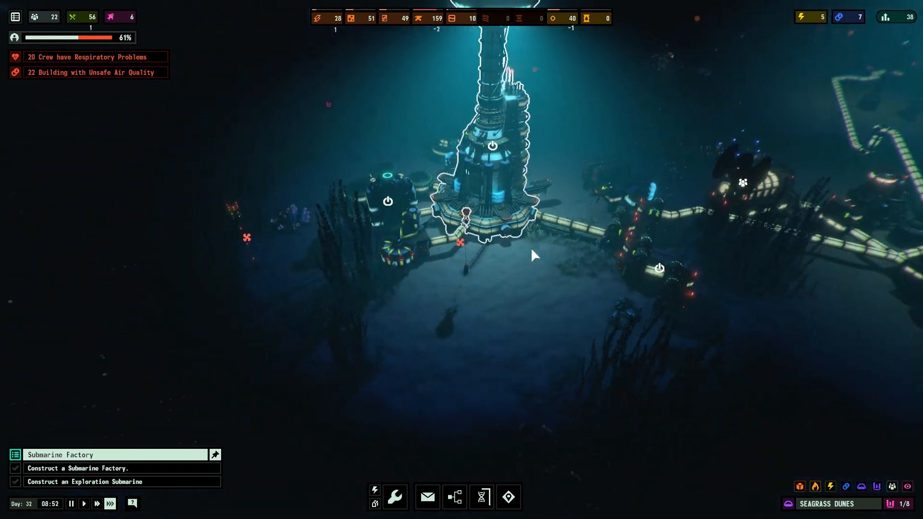
pyautogui.click(846, 486)
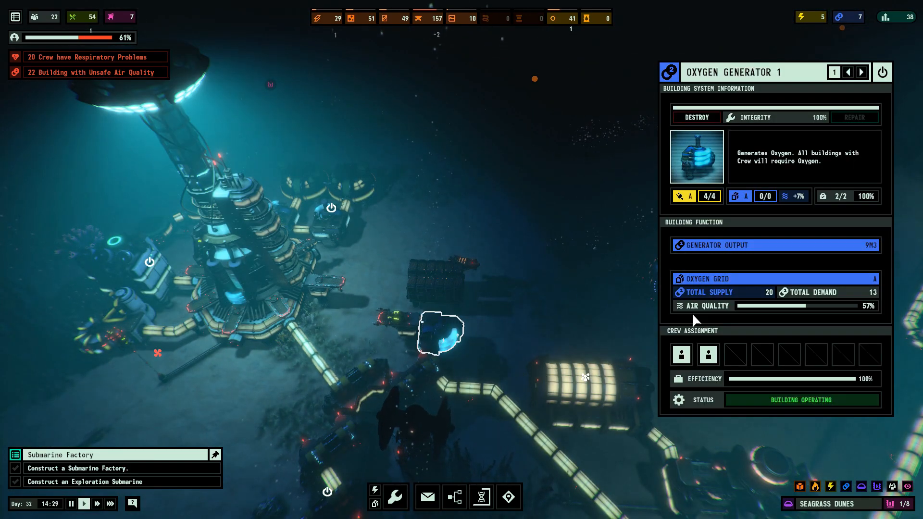
pyautogui.click(681, 354)
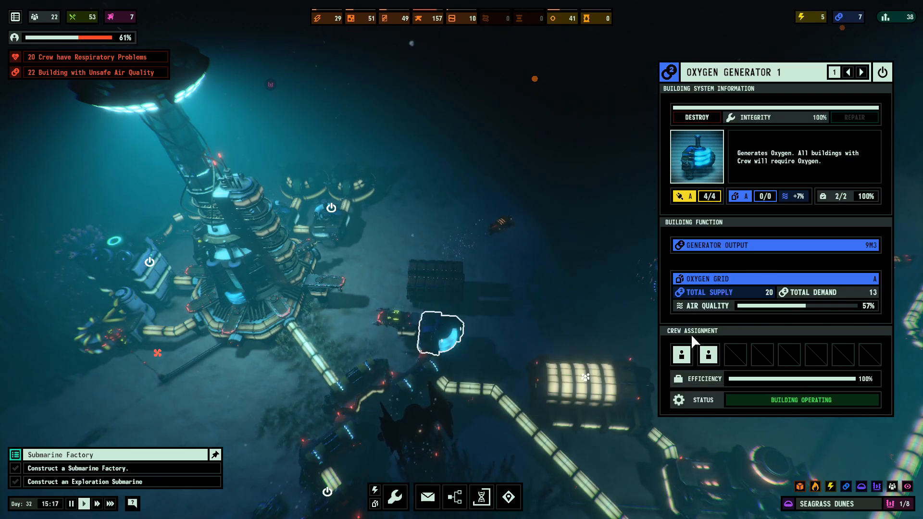
pyautogui.click(845, 486)
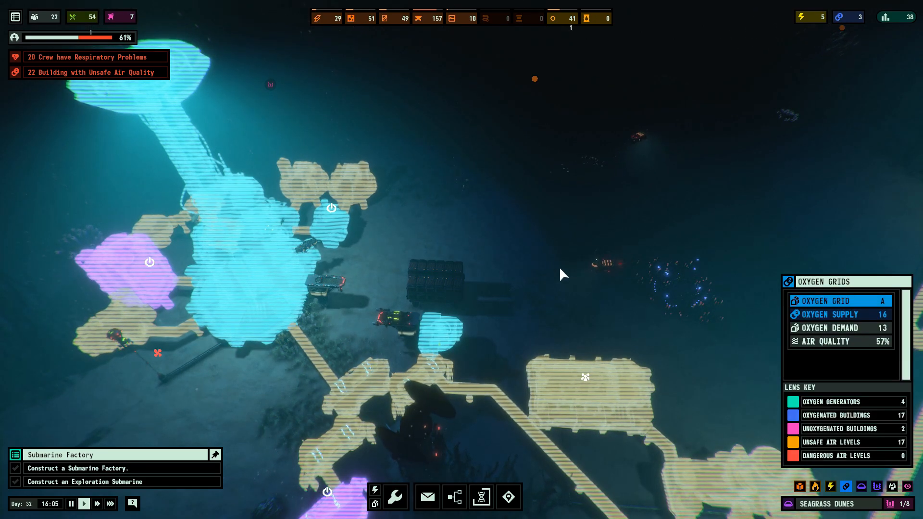
# Staff Submarine Factory 1 with the healthiest generalist, then bring up the Cloning Lab.
pyautogui.click(553, 367)
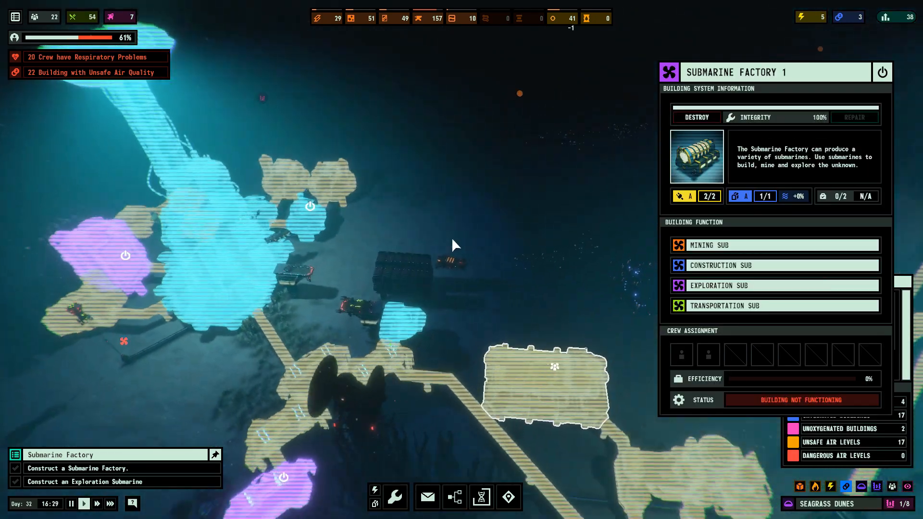
pyautogui.click(680, 353)
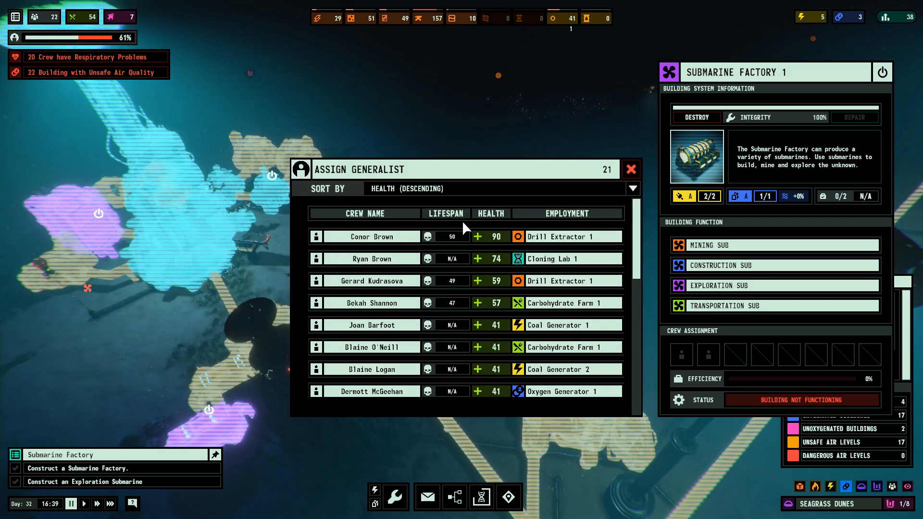
pyautogui.moveTo(371, 236)
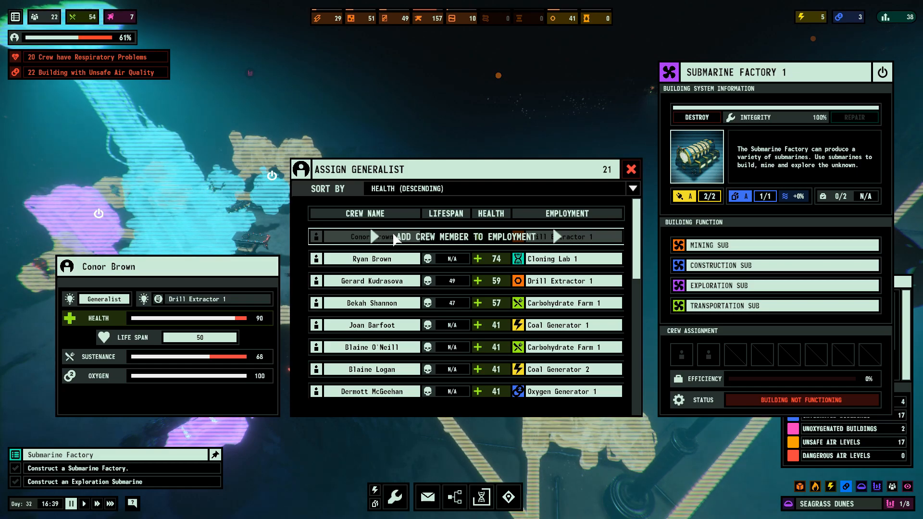
pyautogui.click(630, 169)
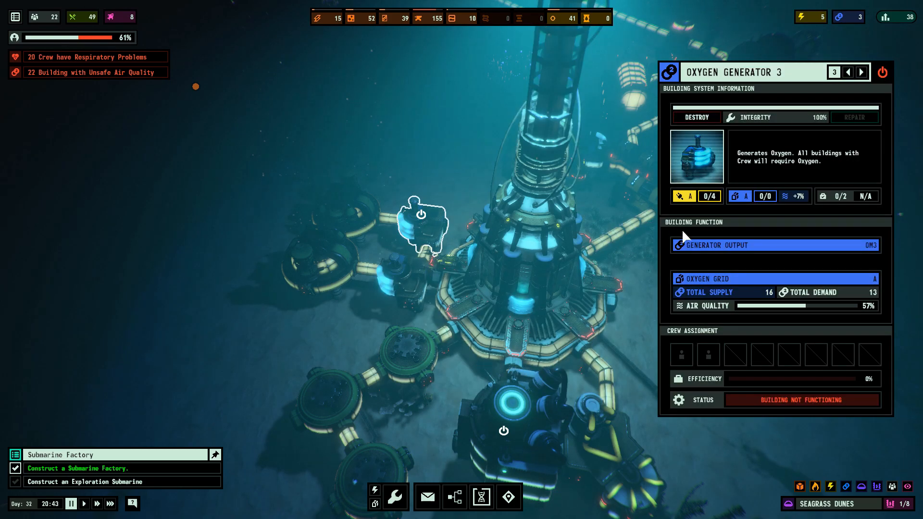
pyautogui.click(682, 196)
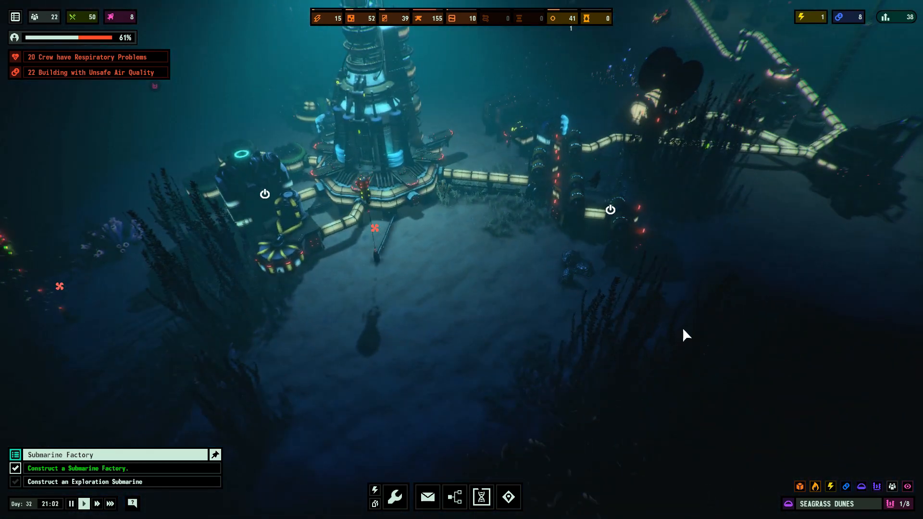
pyautogui.click(846, 486)
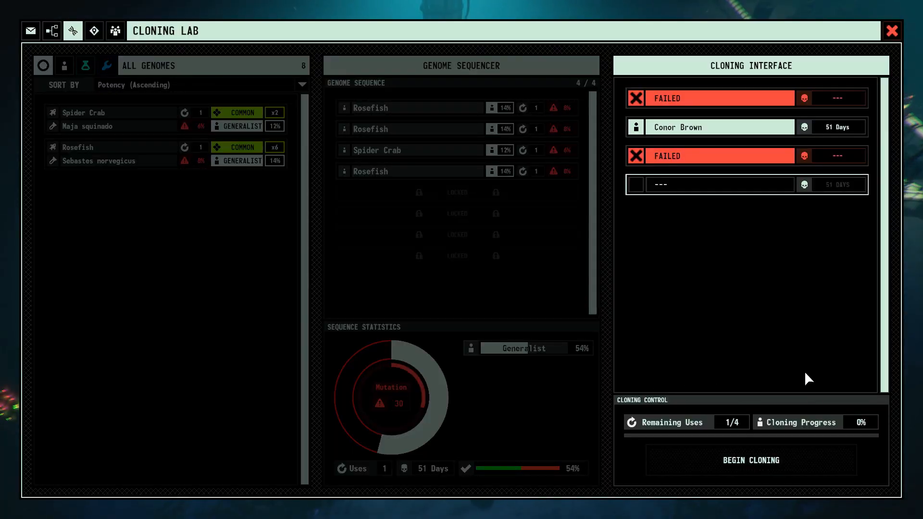
# Begin cloning the prepared four-genome sequence and close the Cloning Lab.
pyautogui.click(890, 31)
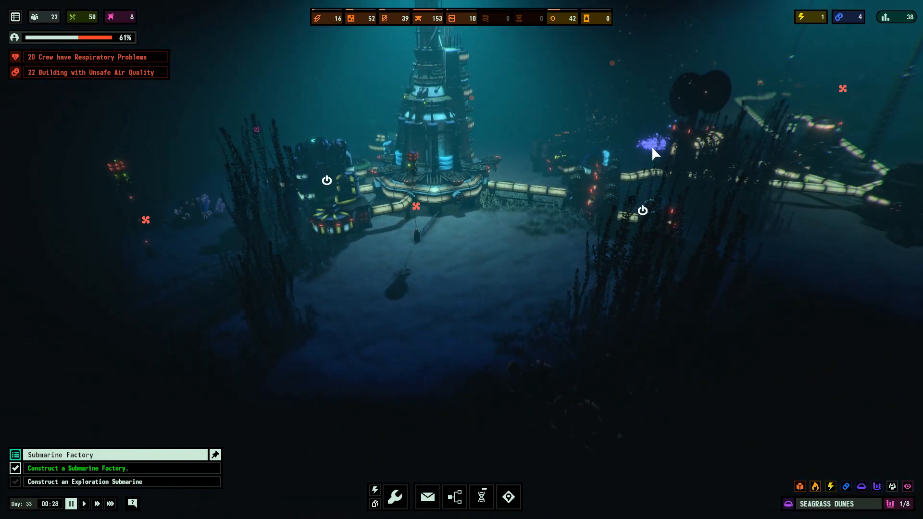
# Inspect Oxygen Generators 1–3 and add a second crew member to Oxygen Generator 2.
pyautogui.click(609, 279)
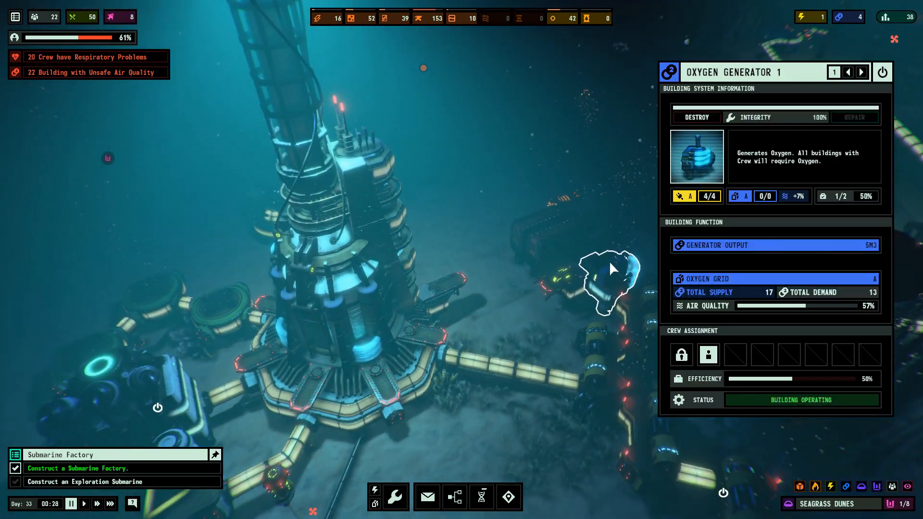
pyautogui.moveTo(744, 302)
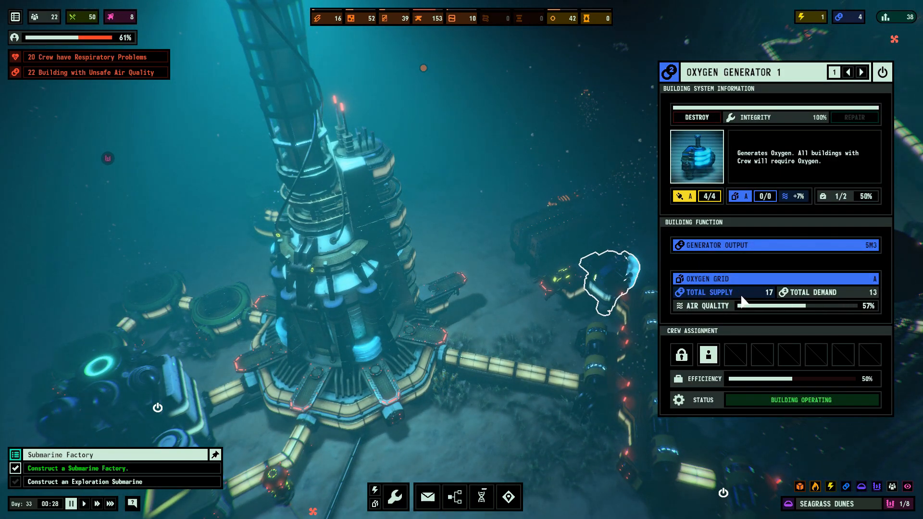
pyautogui.moveTo(650, 184)
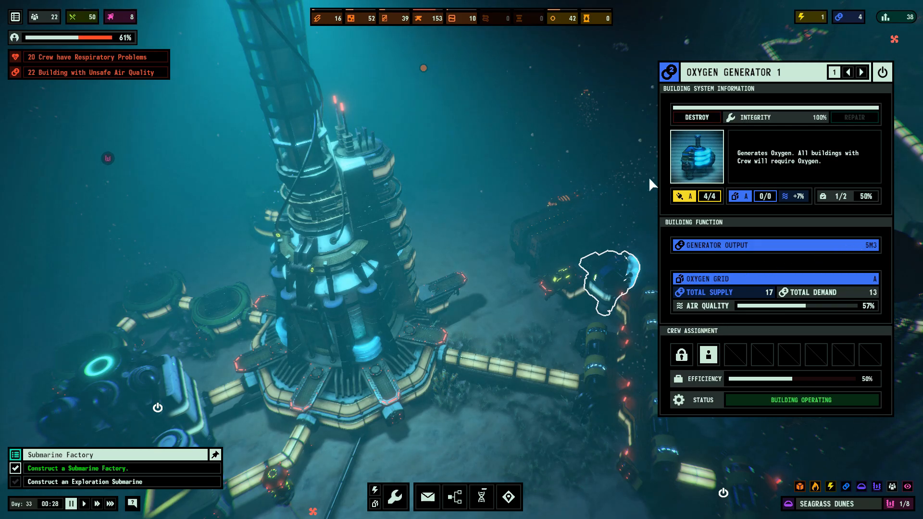
pyautogui.moveTo(538, 181)
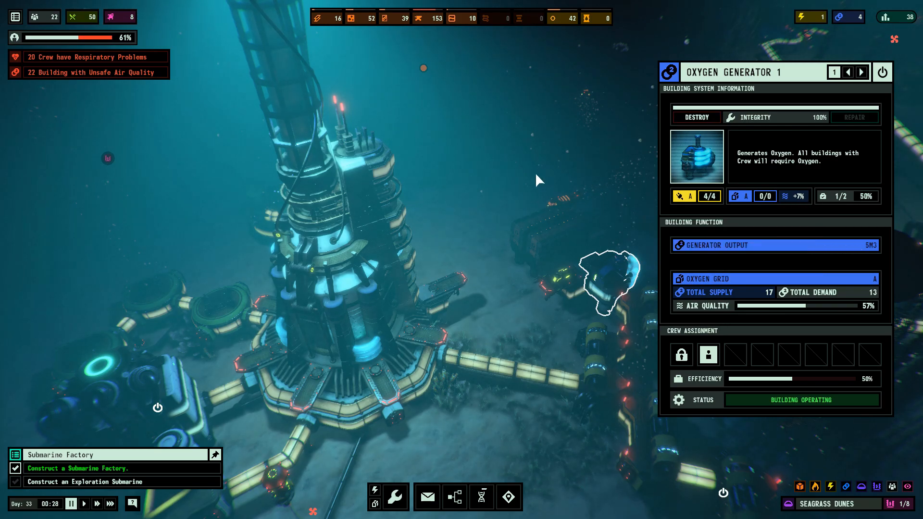
pyautogui.click(862, 71)
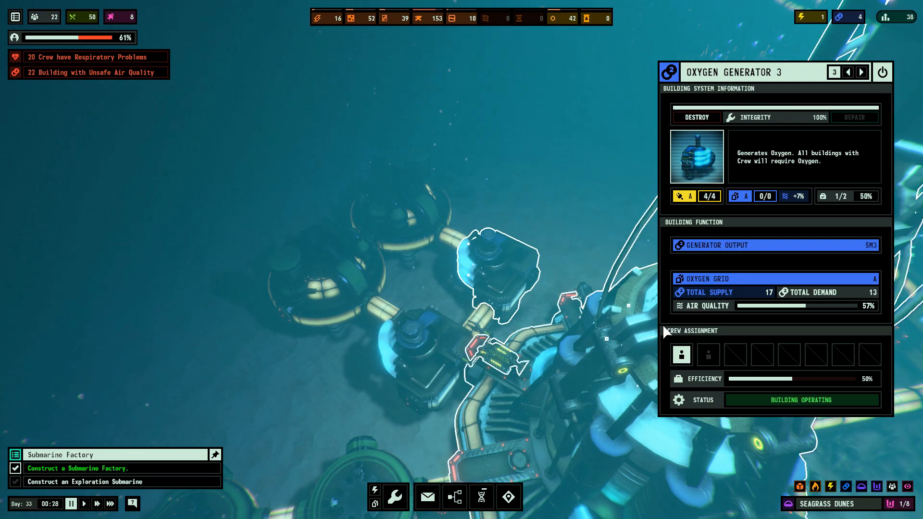
pyautogui.moveTo(824, 196)
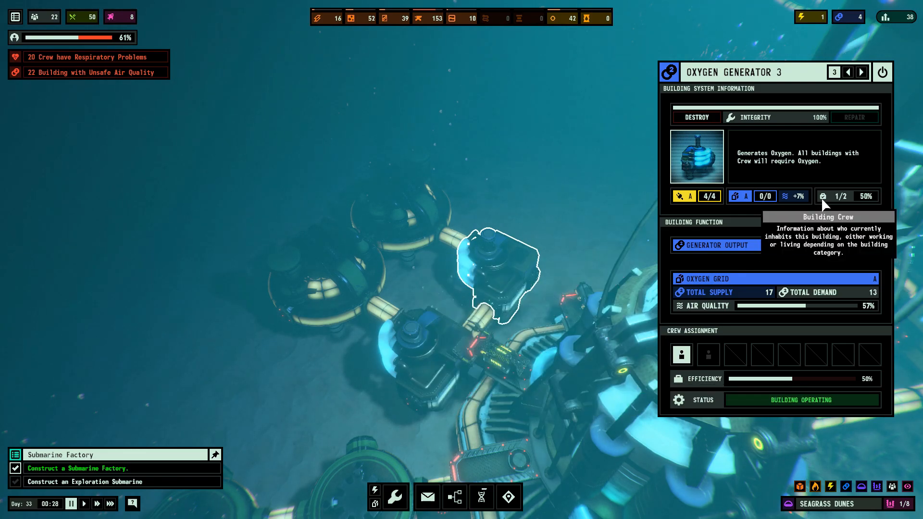
pyautogui.moveTo(794, 196)
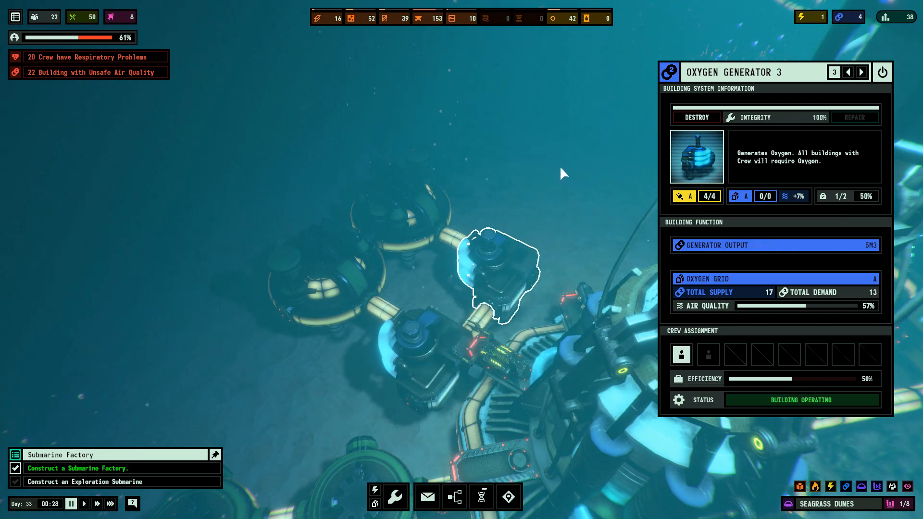
pyautogui.click(847, 72)
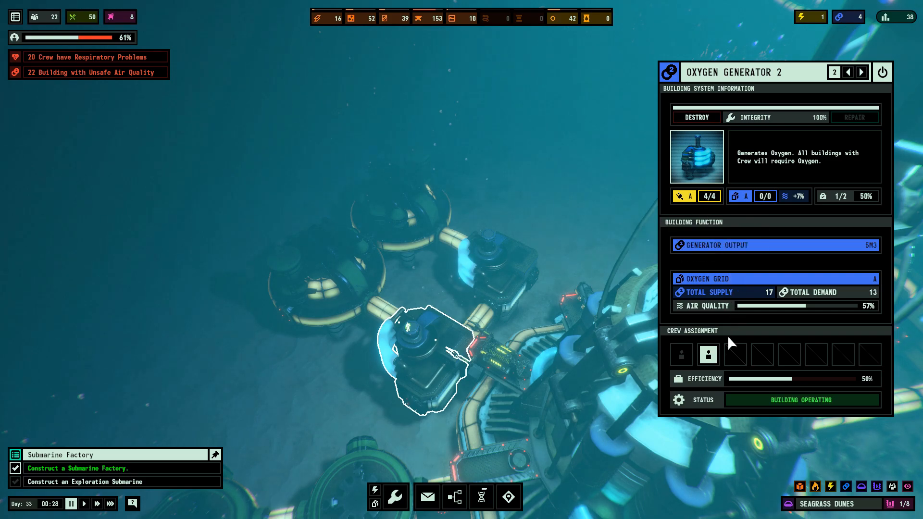
pyautogui.click(707, 354)
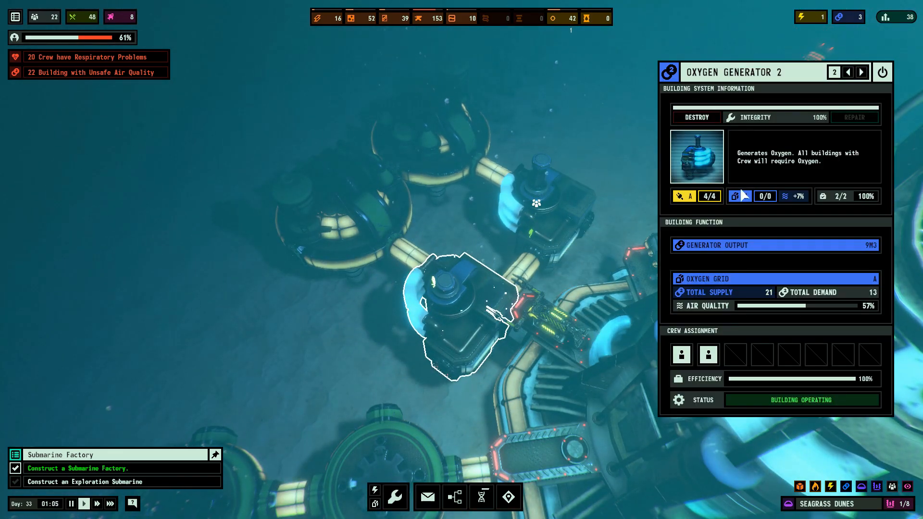
pyautogui.click(861, 71)
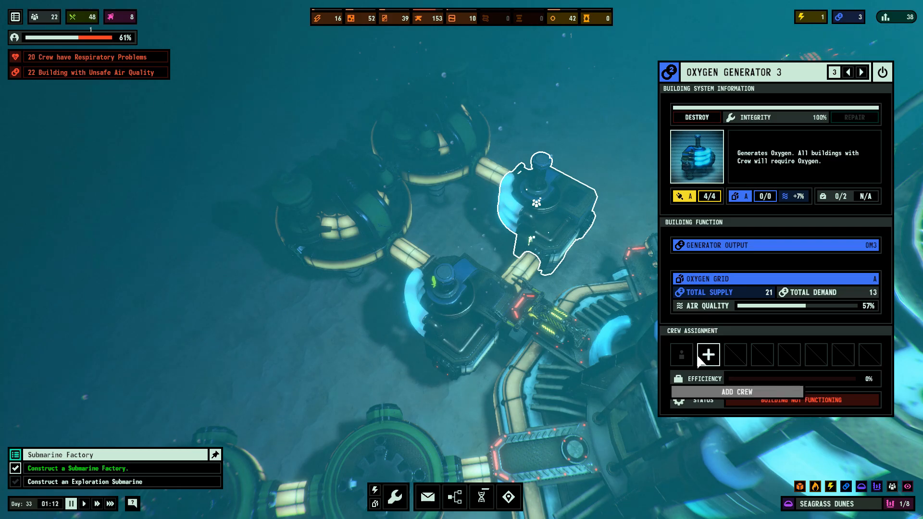
pyautogui.click(707, 354)
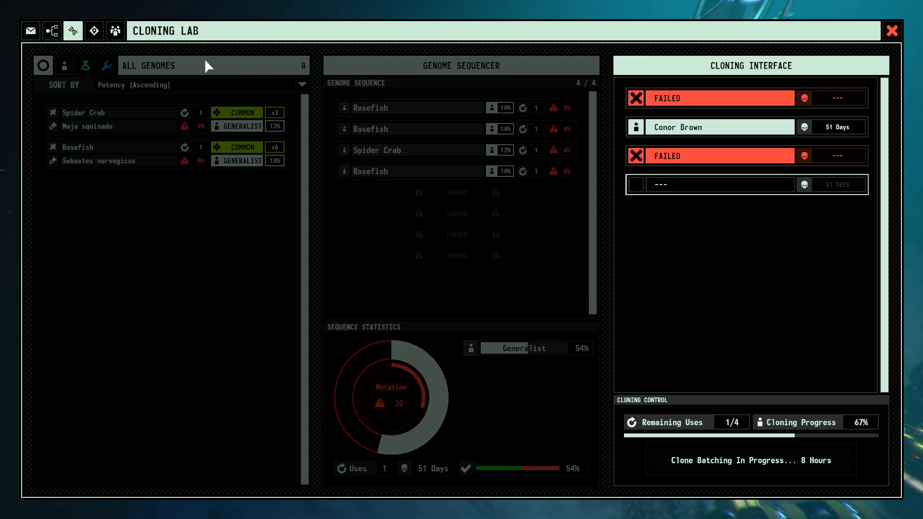
# Refill the Genome Sequencer with four Rosefish genomes and begin cloning.
pyautogui.click(891, 30)
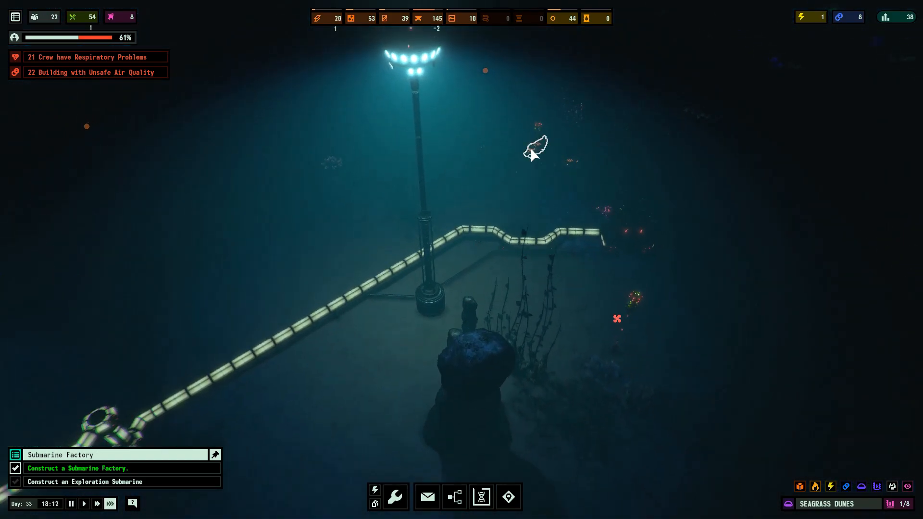
pyautogui.click(532, 147)
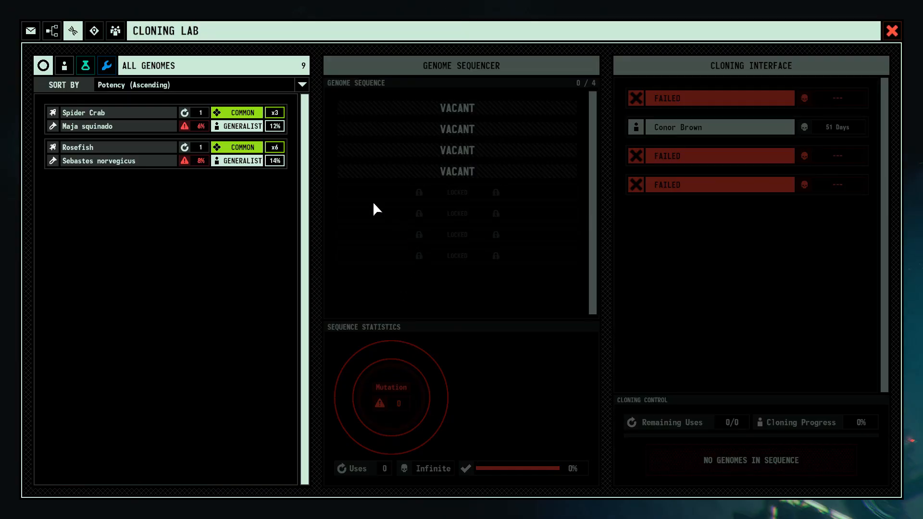
pyautogui.moveTo(274, 126)
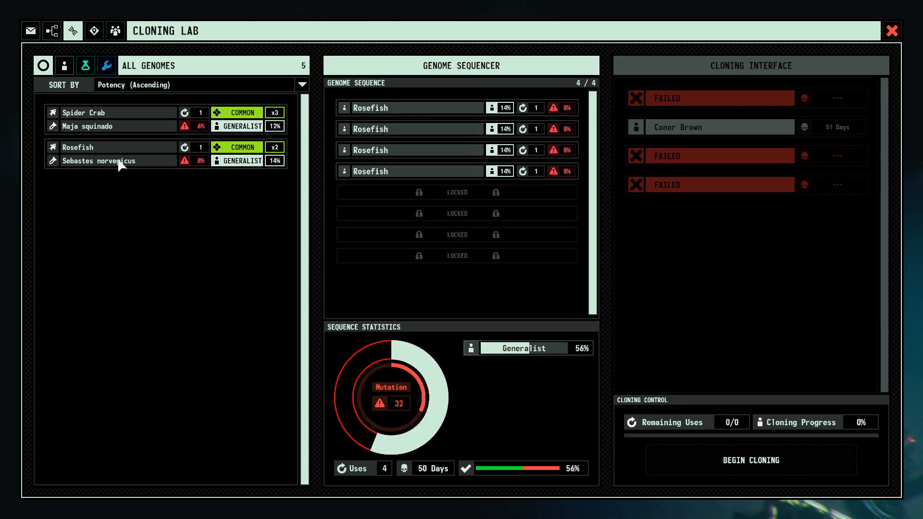
pyautogui.click(456, 172)
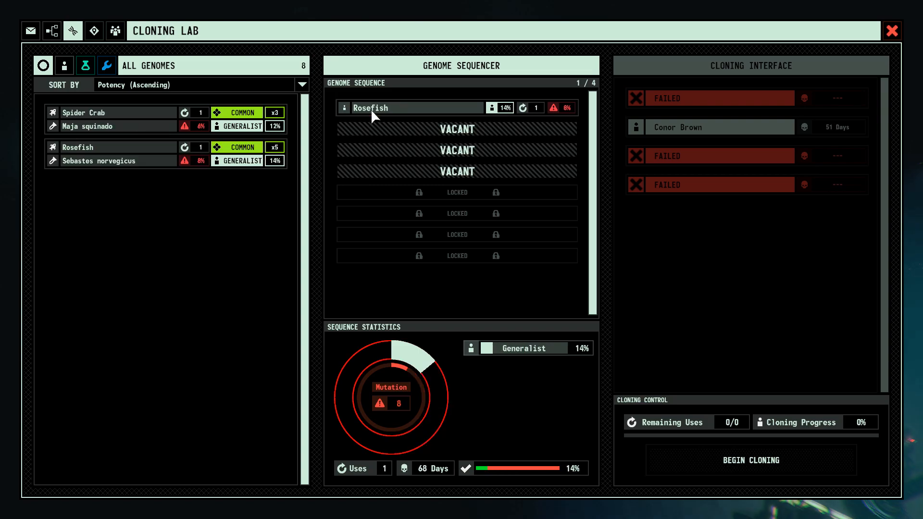
pyautogui.click(344, 107)
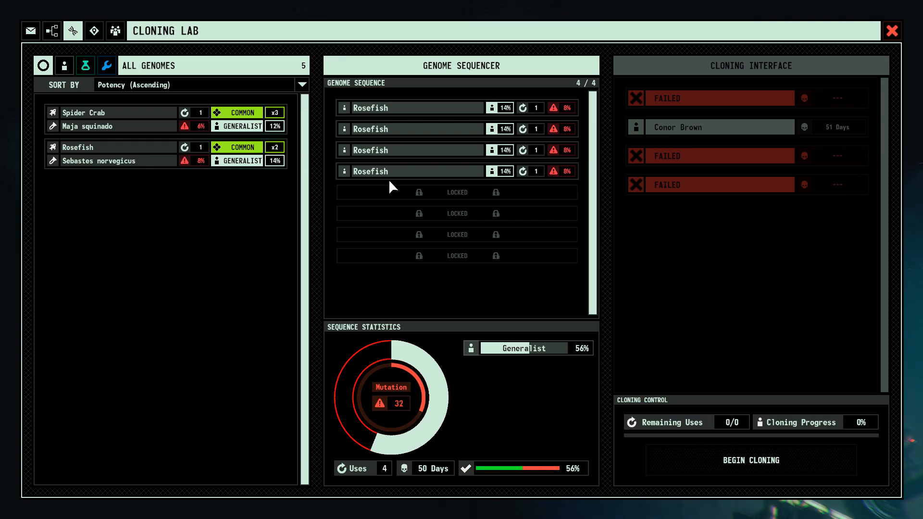
pyautogui.moveTo(764, 467)
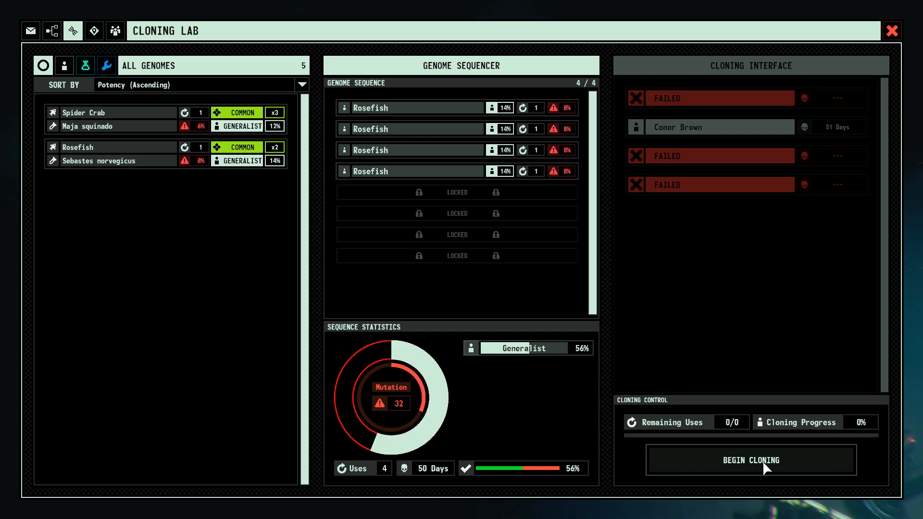
pyautogui.click(750, 459)
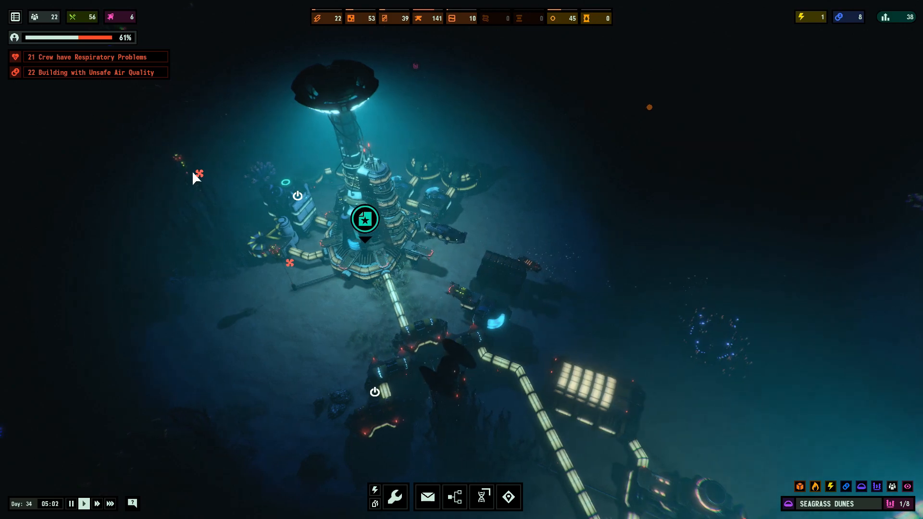
# Read and acknowledge the points-of-interest inbox message.
pyautogui.click(426, 496)
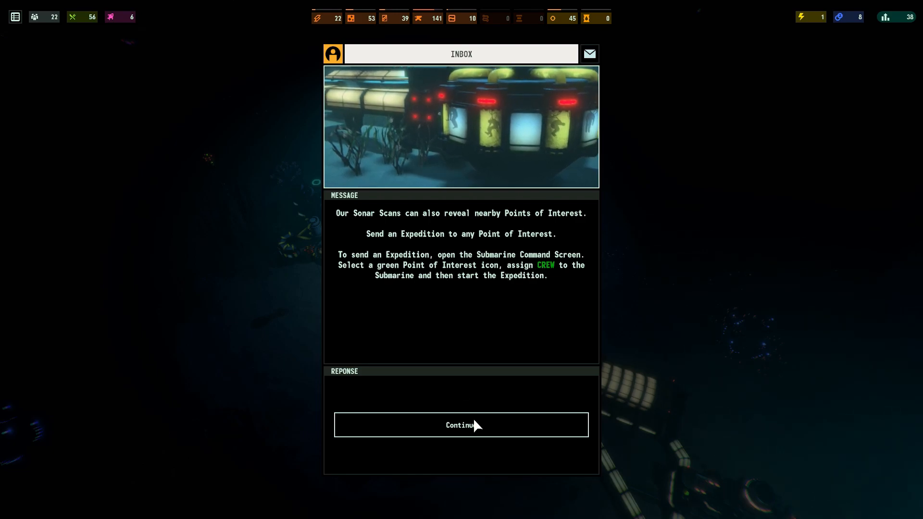
pyautogui.click(461, 425)
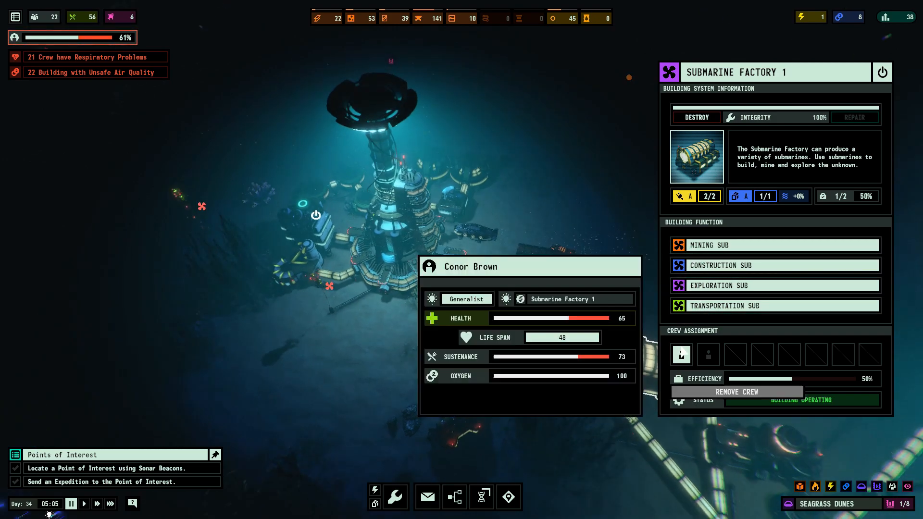
pyautogui.click(475, 231)
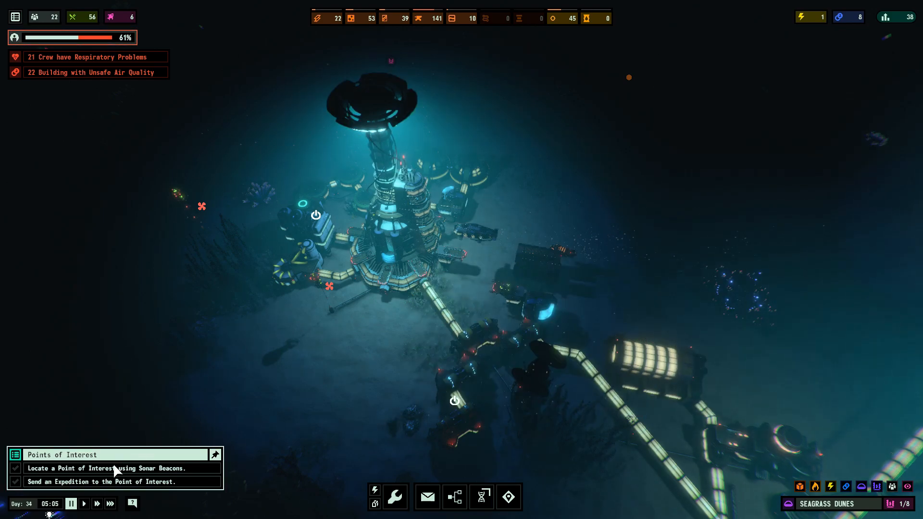
pyautogui.moveTo(417, 310)
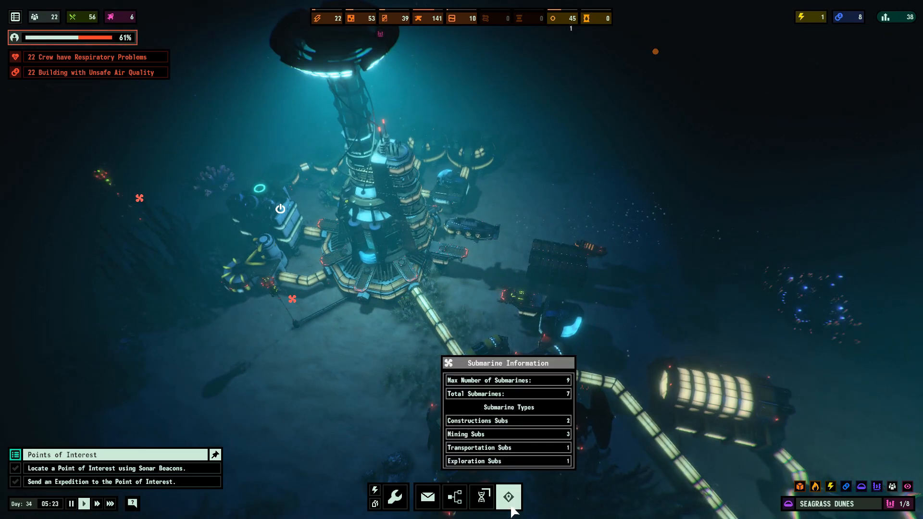
# Check Submarine Command, showing idle submarine Alfa 1, then leave it.
pyautogui.click(508, 496)
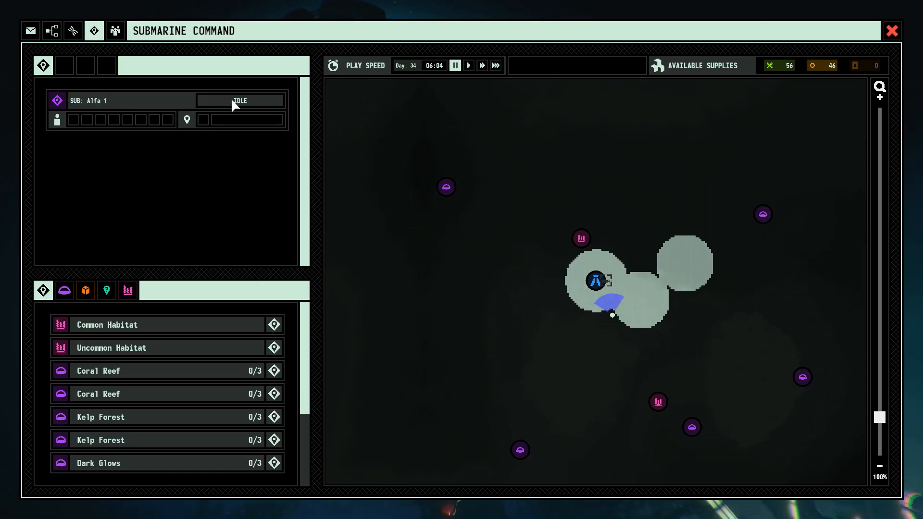
pyautogui.moveTo(246, 179)
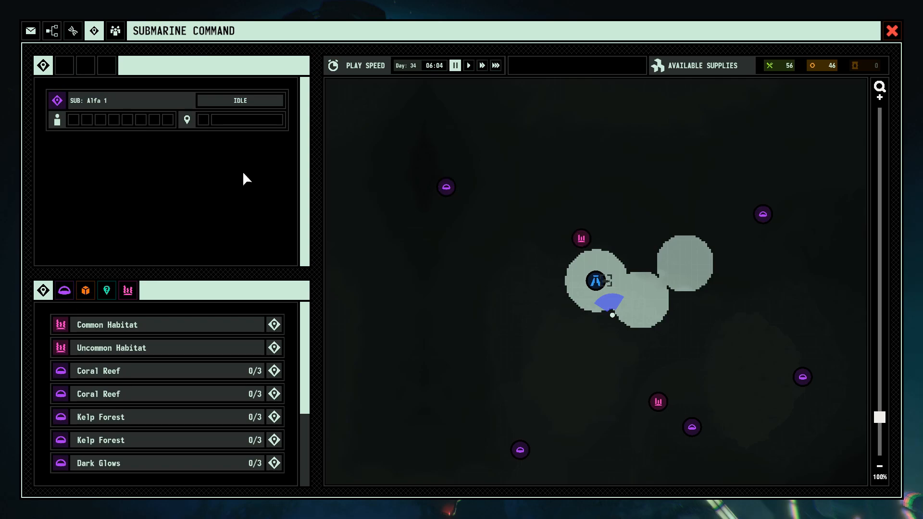
pyautogui.click(115, 31)
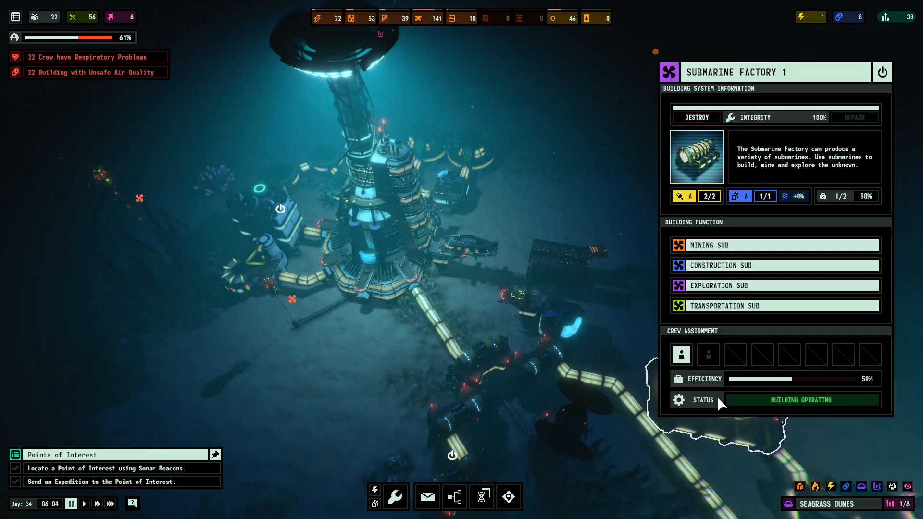
pyautogui.moveTo(540, 406)
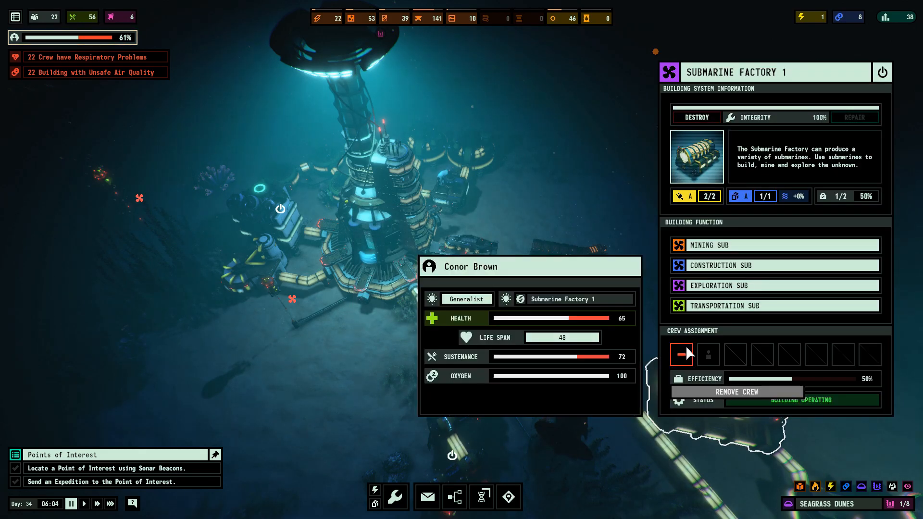
pyautogui.click(507, 496)
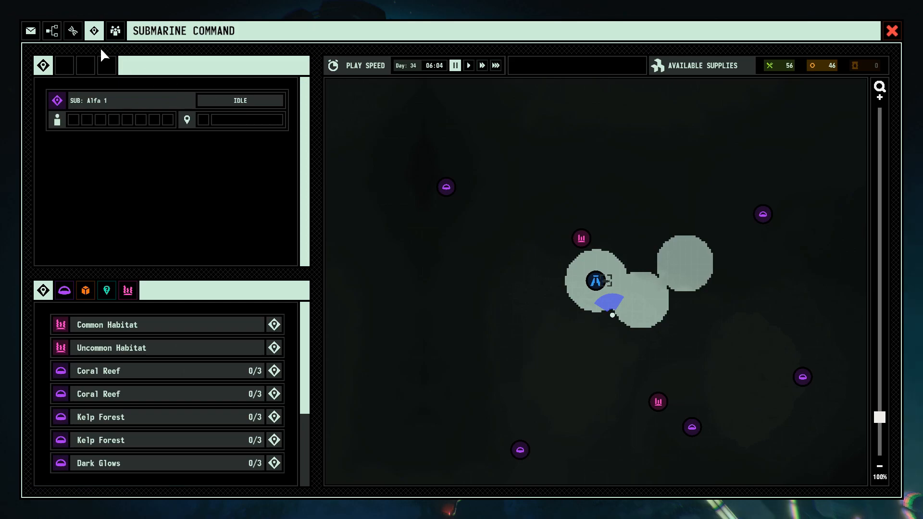
pyautogui.click(115, 31)
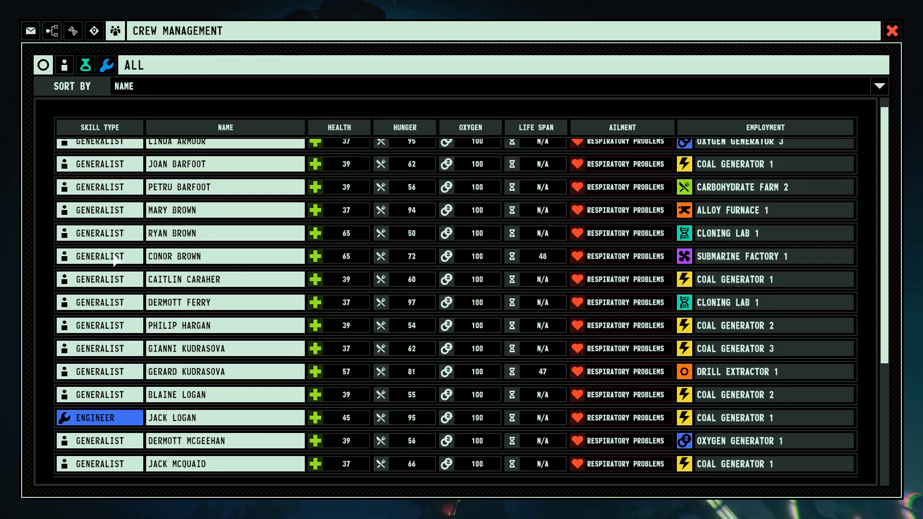
pyautogui.moveTo(178, 200)
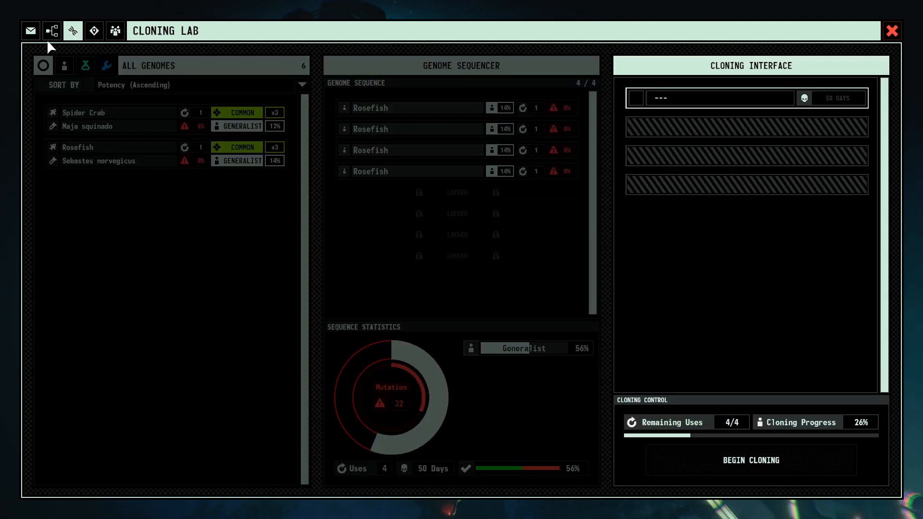
# Close the Cloning Lab and select the docked sub for expeditions.
pyautogui.click(891, 30)
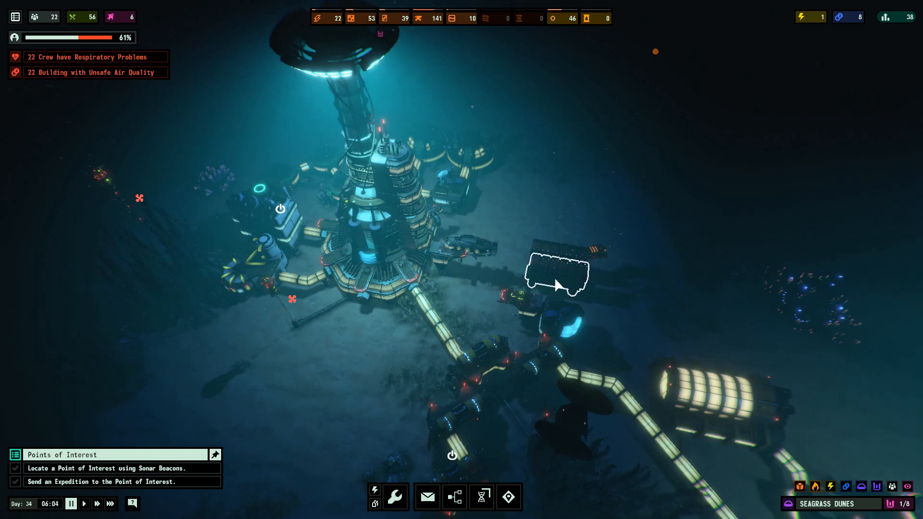
pyautogui.click(558, 271)
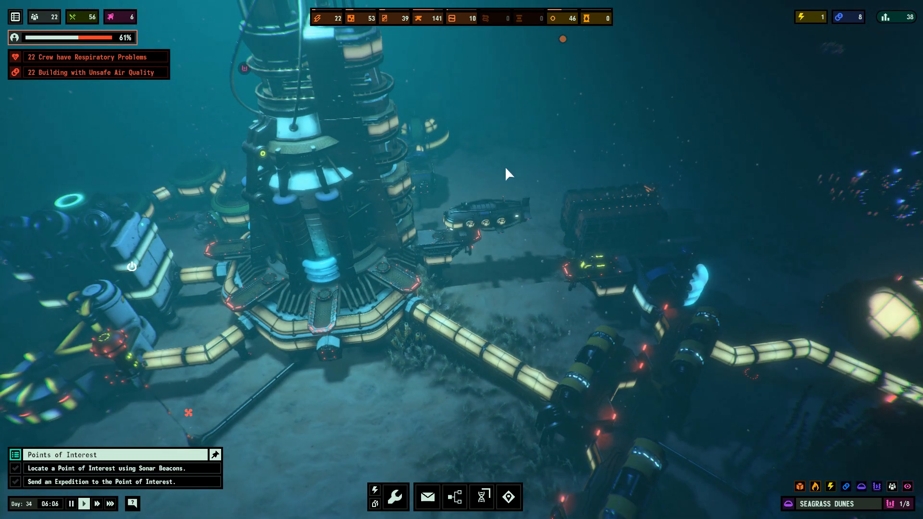
pyautogui.click(479, 214)
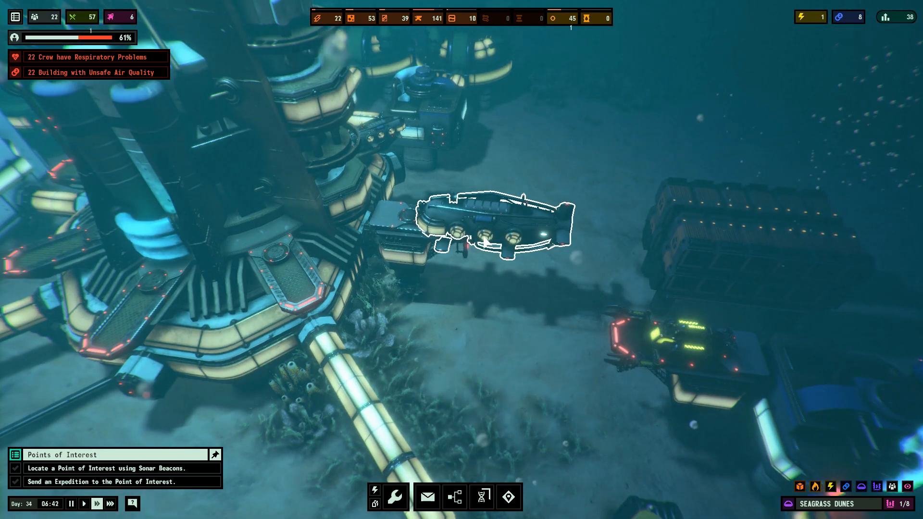
pyautogui.click(495, 227)
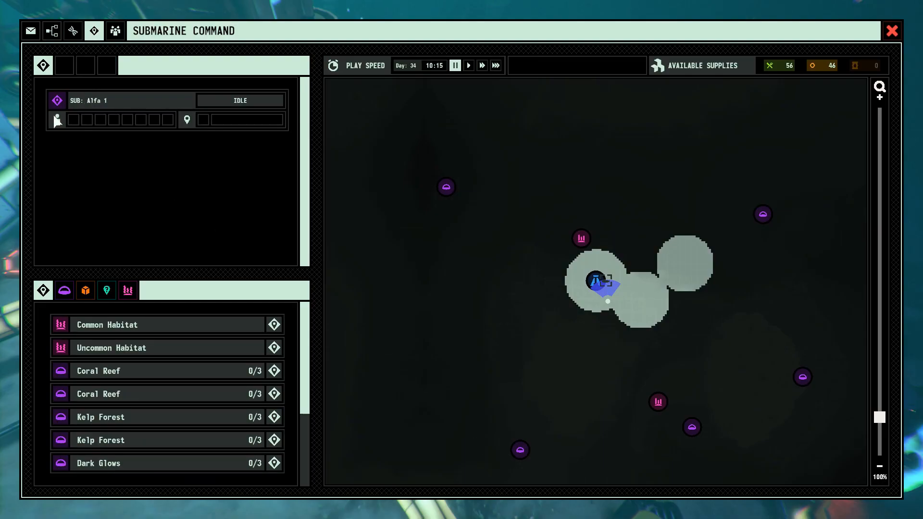
pyautogui.moveTo(57, 67)
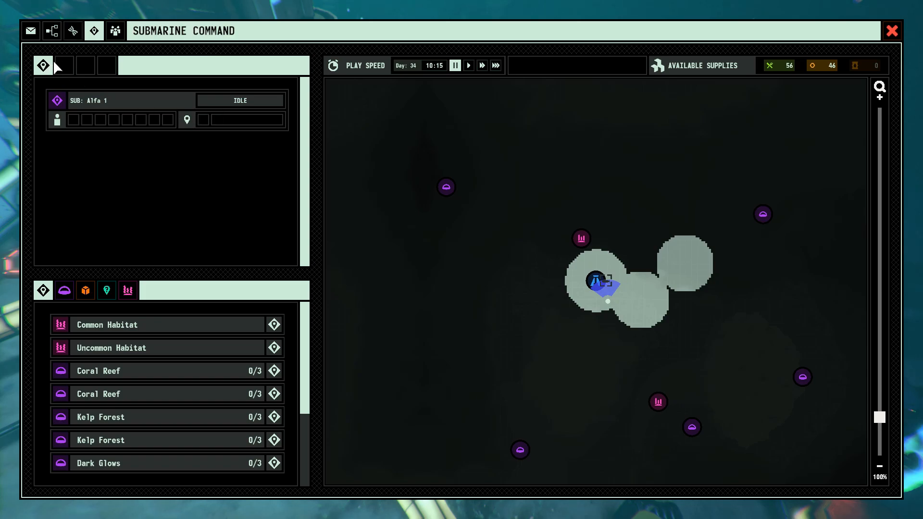
pyautogui.moveTo(729, 73)
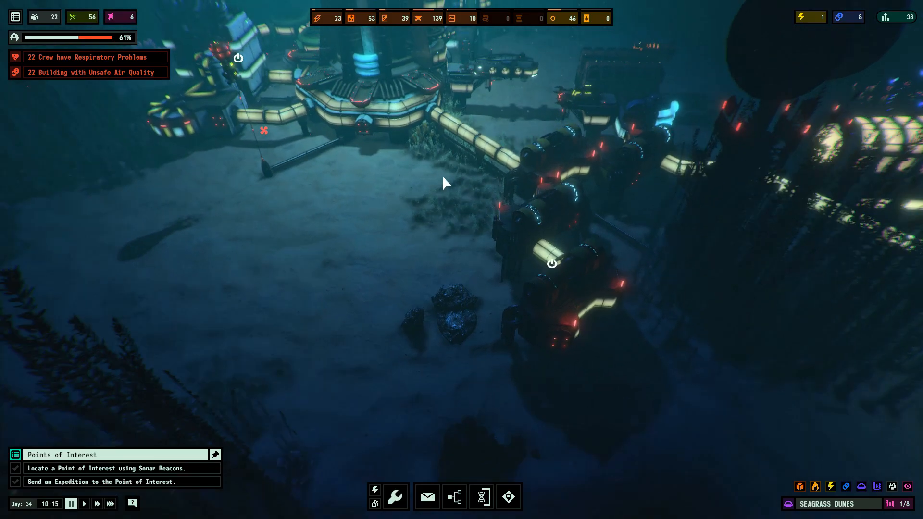
# Send the exploration sub to the Coral Reef with the healthiest crew member aboard.
pyautogui.click(508, 496)
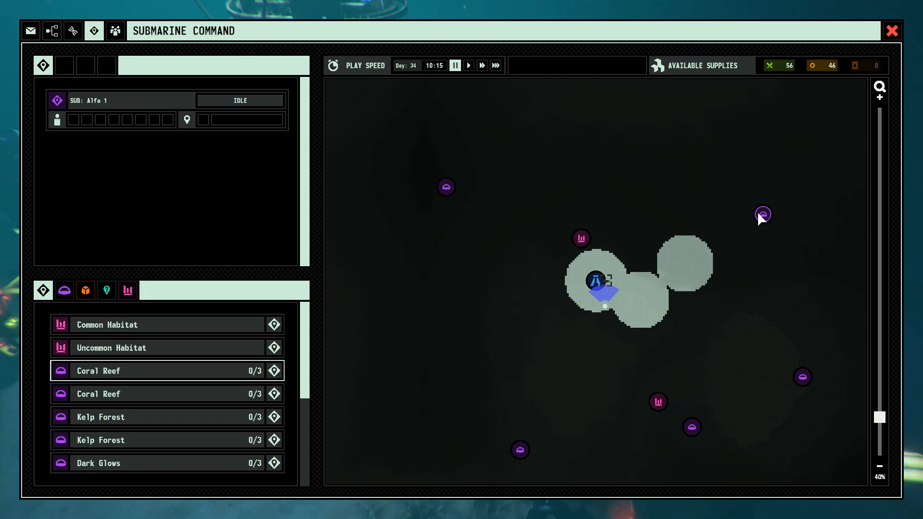
pyautogui.moveTo(762, 219)
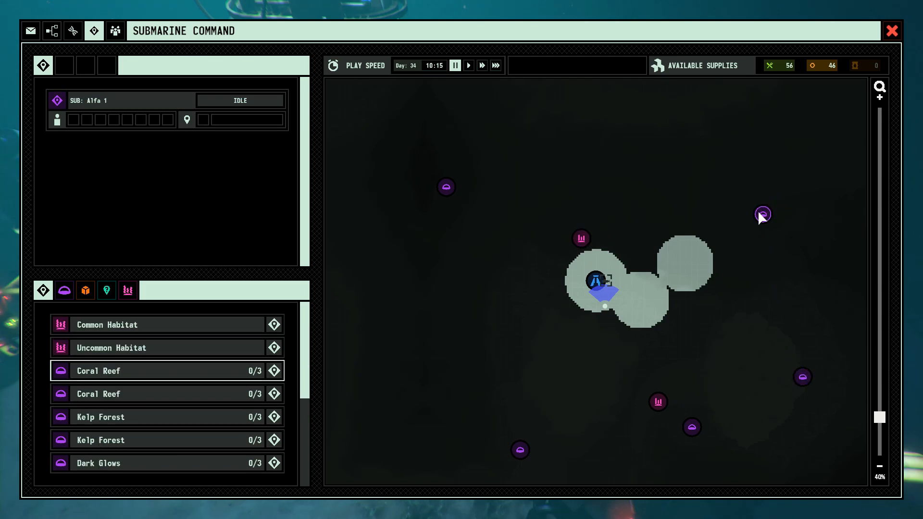
pyautogui.click(165, 370)
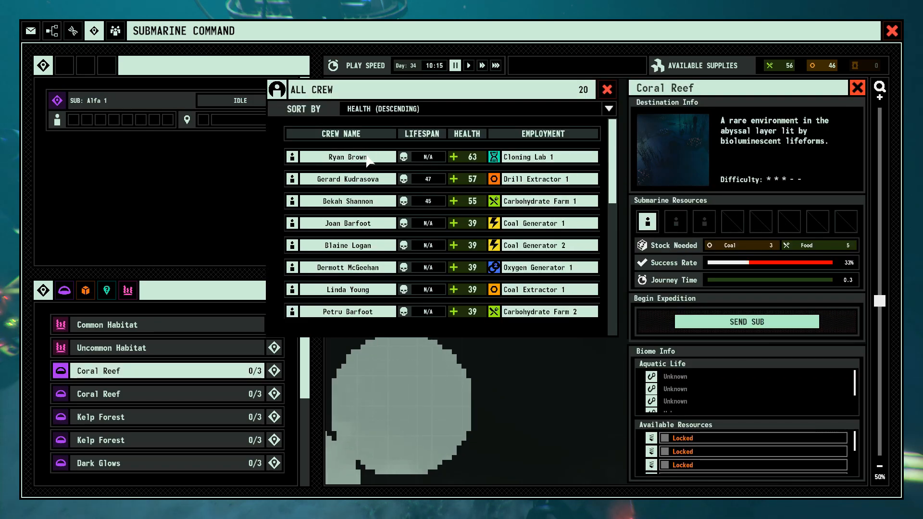
pyautogui.click(607, 90)
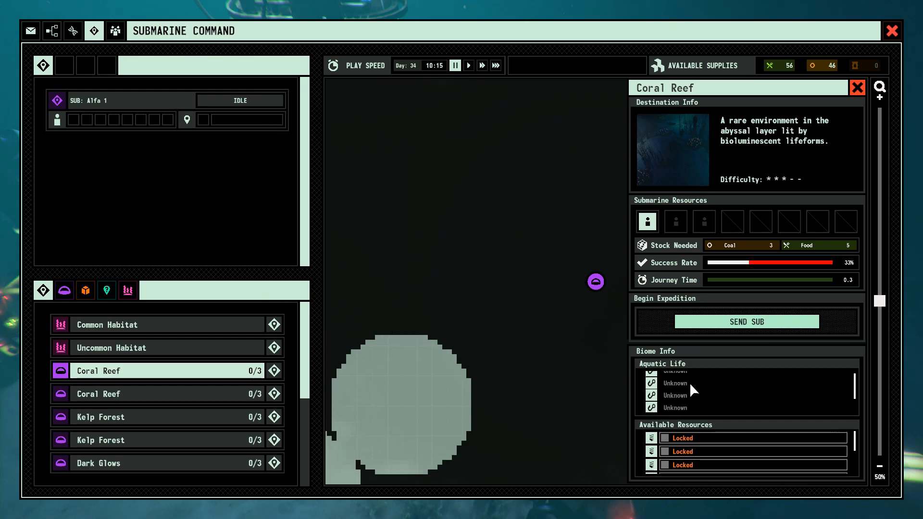
pyautogui.scroll(-3)
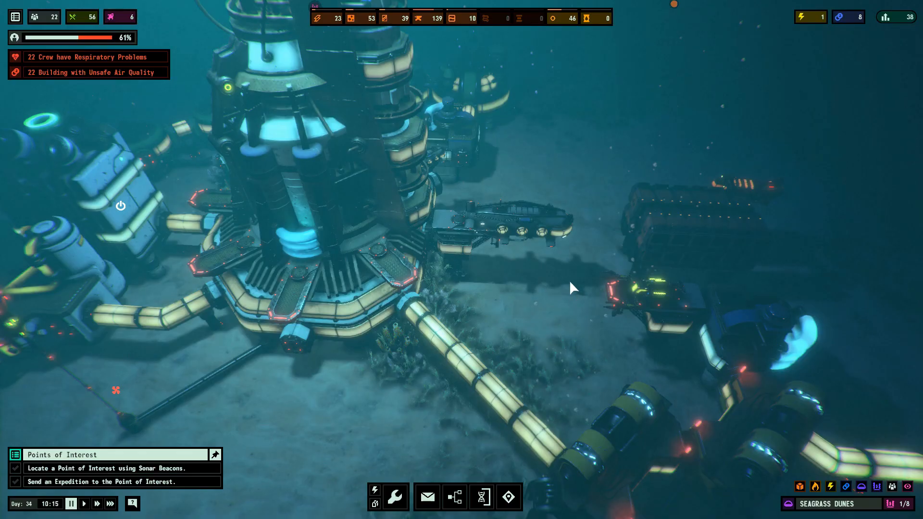
pyautogui.click(109, 503)
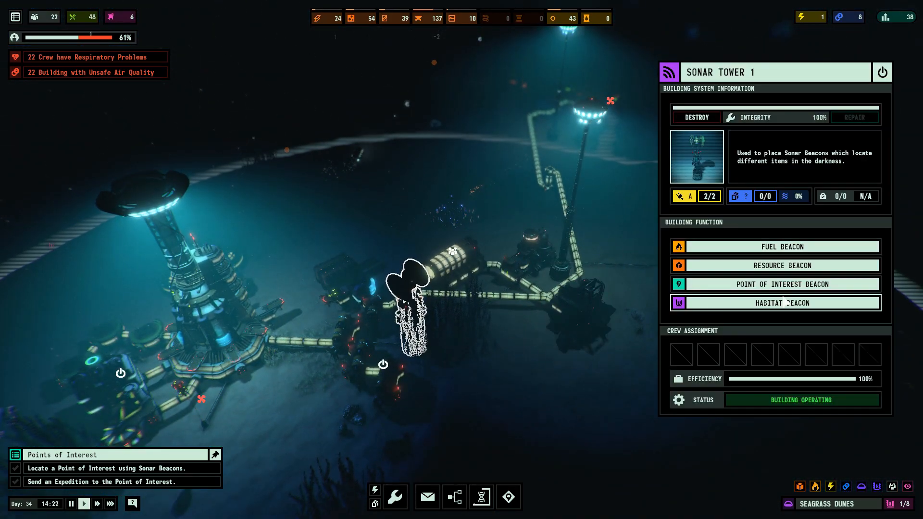
# Launch a habitat beacon from Sonar Tower 1 and place it on the seabed.
pyautogui.click(781, 284)
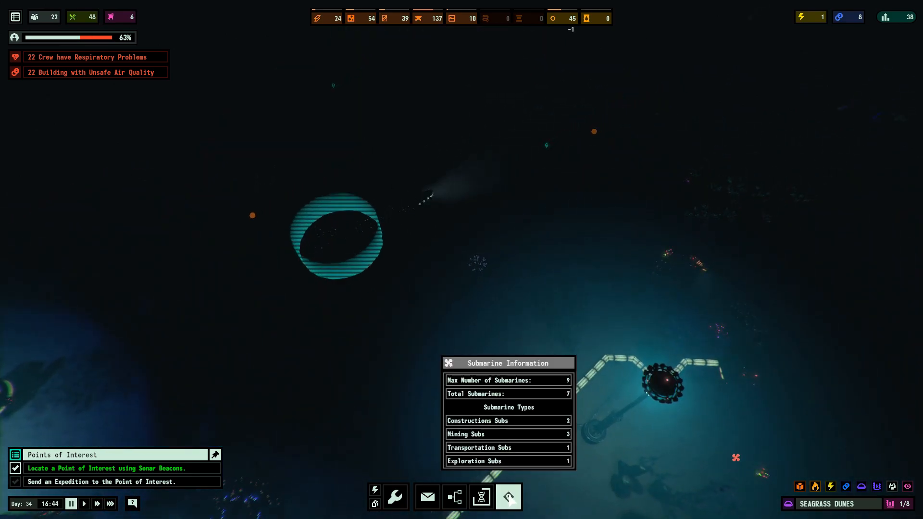
pyautogui.click(453, 495)
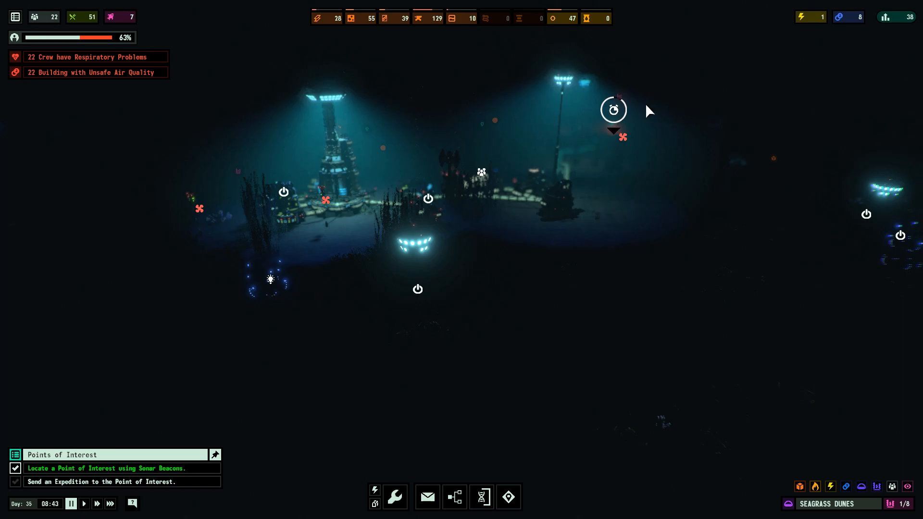
# Browse the newly revealed destinations, dismiss the depleted habitat notice, and await Alfa 1's return.
pyautogui.click(507, 495)
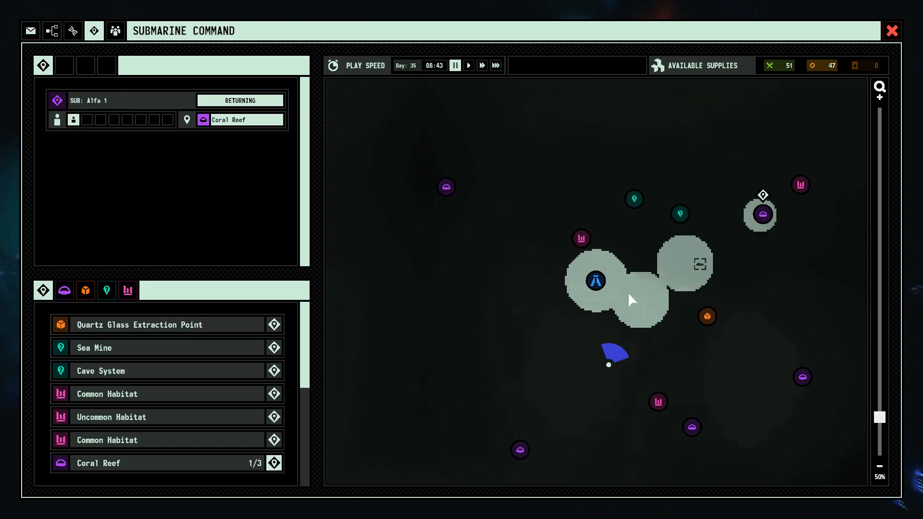
pyautogui.scroll(-3)
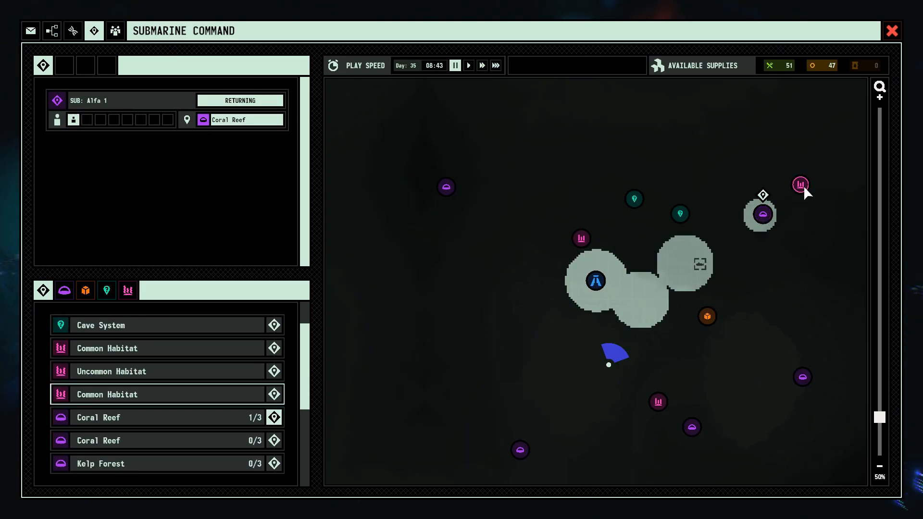
pyautogui.scroll(-3)
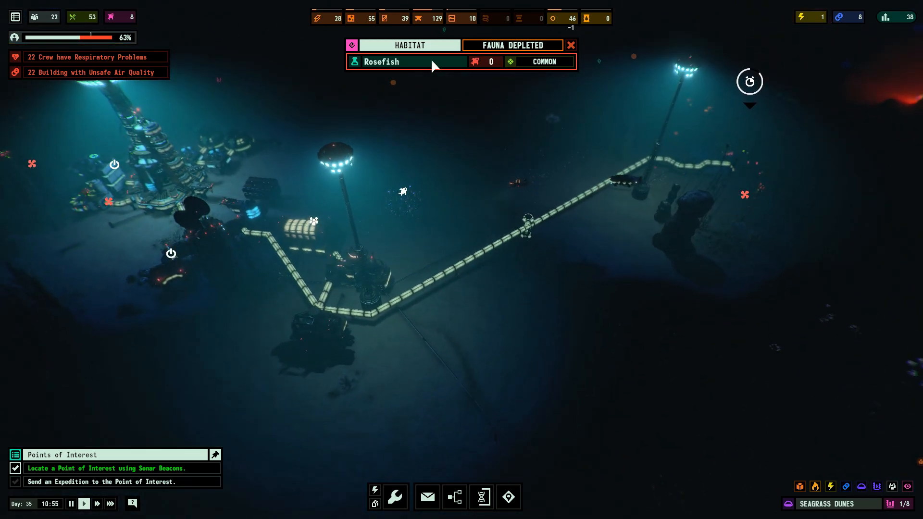
pyautogui.click(412, 239)
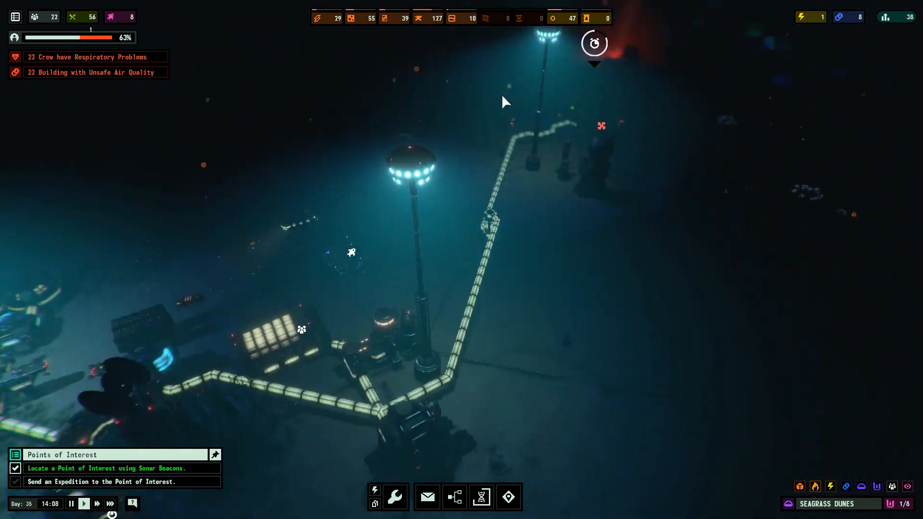
pyautogui.click(593, 54)
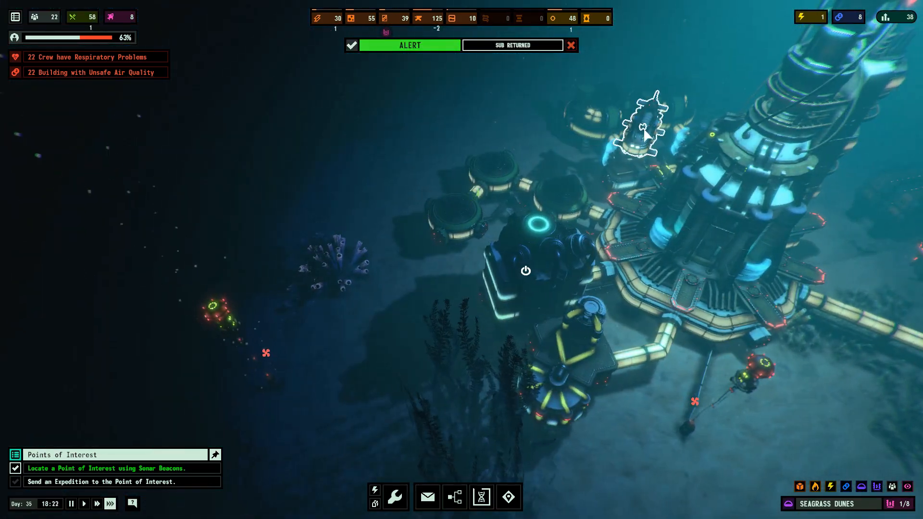
# Send Alfa 1 on a Cave System expedition with one assigned crew member.
pyautogui.click(509, 497)
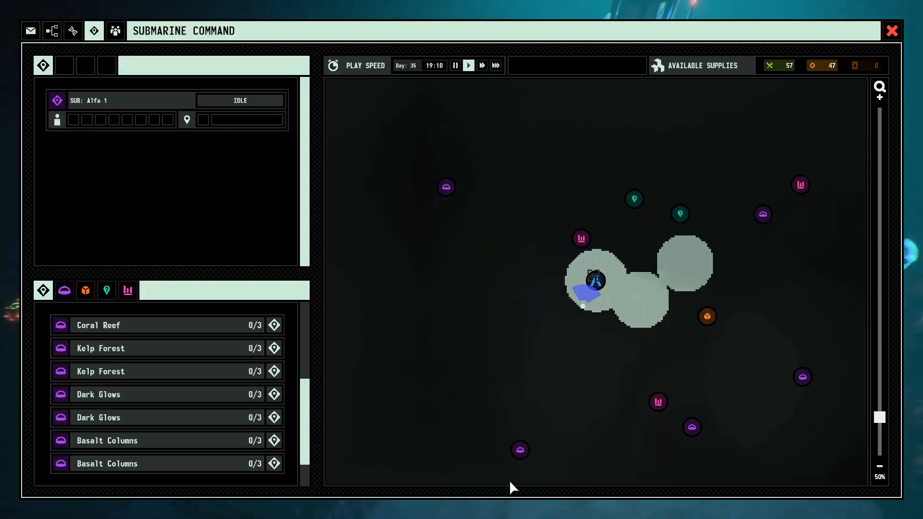
pyautogui.click(100, 370)
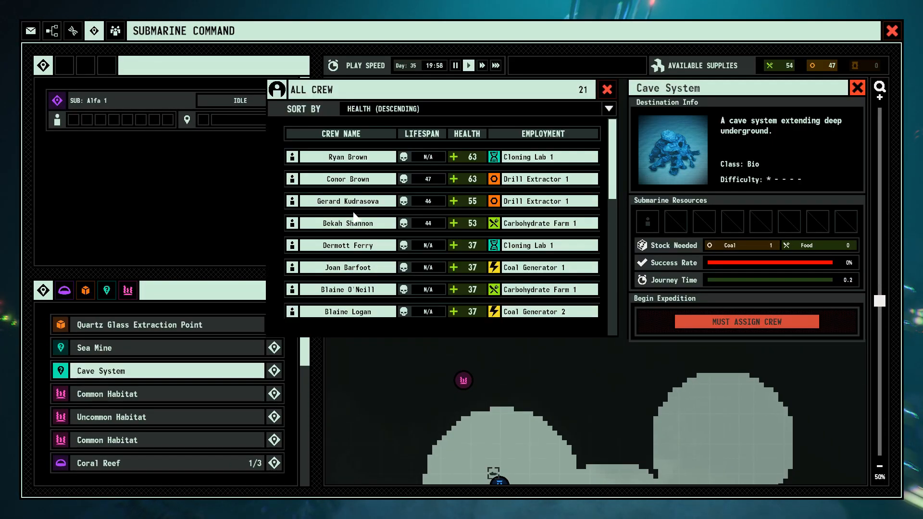
pyautogui.click(745, 322)
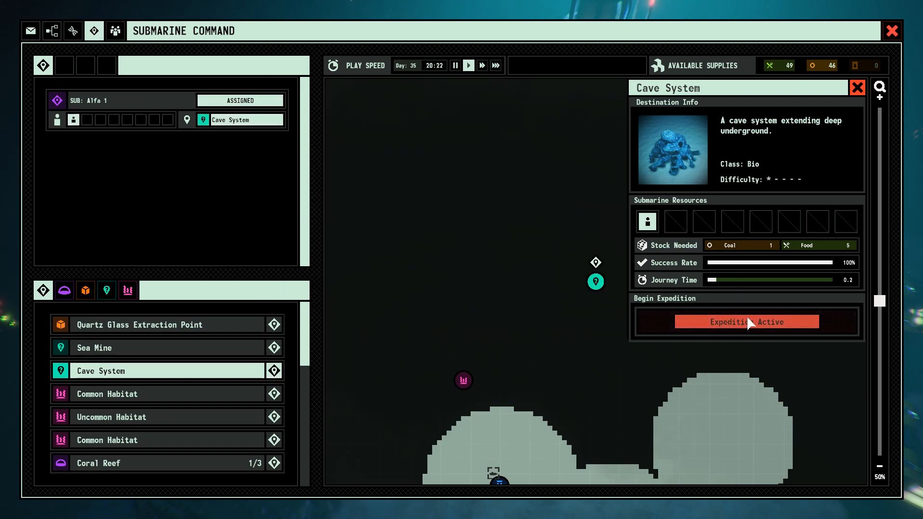
pyautogui.click(892, 31)
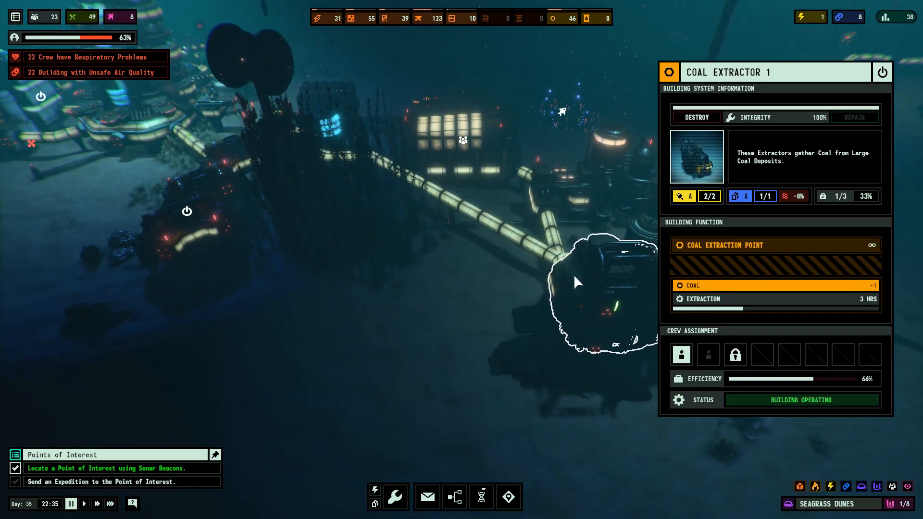
pyautogui.click(707, 354)
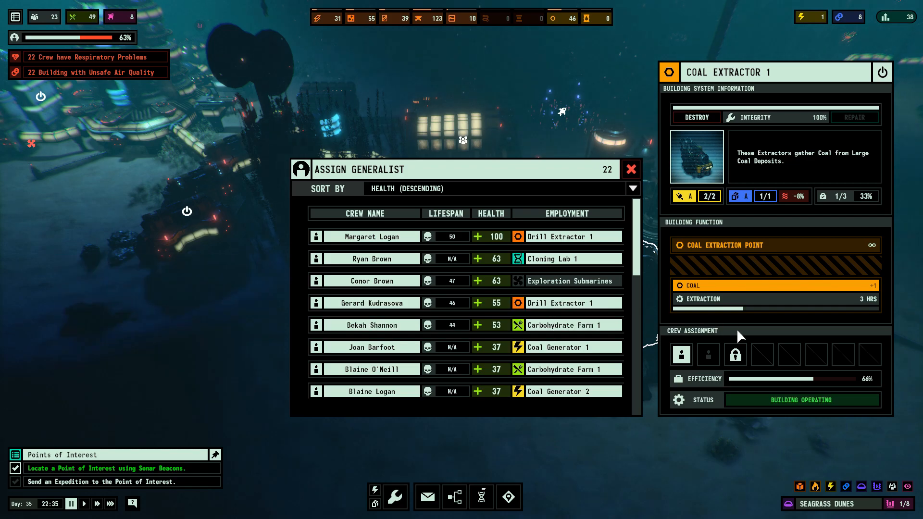
pyautogui.moveTo(465, 302)
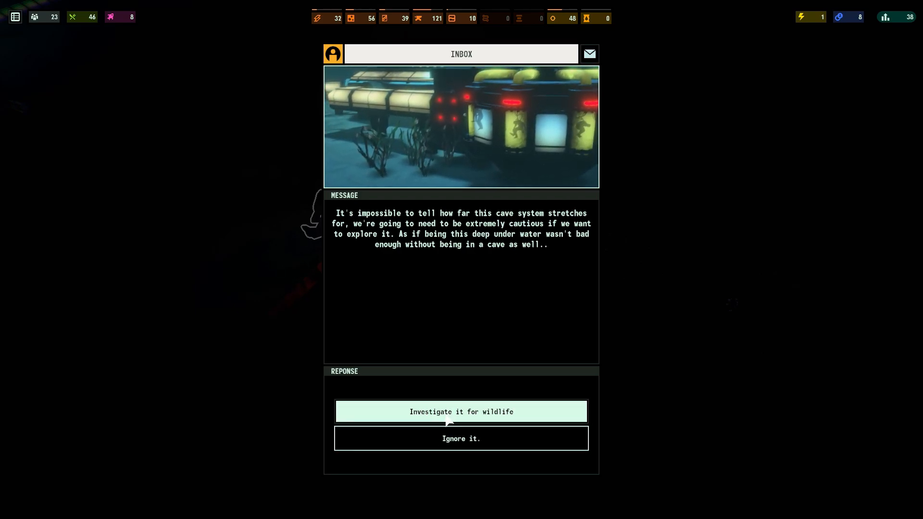
# Choose to investigate the cave for wildlife and view another mining relay's details.
pyautogui.click(461, 411)
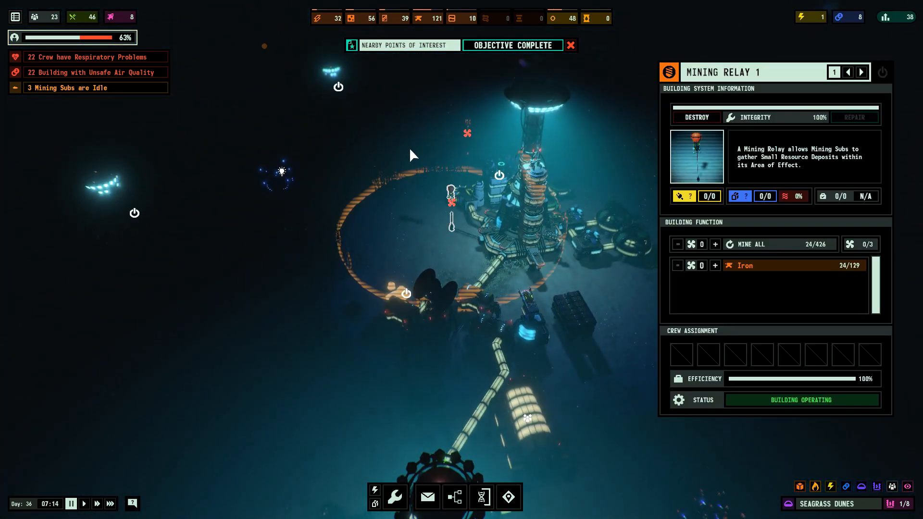
pyautogui.click(860, 72)
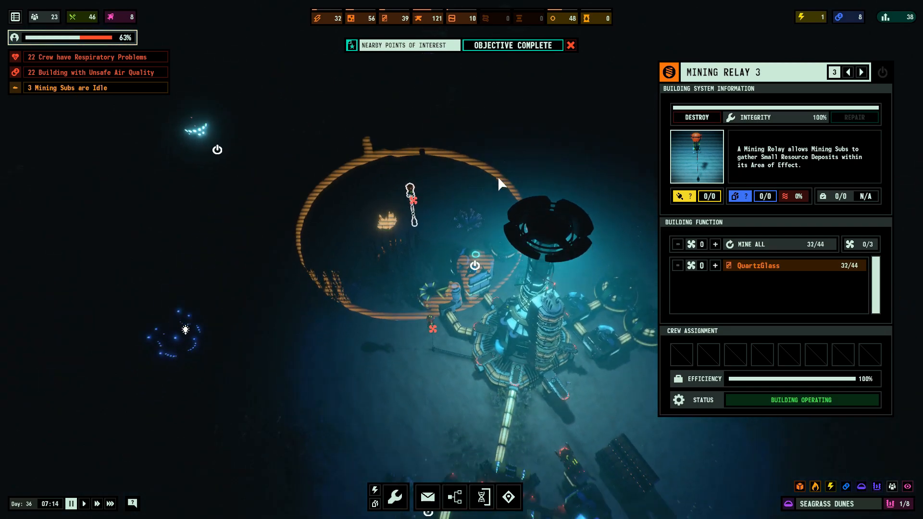
pyautogui.click(715, 265)
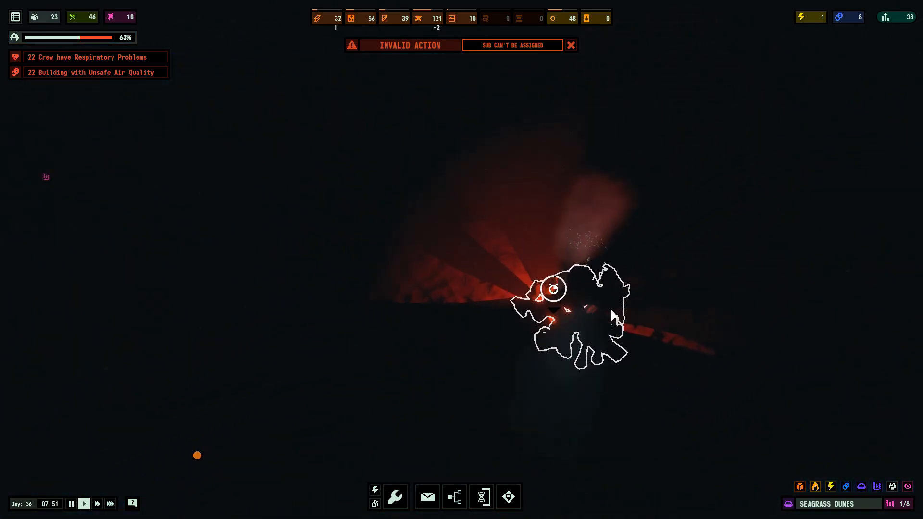
# Inspect the returning sub, dismiss the can't-be-assigned warning, and open the waiting message.
pyautogui.click(553, 289)
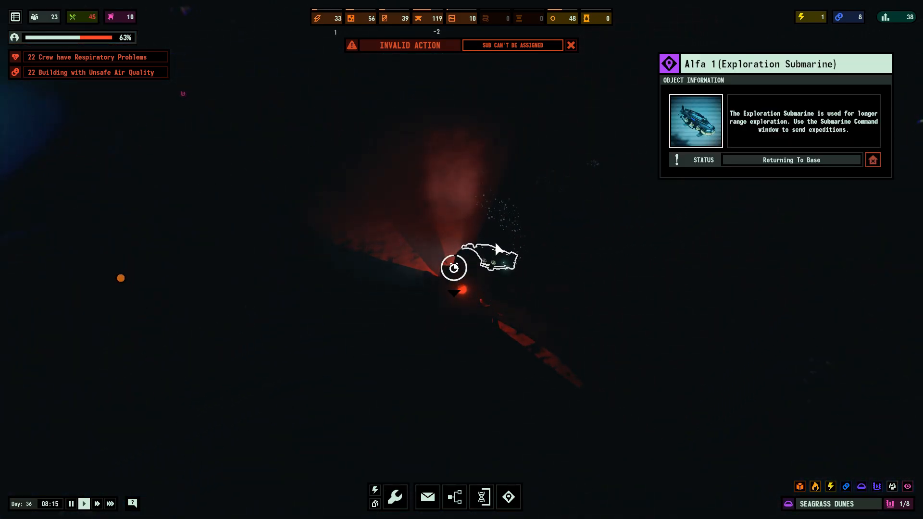
pyautogui.click(569, 45)
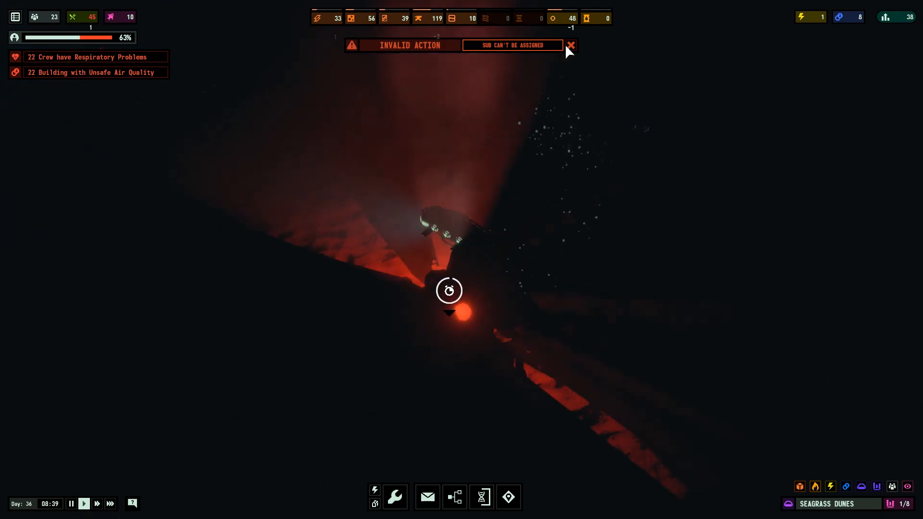
pyautogui.click(570, 45)
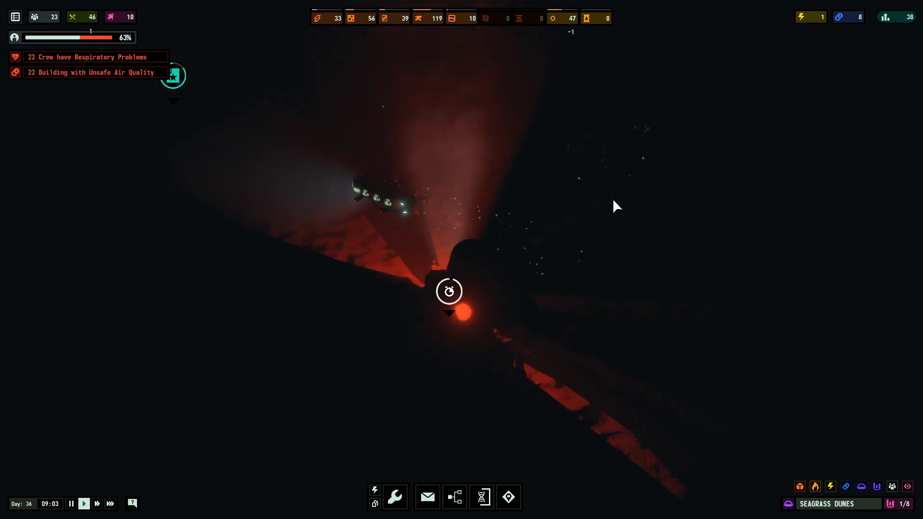
pyautogui.click(427, 495)
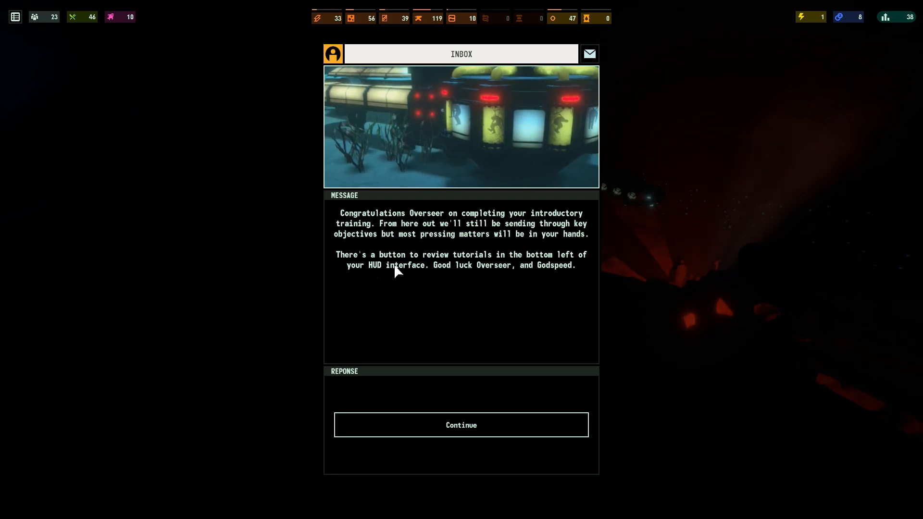
pyautogui.moveTo(461, 425)
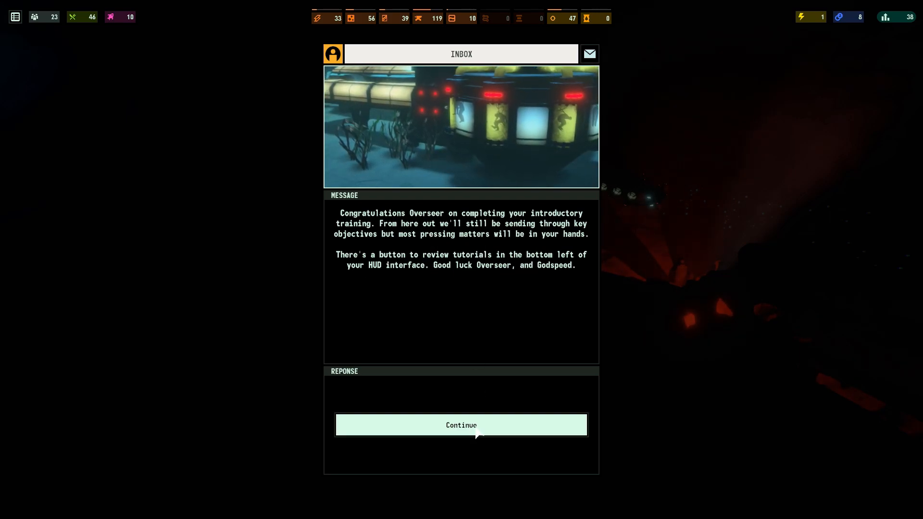
# Acknowledge the training-complete message, then read and dismiss the nearby biomes message.
pyautogui.click(461, 425)
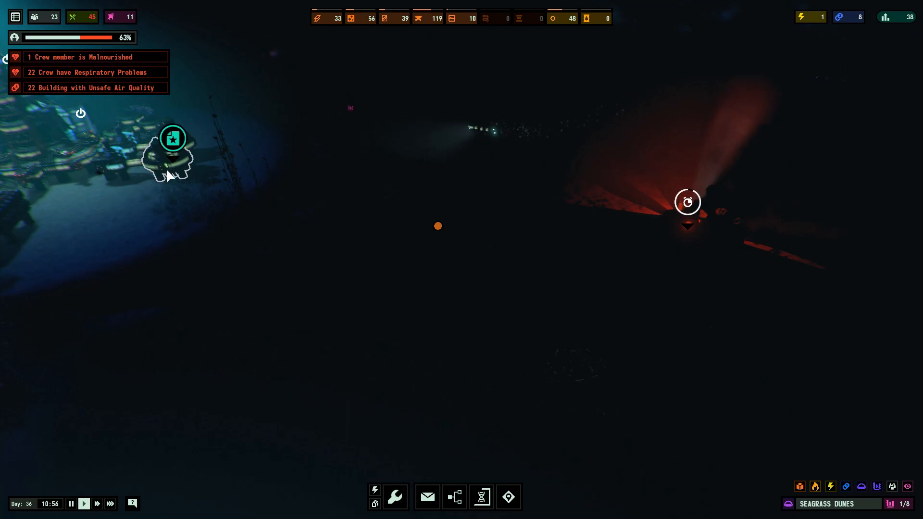
pyautogui.click(426, 497)
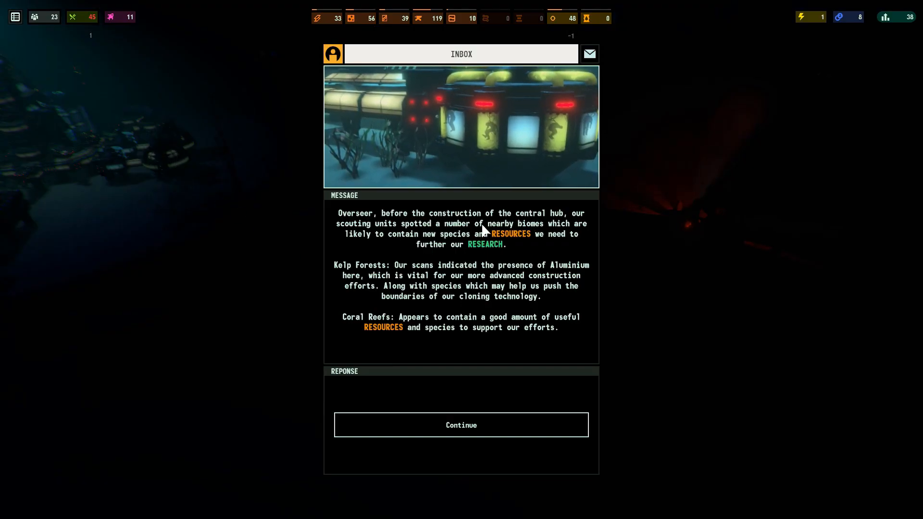
pyautogui.moveTo(410, 343)
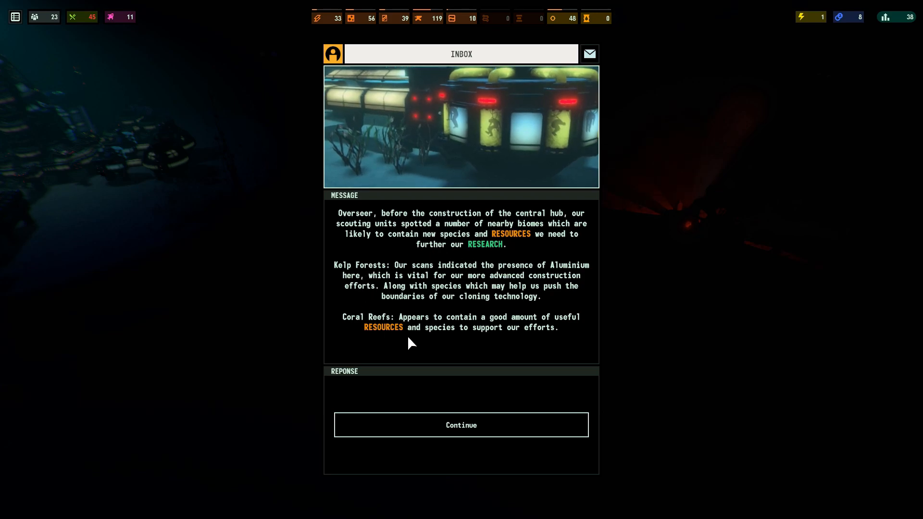
pyautogui.moveTo(431, 269)
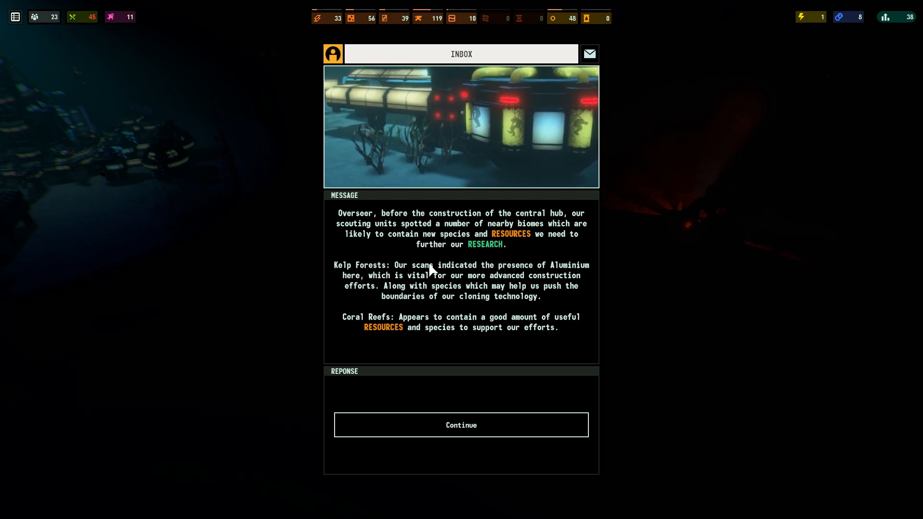
pyautogui.click(461, 424)
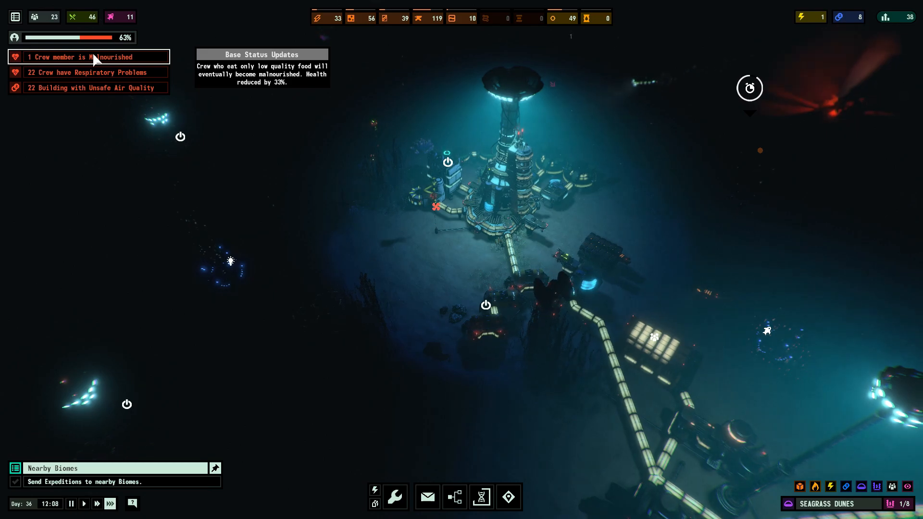
pyautogui.click(35, 16)
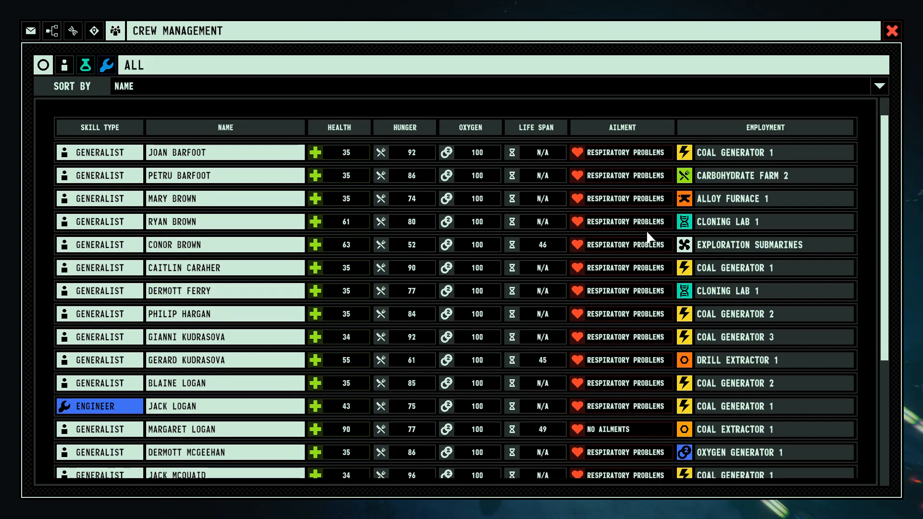
pyautogui.scroll(-3)
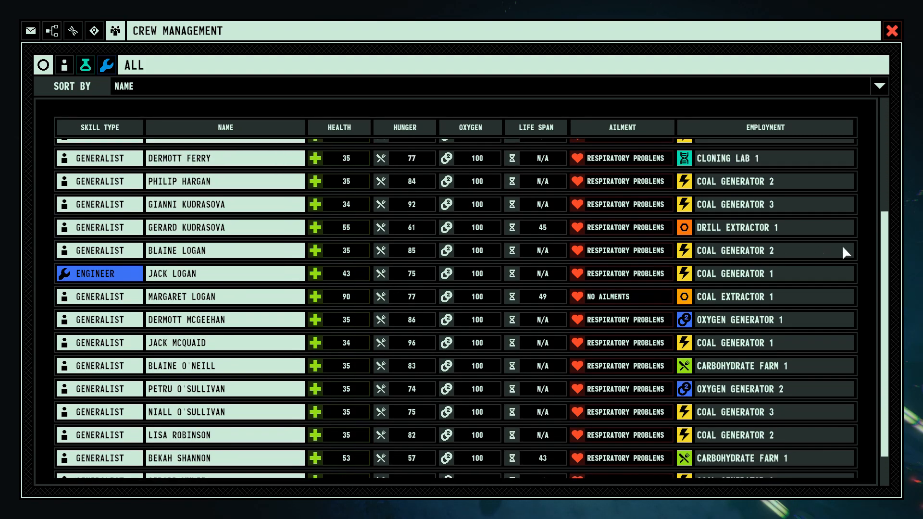
pyautogui.scroll(3)
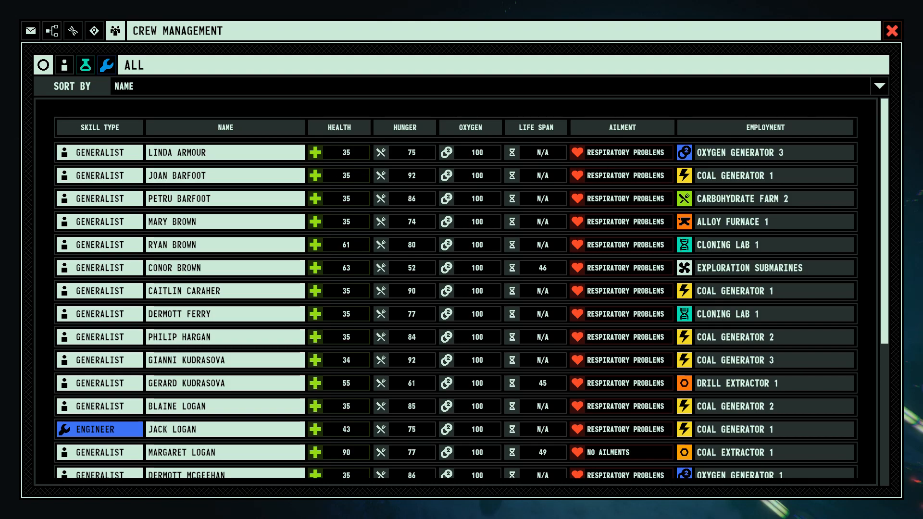
pyautogui.scroll(-3)
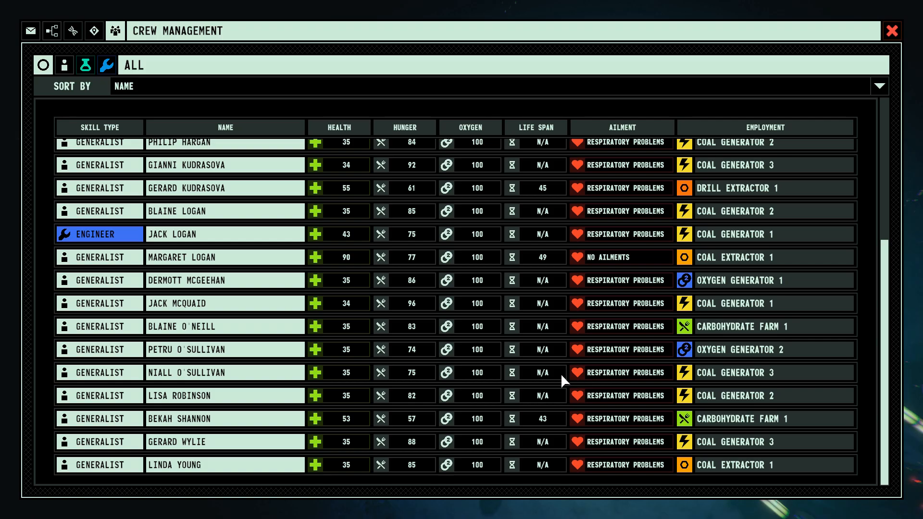
pyautogui.click(891, 31)
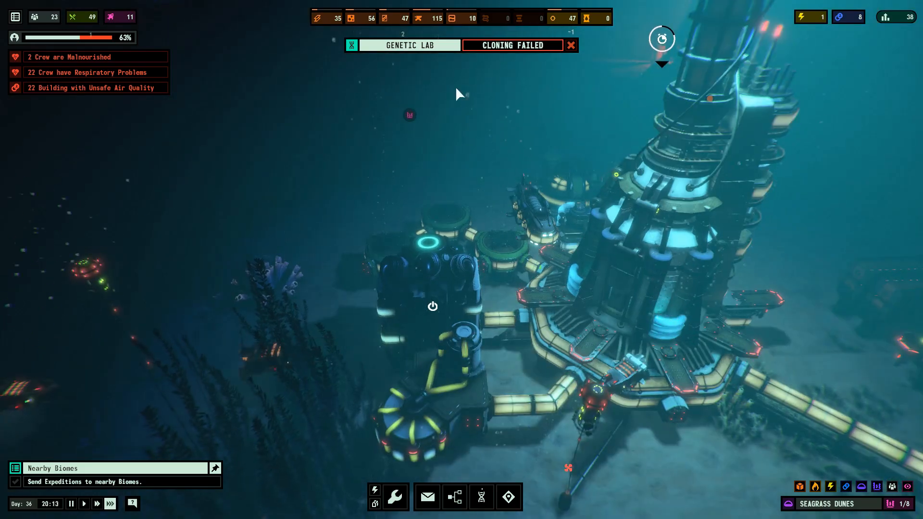
# Check the failed clones in the Cloning Lab, then view the Sea Mine destination details.
pyautogui.click(511, 45)
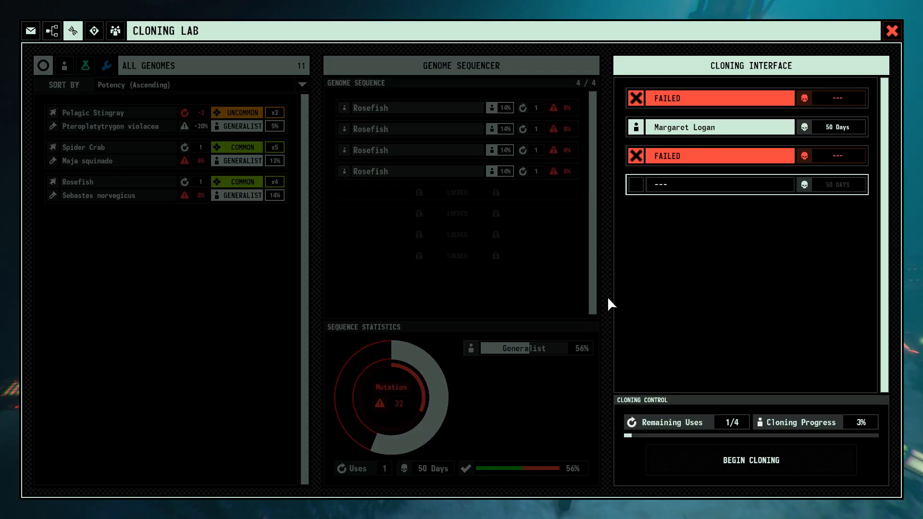
pyautogui.moveTo(69, 125)
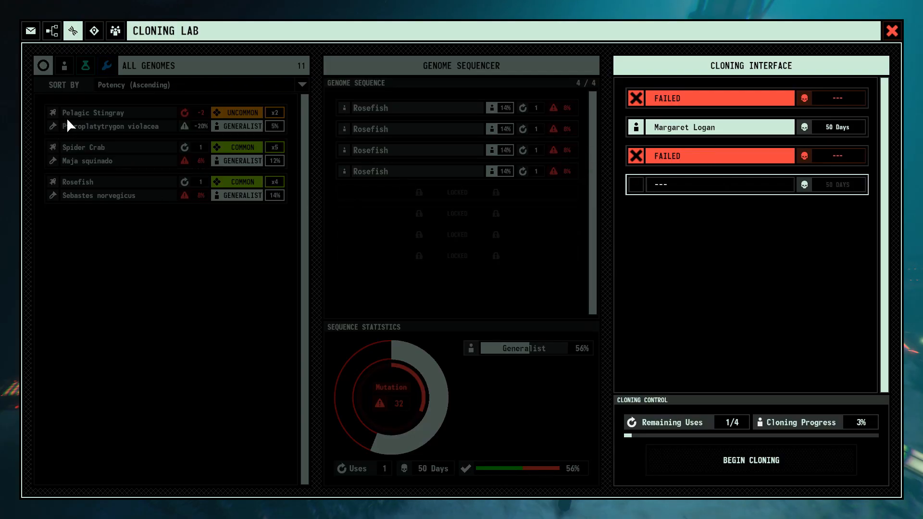
pyautogui.click(891, 30)
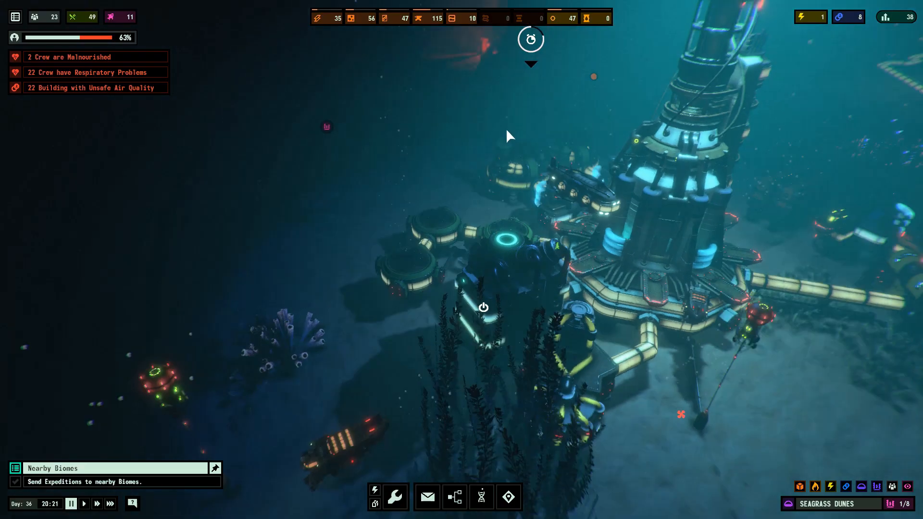
pyautogui.click(508, 497)
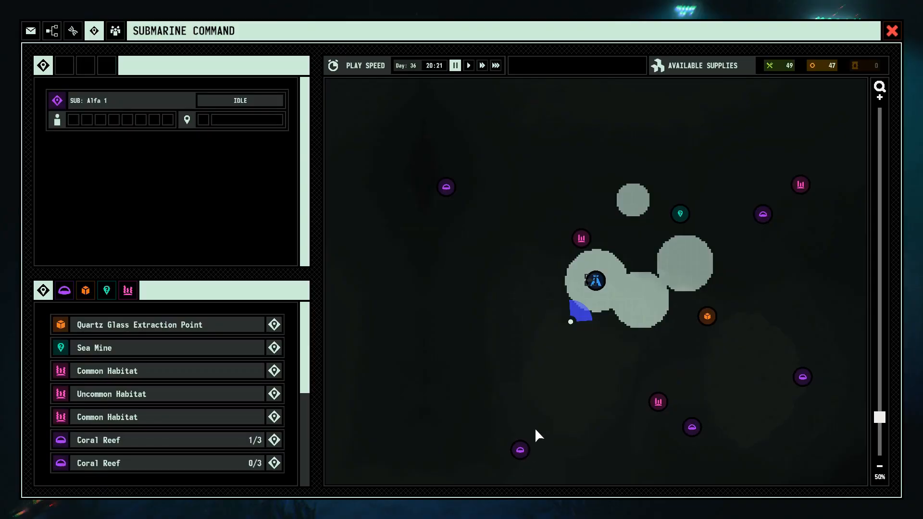
pyautogui.click(118, 347)
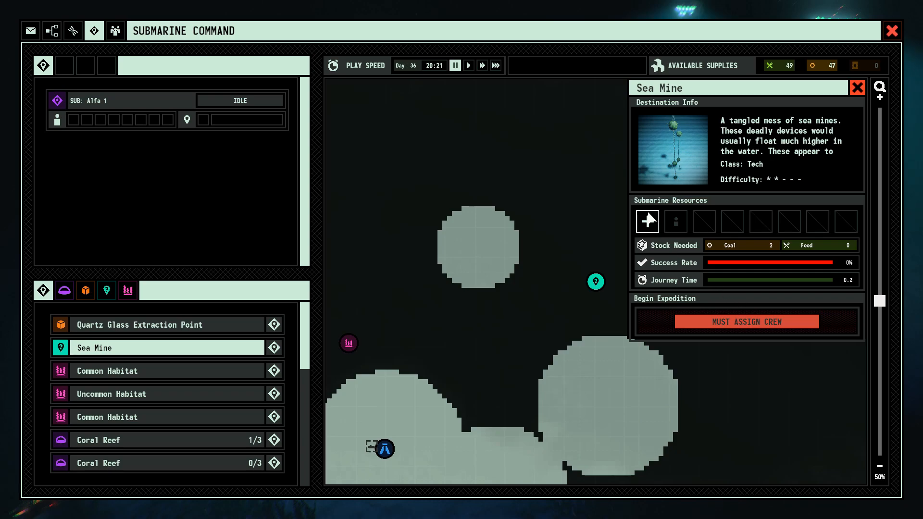
pyautogui.click(647, 221)
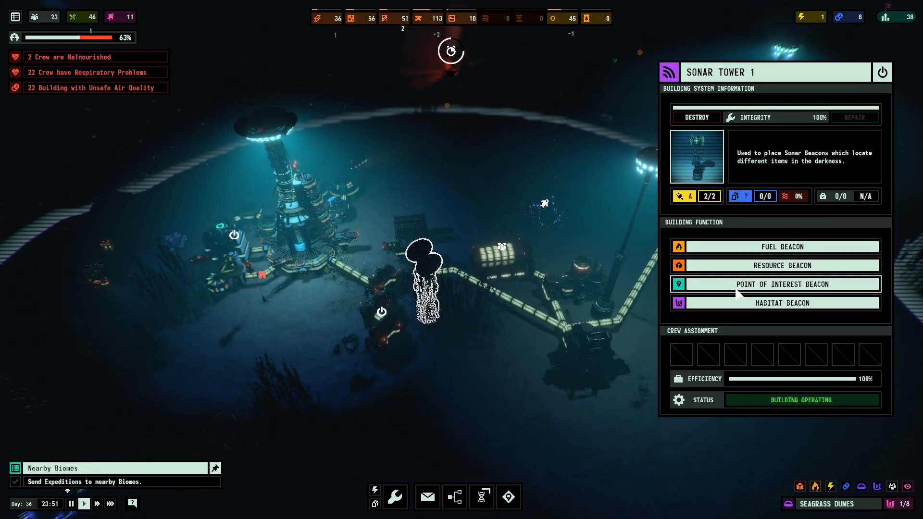
# Launch a point of interest beacon from Sonar Tower 1 and close the panel.
pyautogui.click(781, 265)
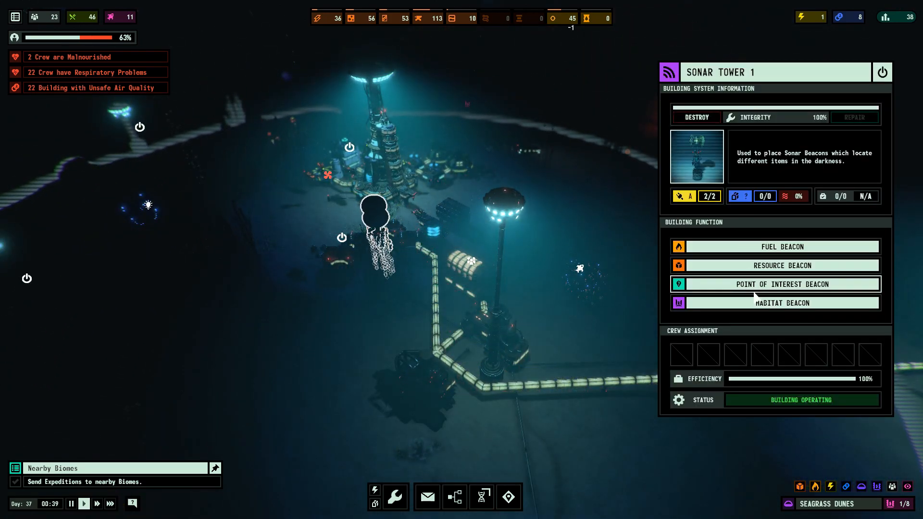
pyautogui.click(774, 284)
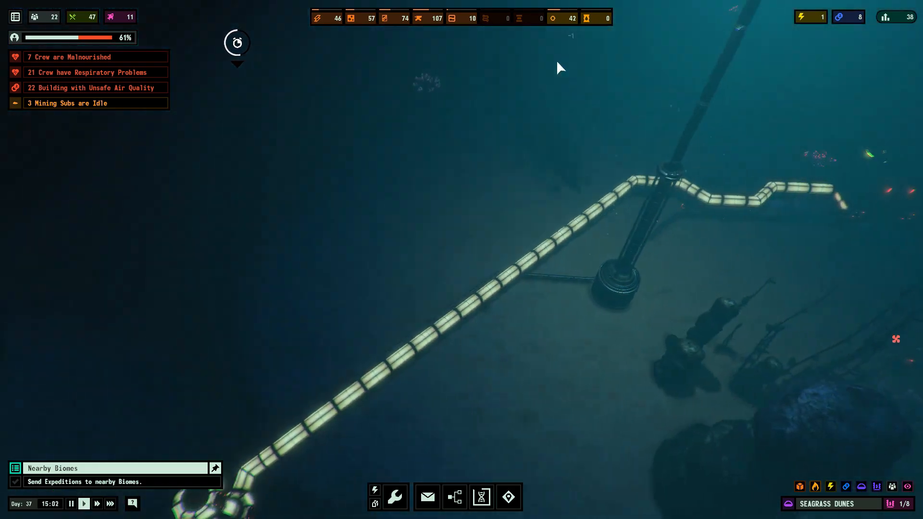
# Select Coal Extractor 1 and remove a crew member from a worker slot.
pyautogui.click(377, 288)
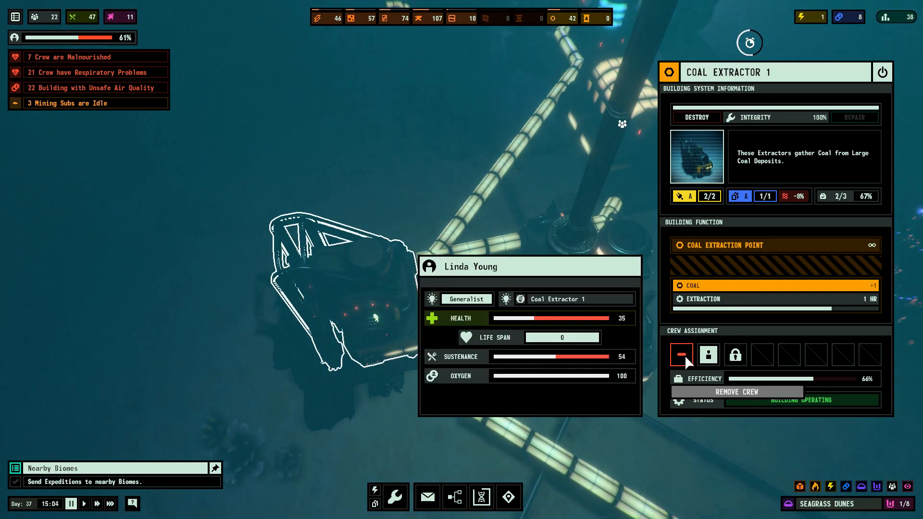
pyautogui.click(708, 353)
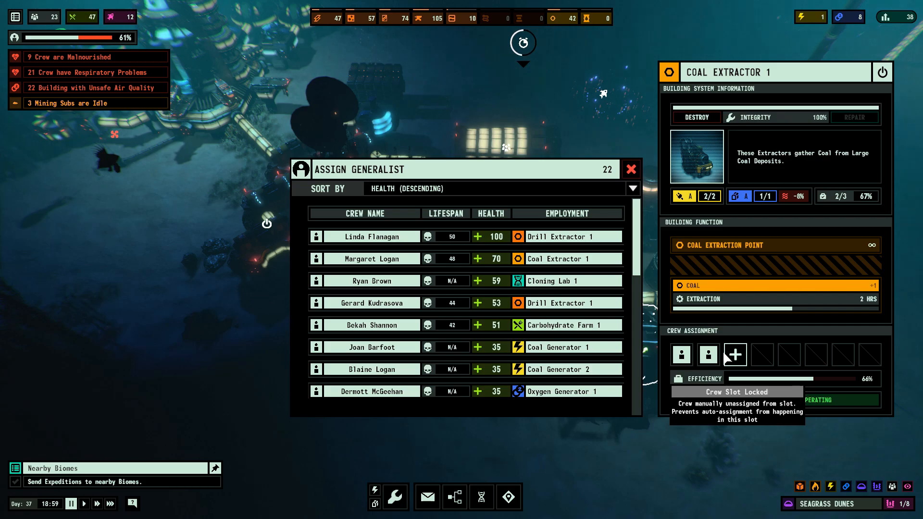
pyautogui.moveTo(370, 236)
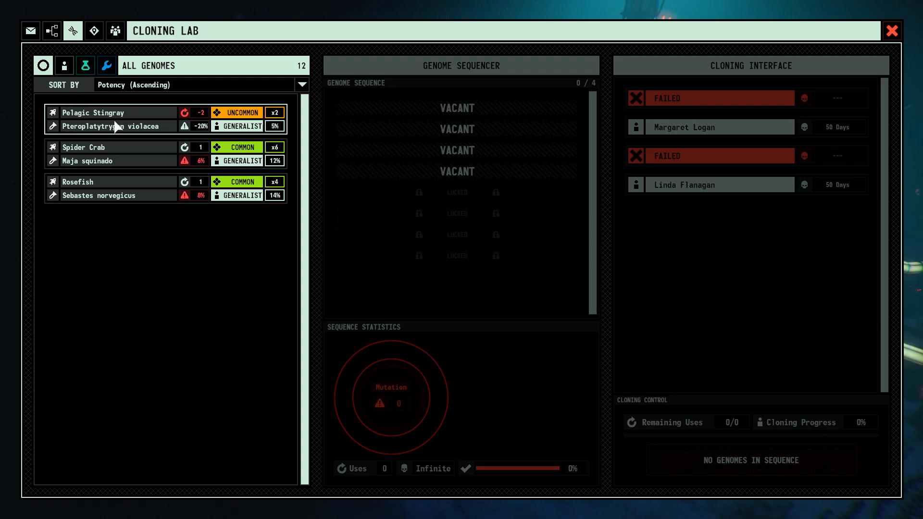
pyautogui.moveTo(203, 129)
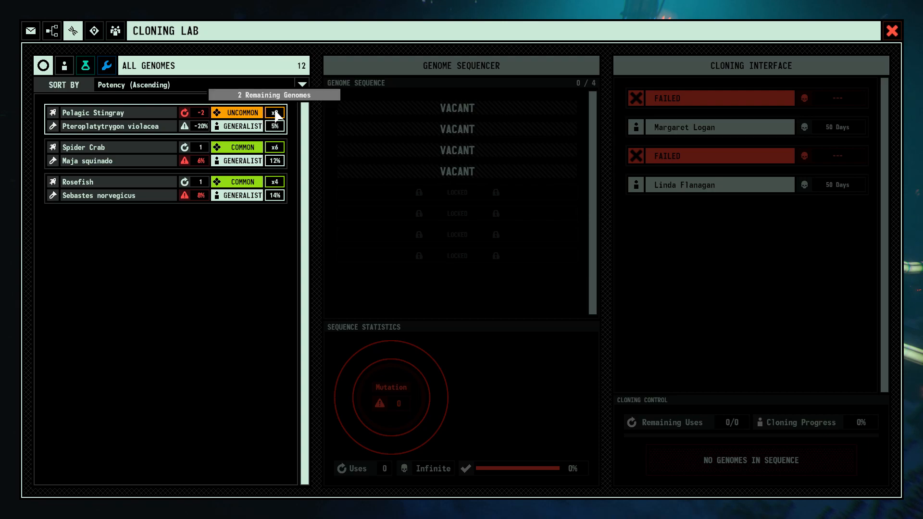
# Add Pelagic Stingray and Spider Crab genomes to the clone sequence.
pyautogui.click(273, 112)
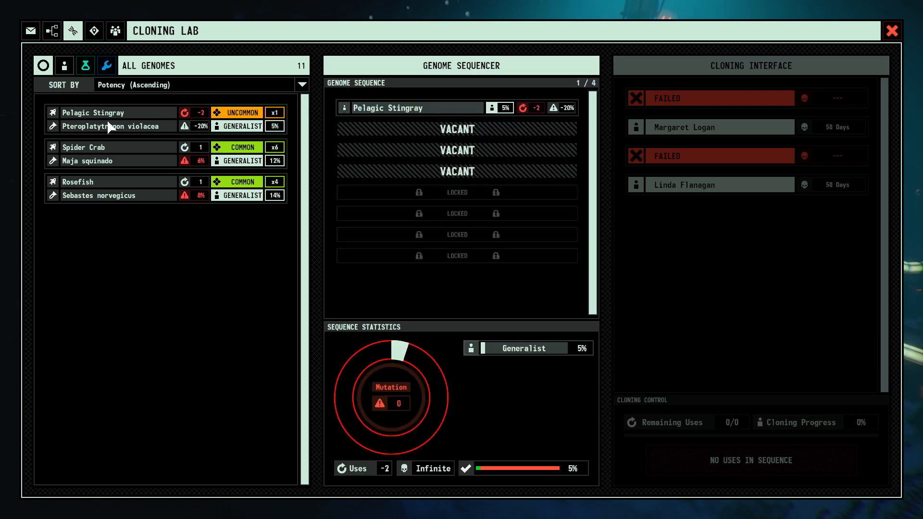
pyautogui.click(112, 112)
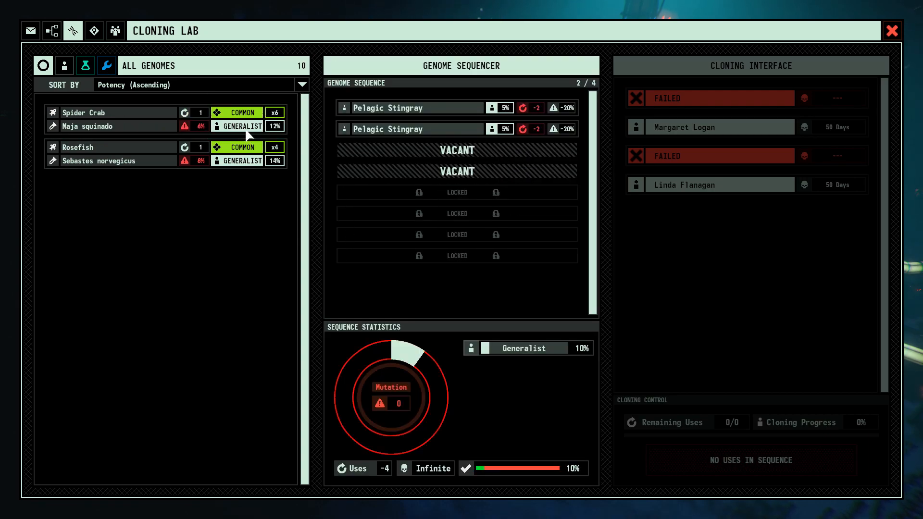
pyautogui.moveTo(244, 126)
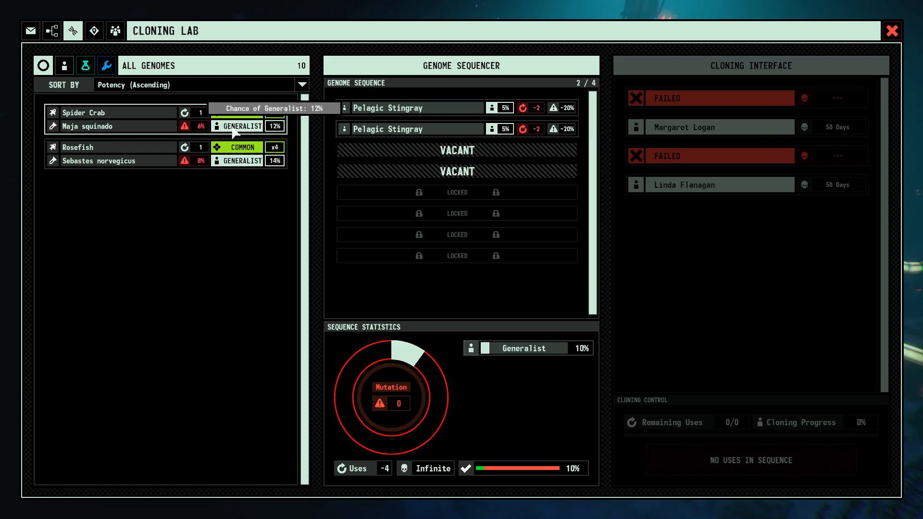
pyautogui.click(117, 113)
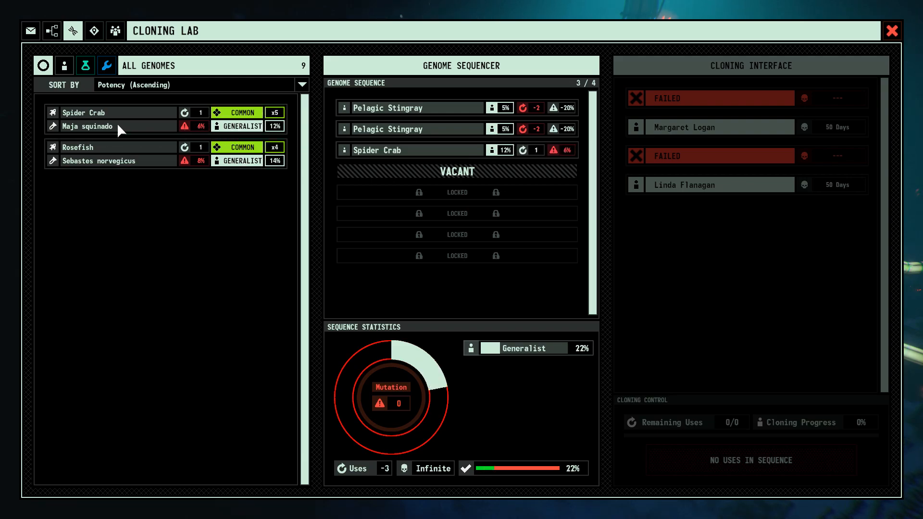
pyautogui.click(84, 112)
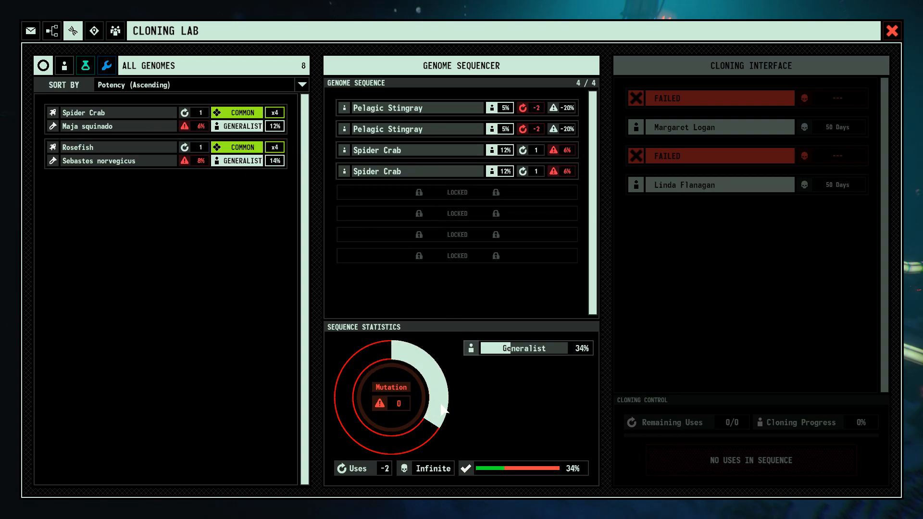
pyautogui.moveTo(390, 403)
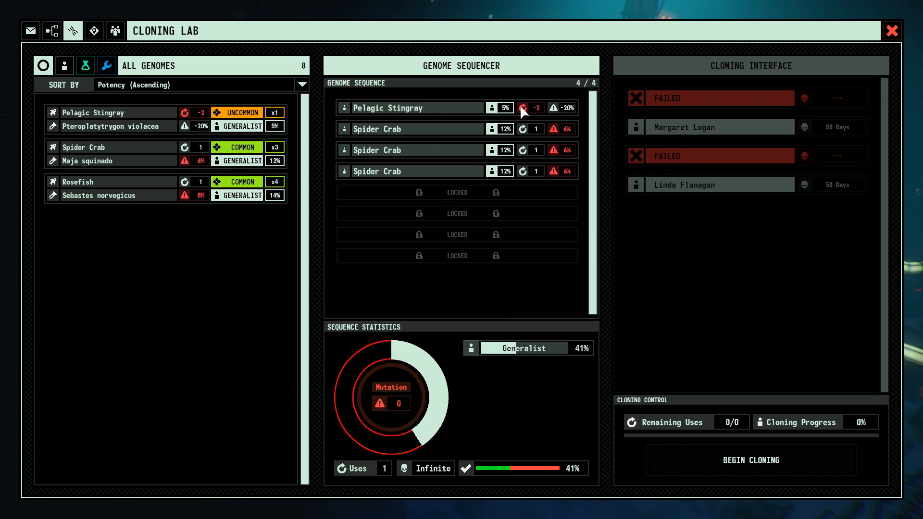
pyautogui.moveTo(384, 112)
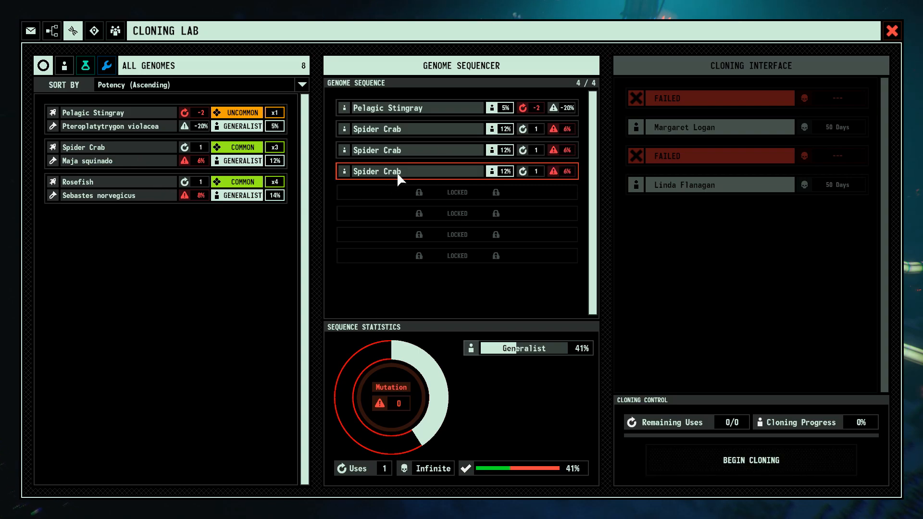
pyautogui.moveTo(272, 172)
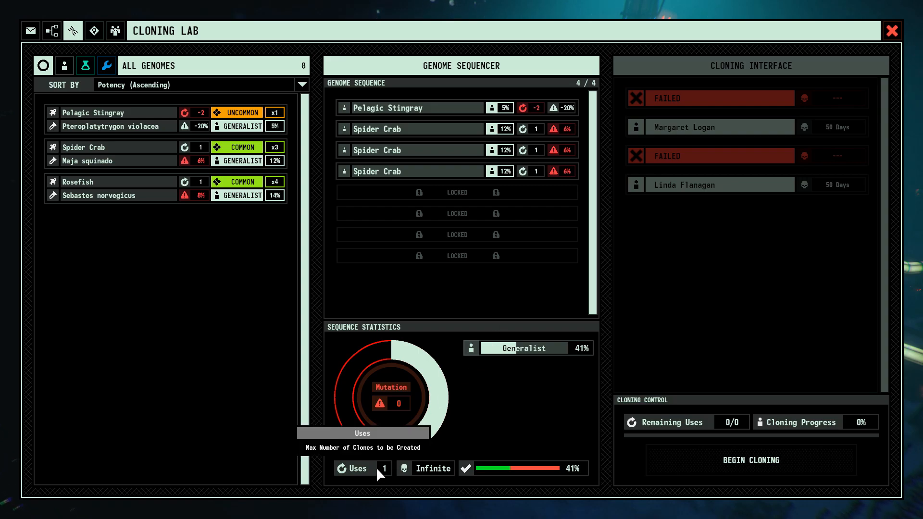
pyautogui.moveTo(749, 459)
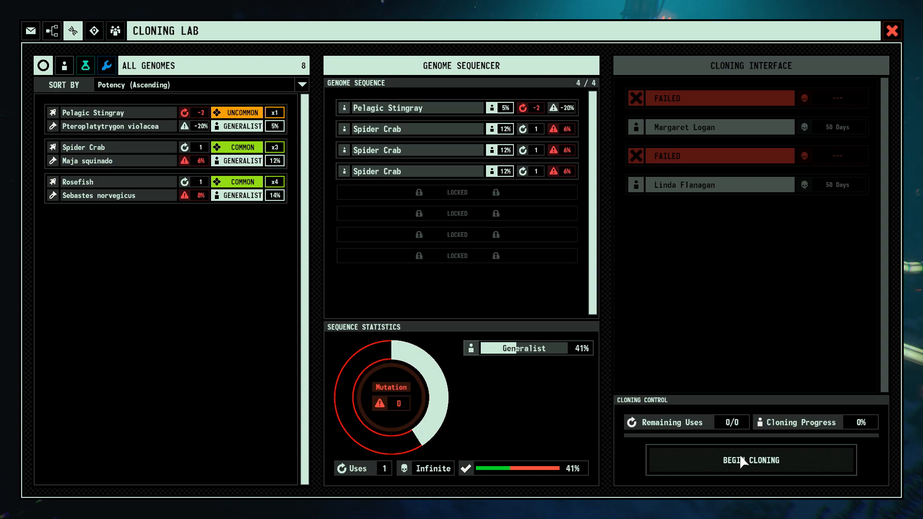
# Begin cloning, close the Cloning Lab, and open the new crew message.
pyautogui.click(750, 460)
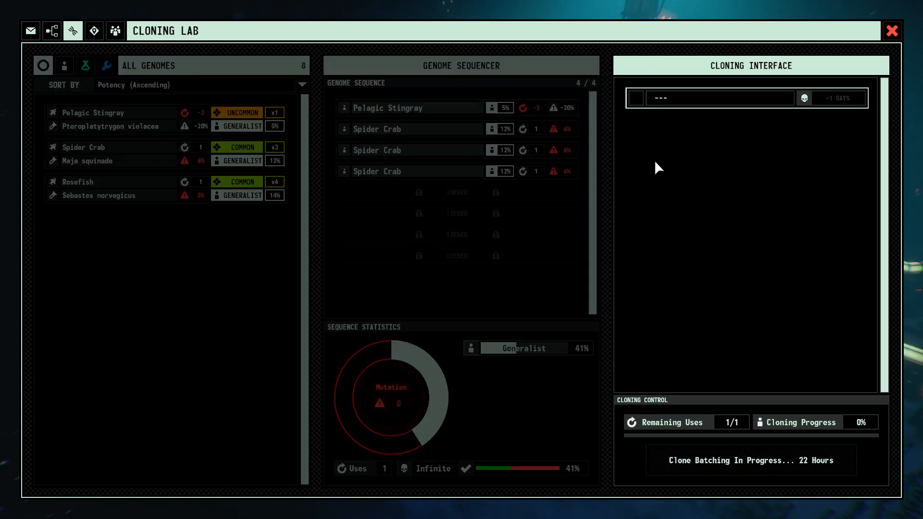
pyautogui.click(891, 30)
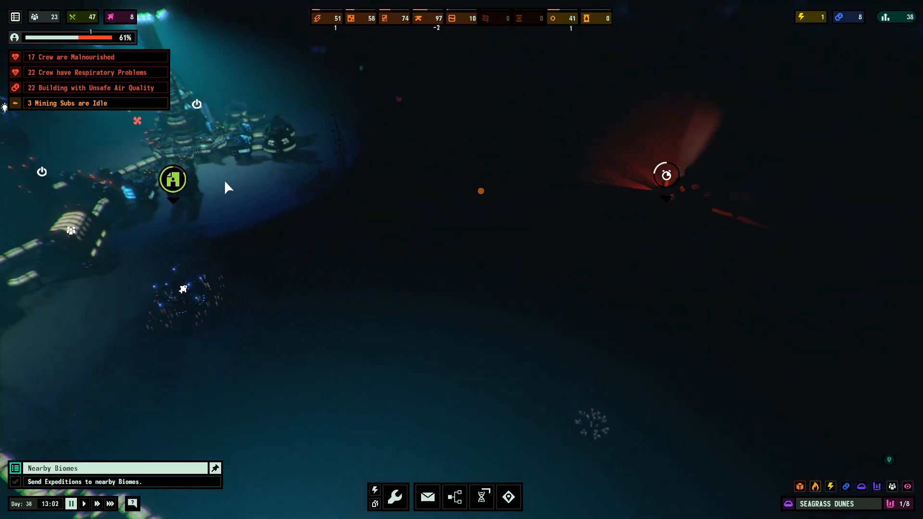
pyautogui.click(427, 496)
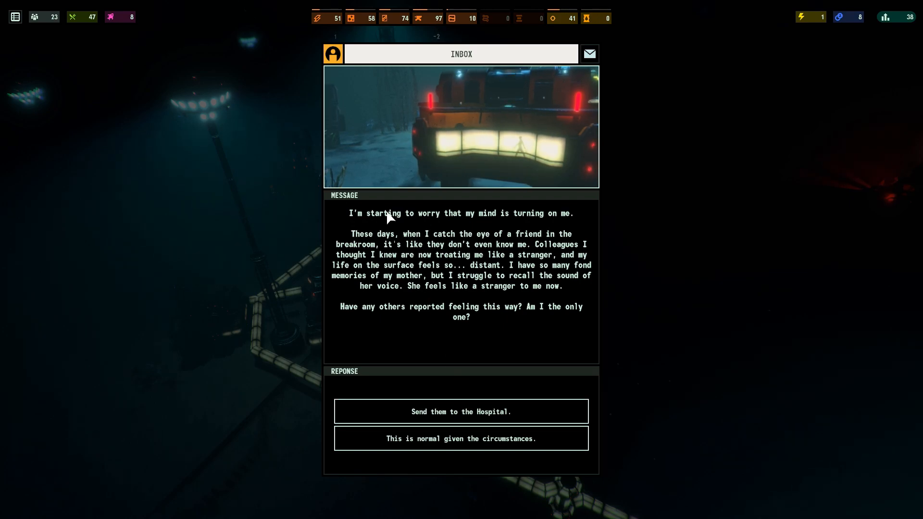
pyautogui.moveTo(544, 267)
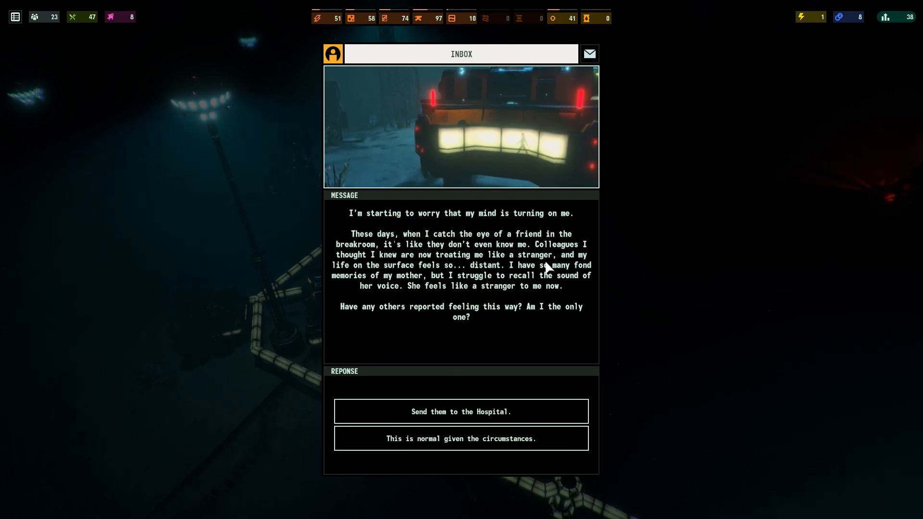
pyautogui.moveTo(461, 411)
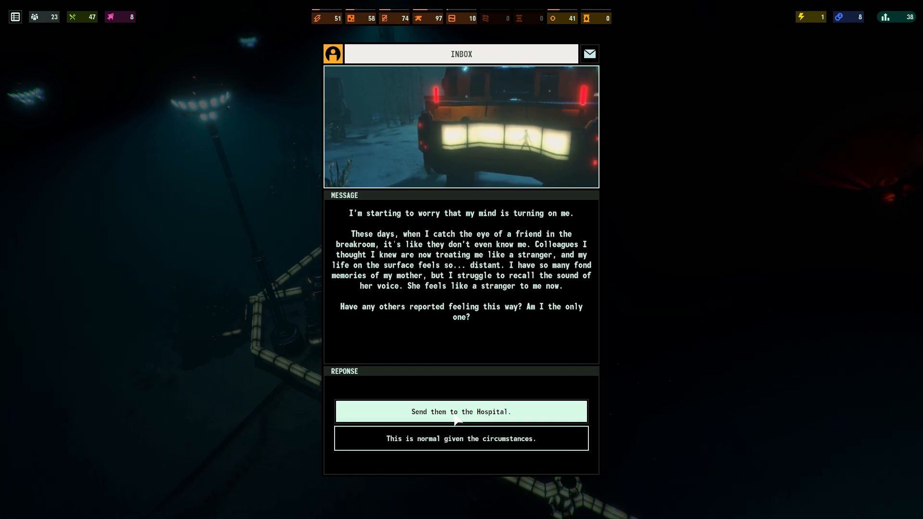
# Send the memory-troubled crew member to hospital and acknowledge the diagnosis report.
pyautogui.click(461, 411)
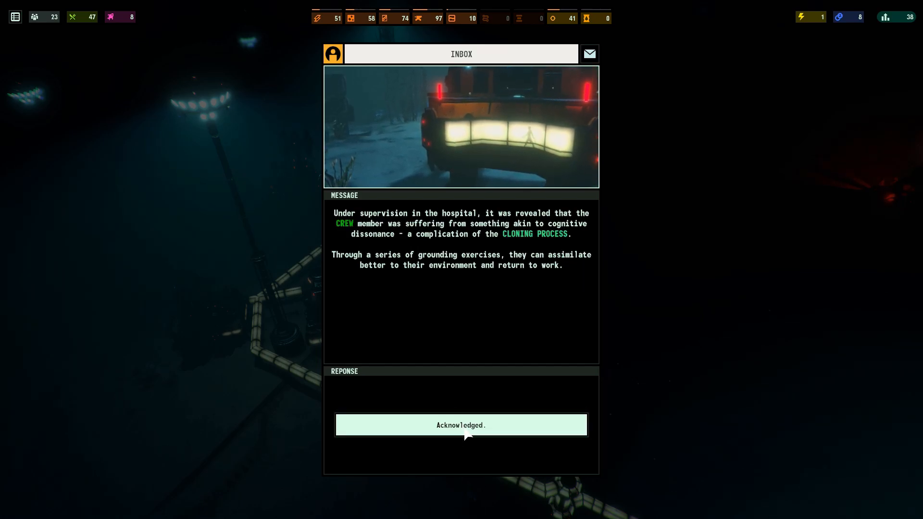
pyautogui.moveTo(515, 239)
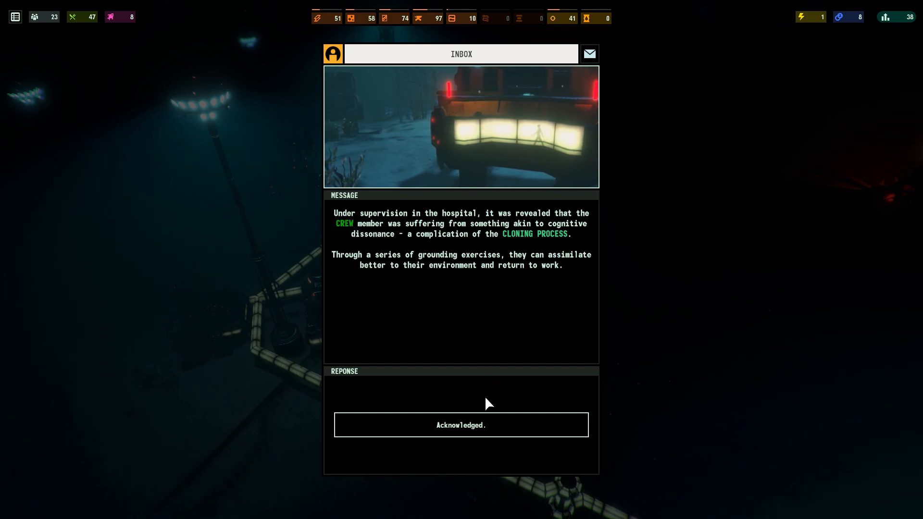
pyautogui.click(461, 424)
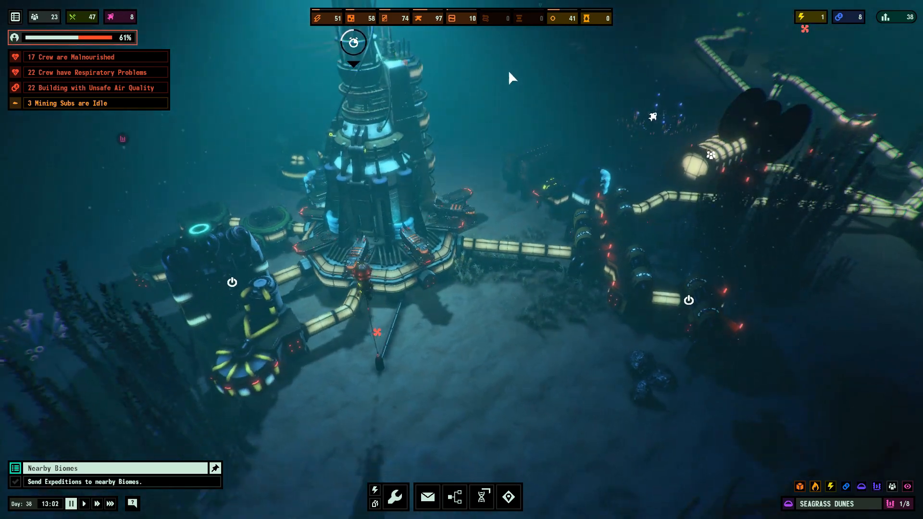
# Check Cloning Lab 1's progress and Oxygen Generator 2, then speed time into Day 39.
pyautogui.click(482, 176)
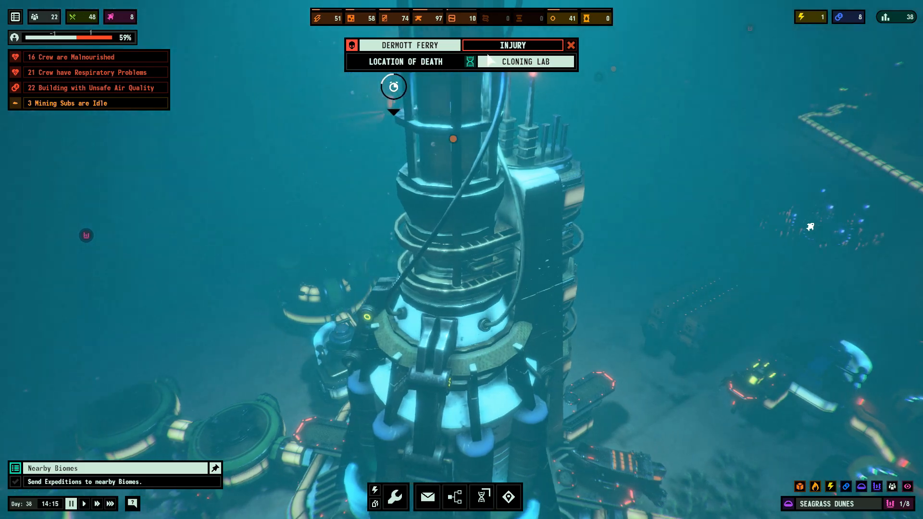
pyautogui.scroll(-3)
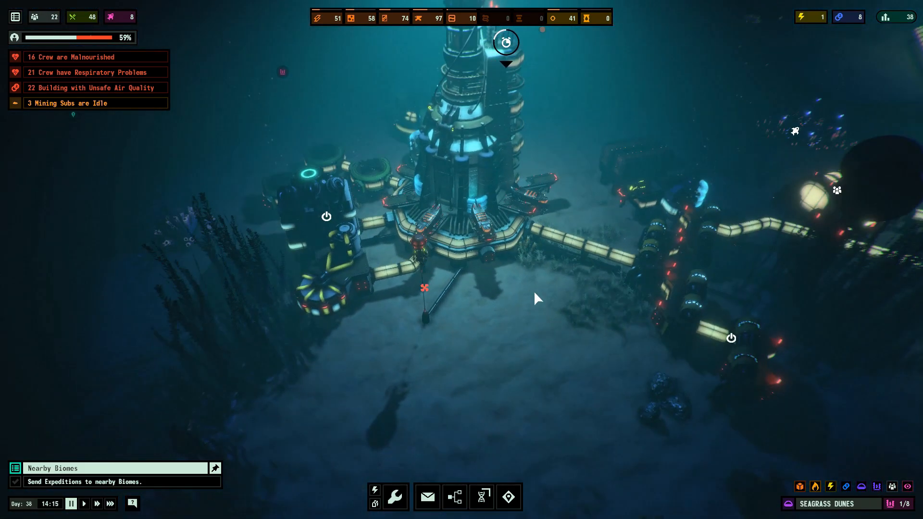
pyautogui.moveTo(568, 18)
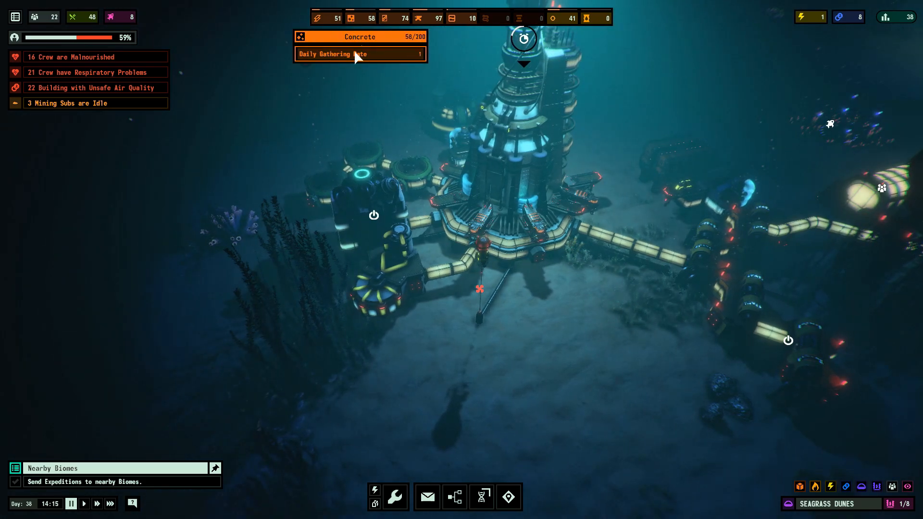
pyautogui.click(388, 273)
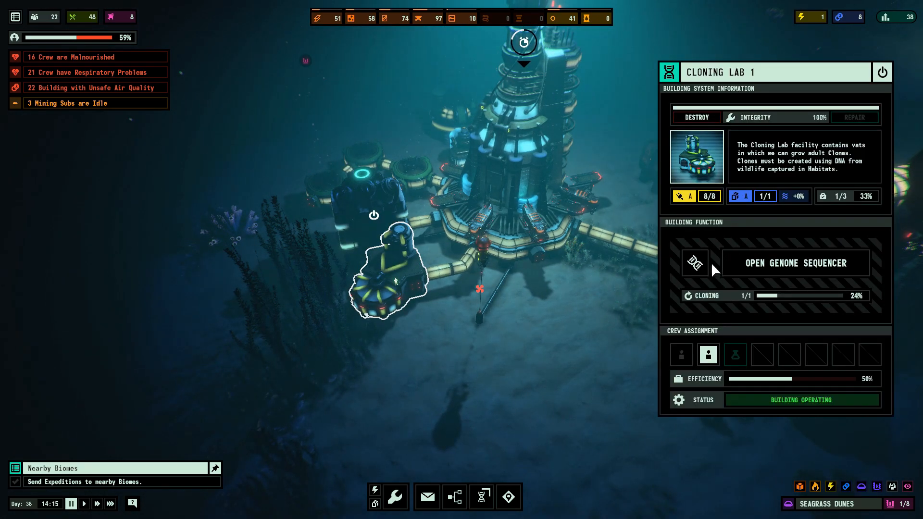
pyautogui.moveTo(623, 192)
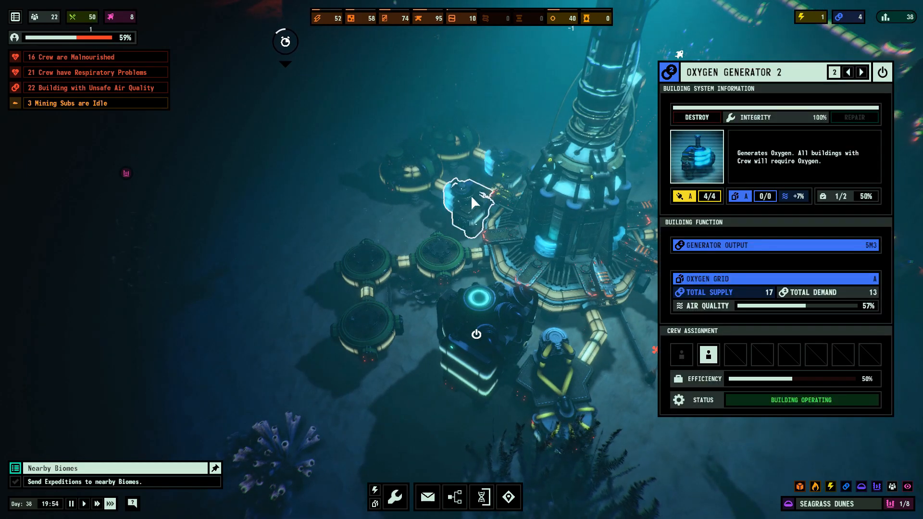
pyautogui.click(846, 71)
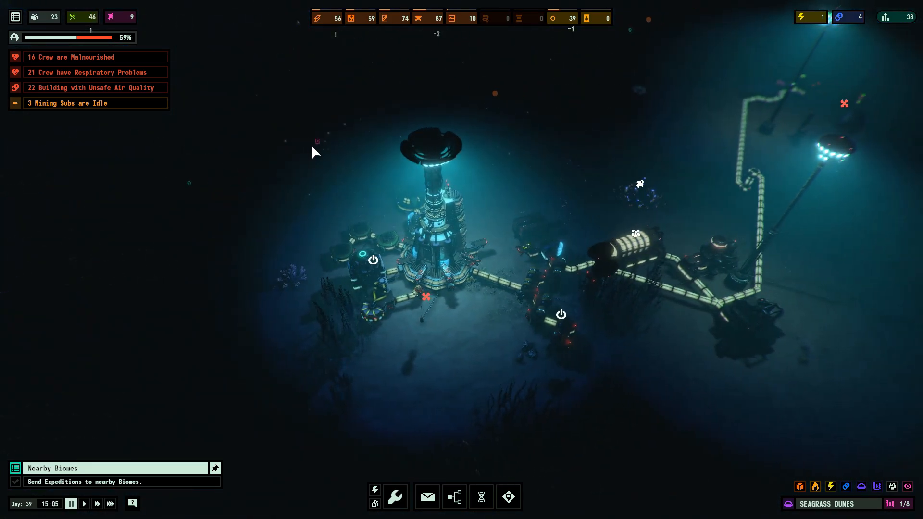
# Show the Cloning Lab tab of Submarine Command, with its empty genome sequence.
pyautogui.click(507, 496)
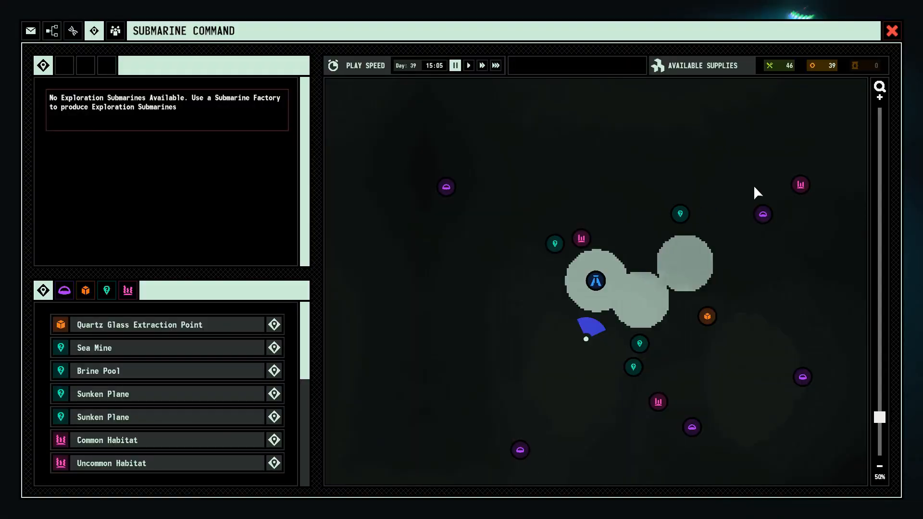
pyautogui.click(64, 290)
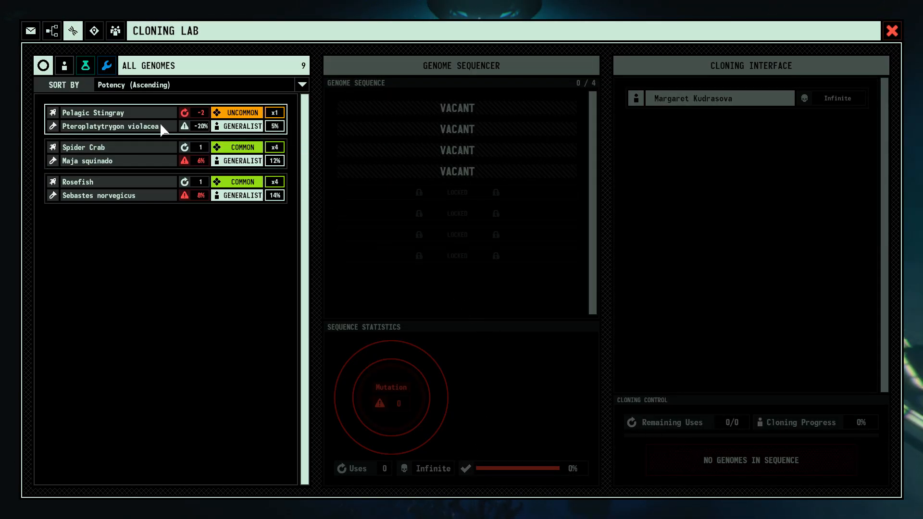
# Close the Cloning Lab, then inspect Submarine Factory 1 and Mining Relay 1's iron deposits.
pyautogui.click(891, 30)
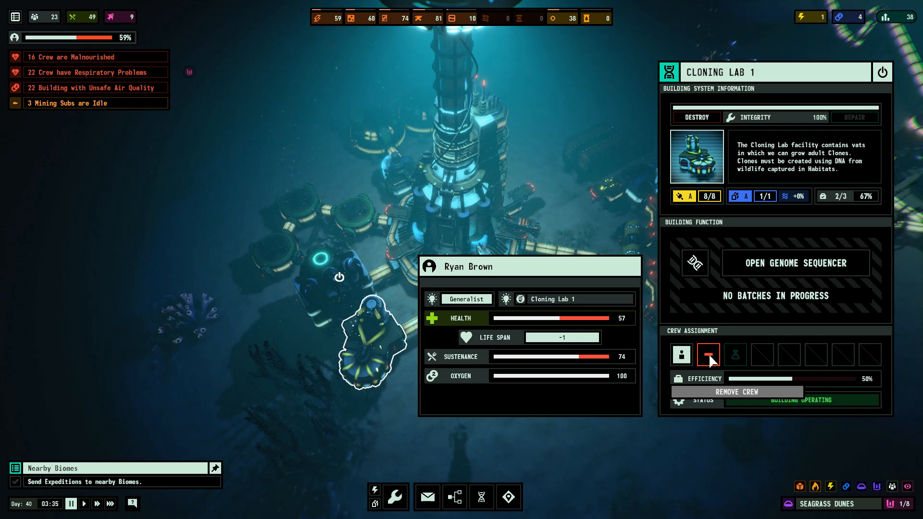
pyautogui.moveTo(707, 354)
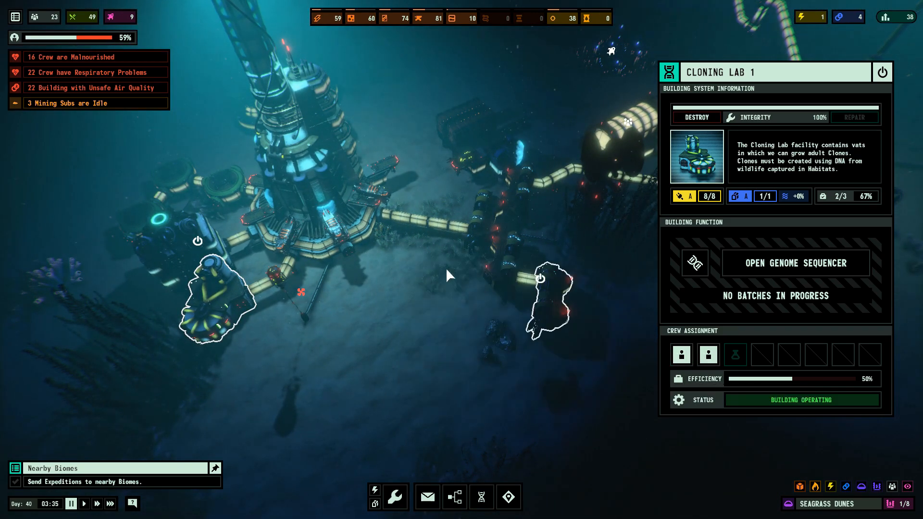
pyautogui.click(611, 288)
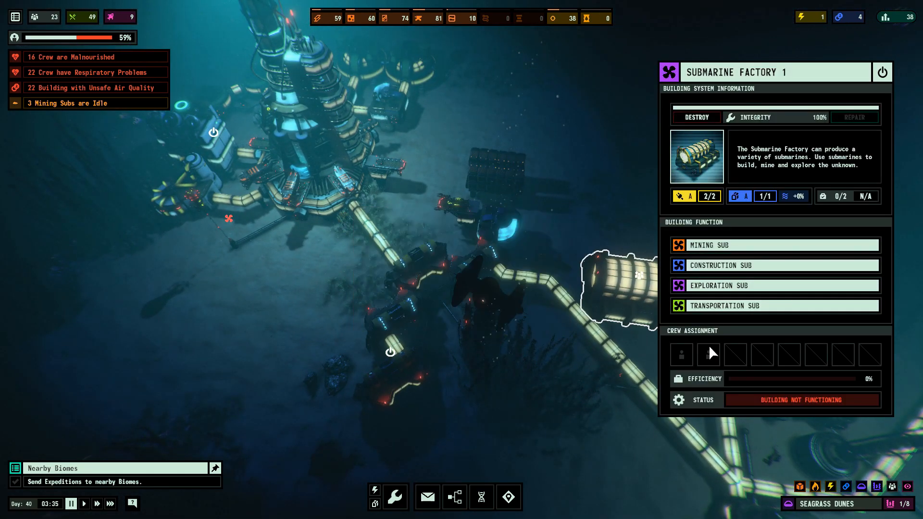
pyautogui.click(708, 353)
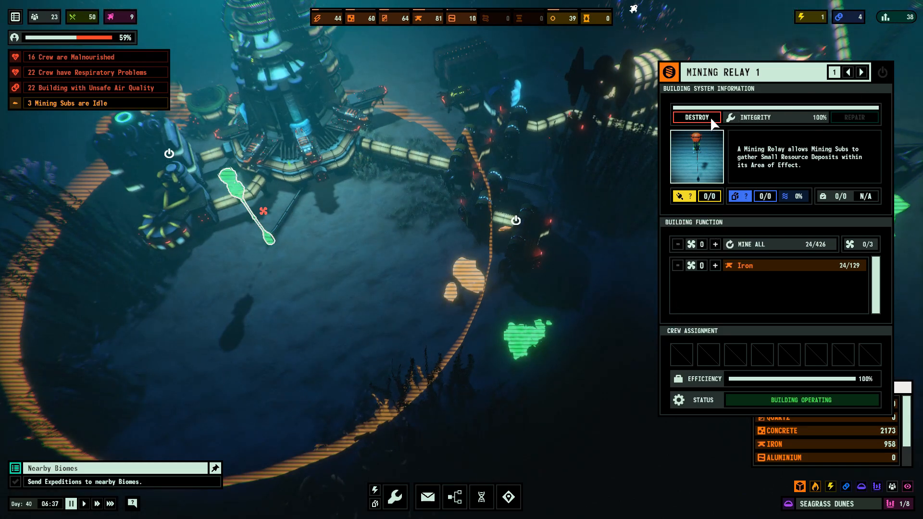
# Place Mining Relay 3 over coal, iron and concrete deposits and attempt to assign a sub.
pyautogui.click(394, 495)
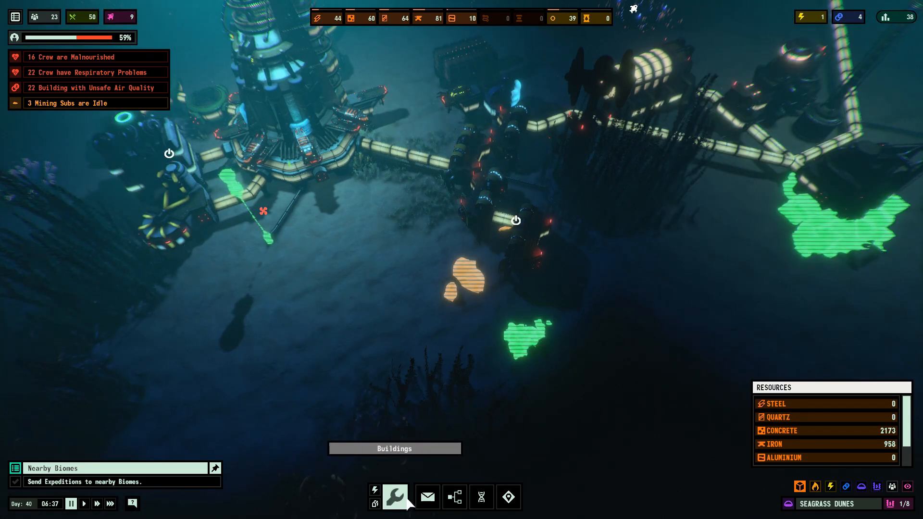
pyautogui.click(394, 495)
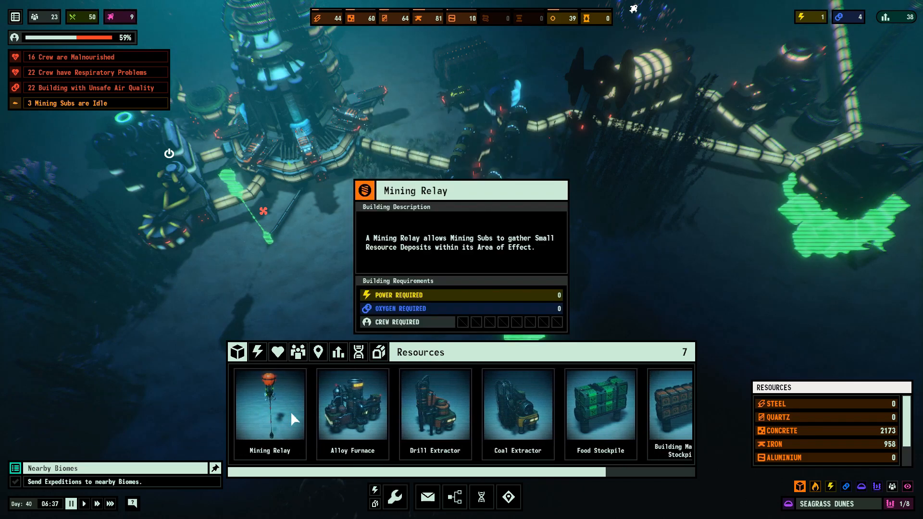
pyautogui.click(270, 408)
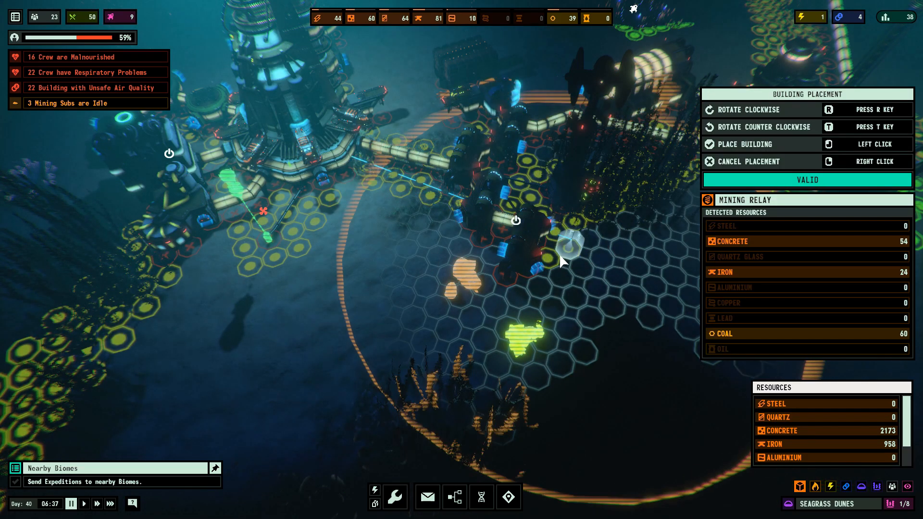
pyautogui.rightClick(561, 262)
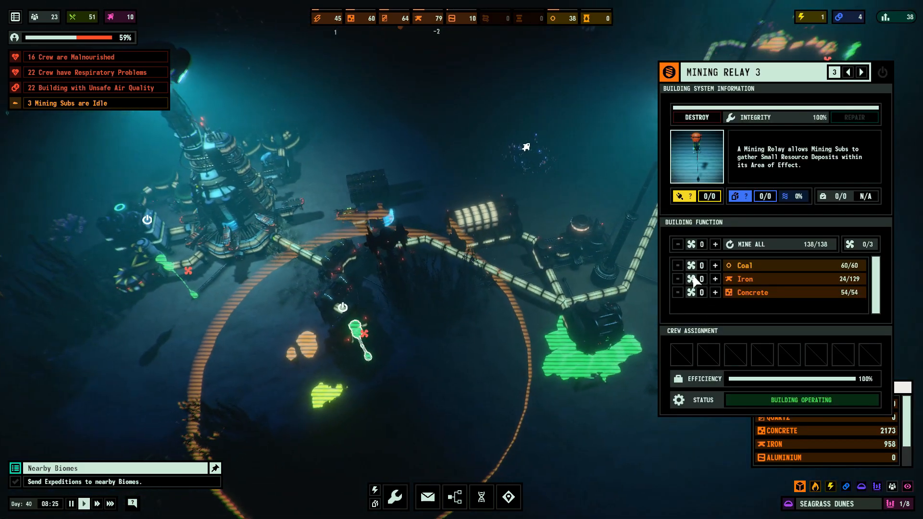
pyautogui.click(715, 266)
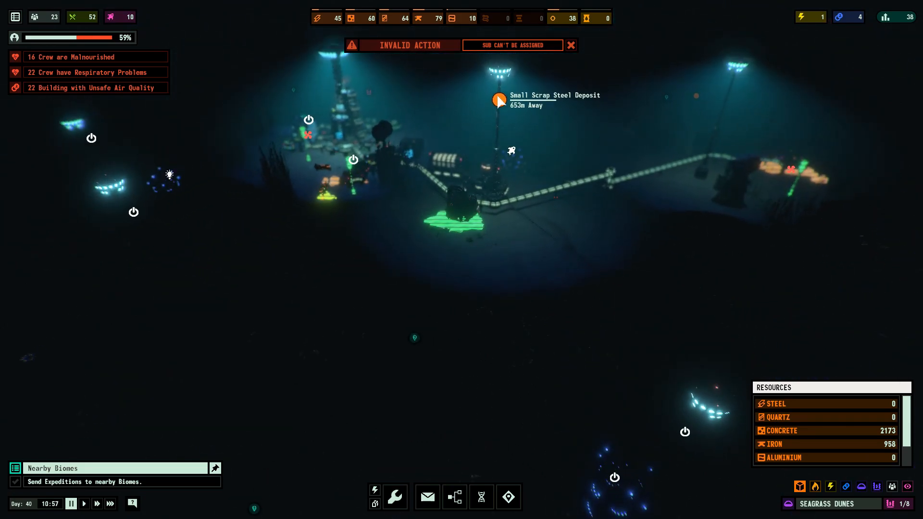
# Select the Sonar Tower to start placing a resource beacon.
pyautogui.click(569, 45)
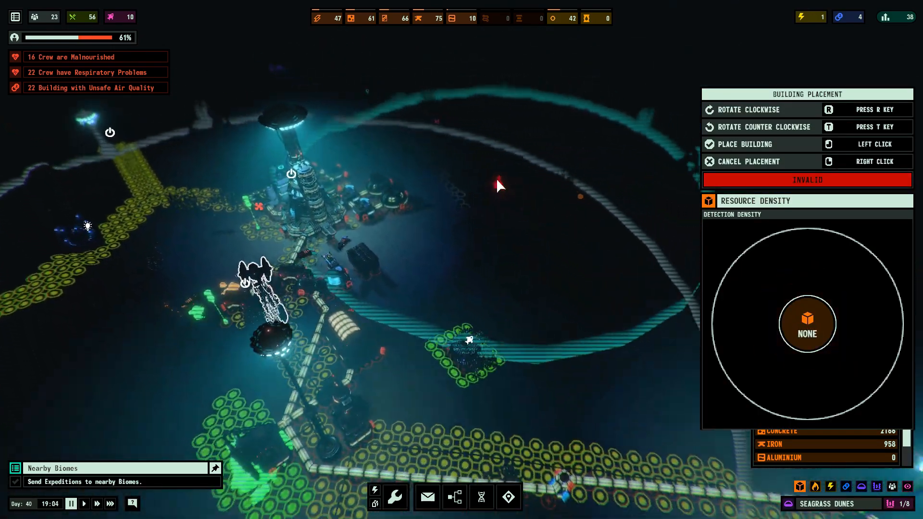
pyautogui.moveTo(459, 142)
pyautogui.write('ORE')
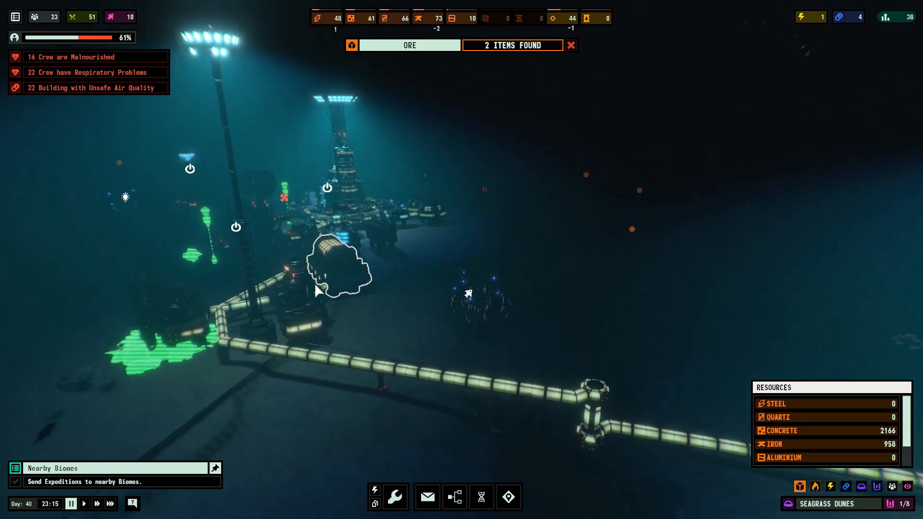
pyautogui.click(327, 187)
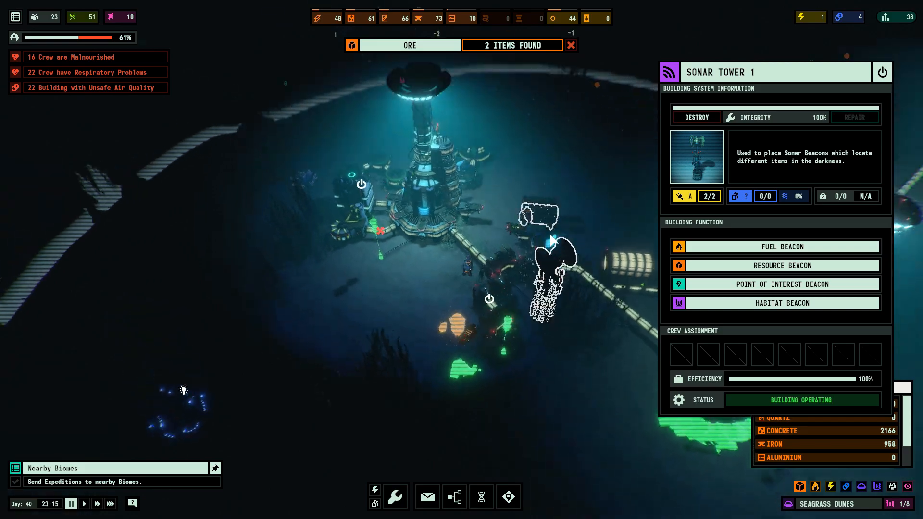
pyautogui.click(781, 265)
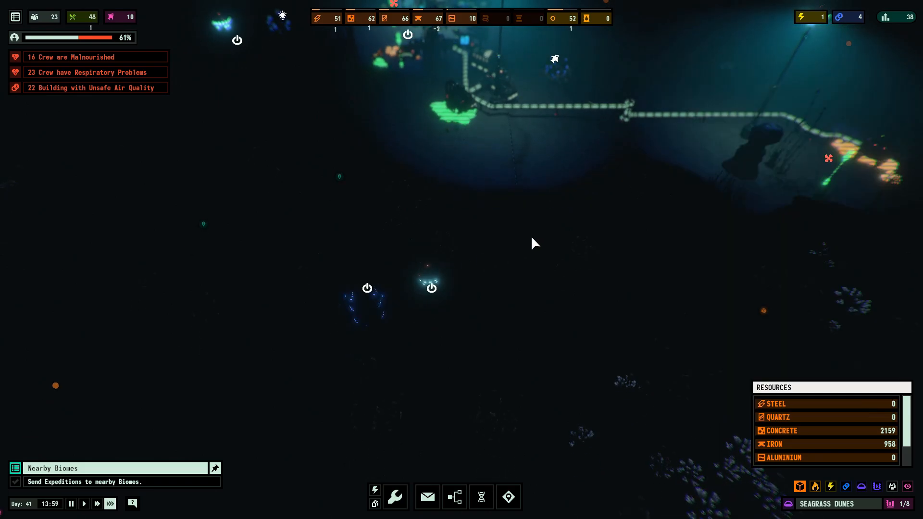
# Inspect the Fauna Trap, then browse Submarine Command's crew list to staff Cloning Lab 1.
pyautogui.click(365, 300)
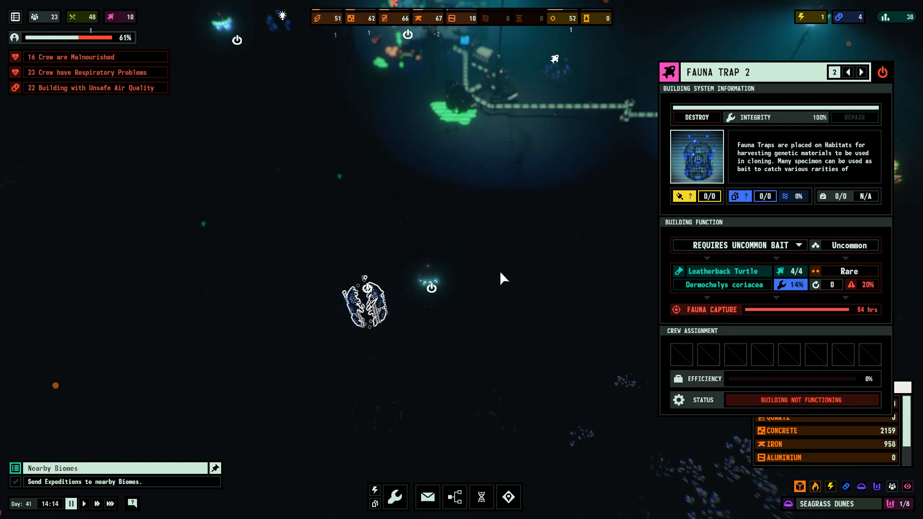
pyautogui.moveTo(513, 265)
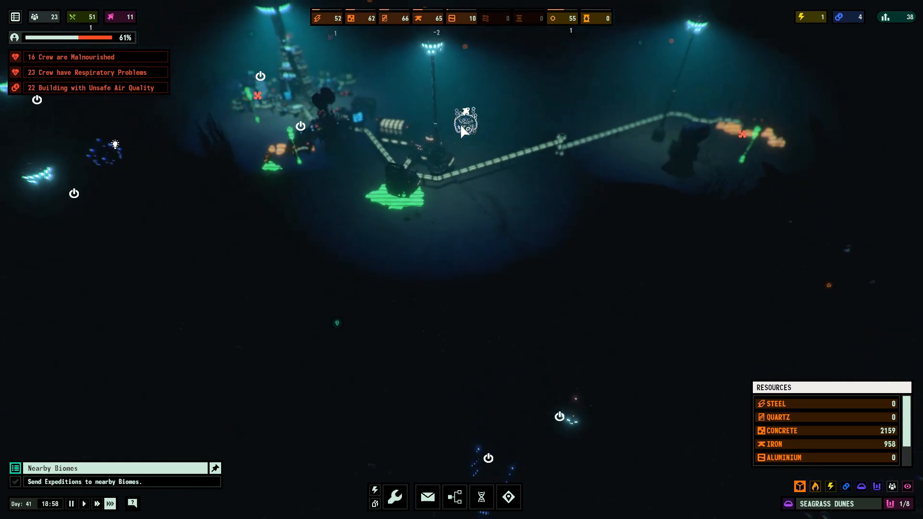
pyautogui.click(515, 259)
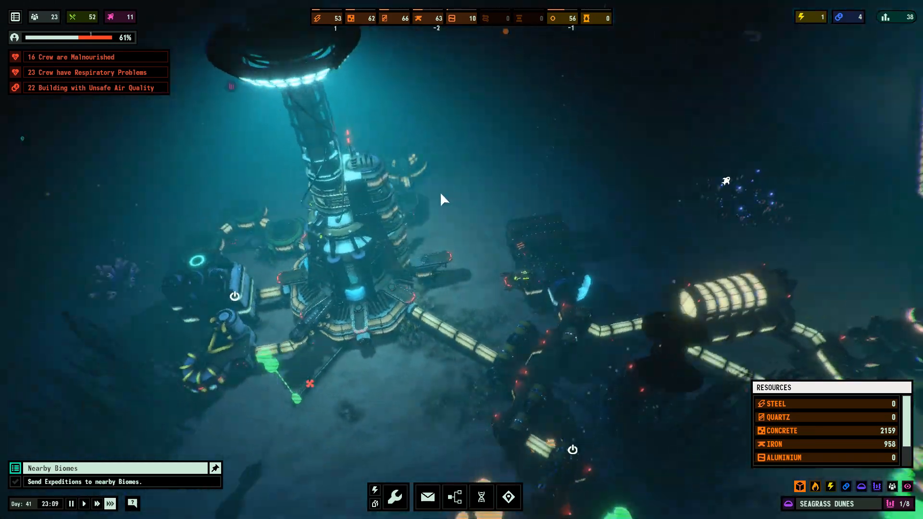
pyautogui.click(508, 496)
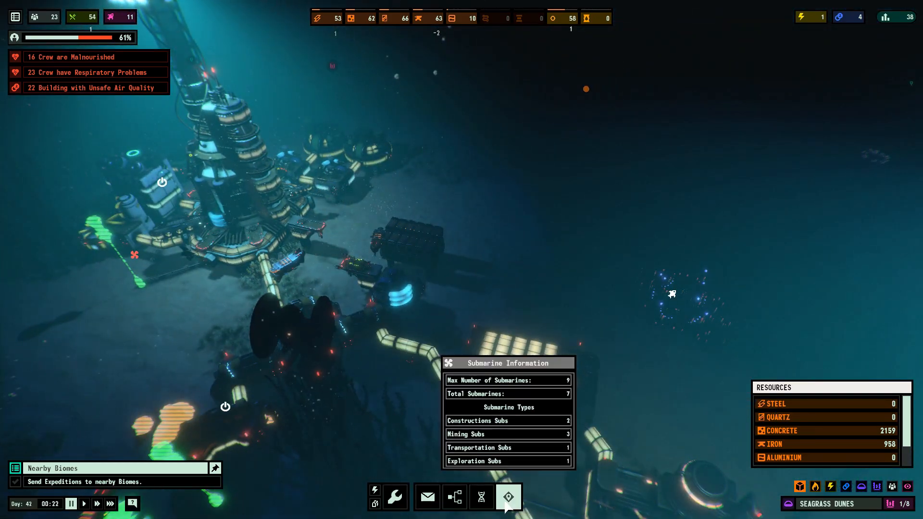
pyautogui.click(508, 496)
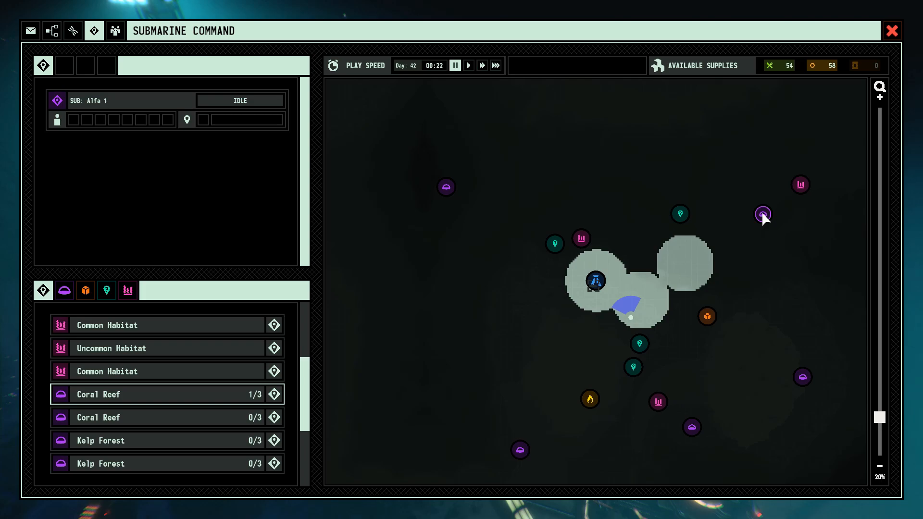
pyautogui.scroll(-3)
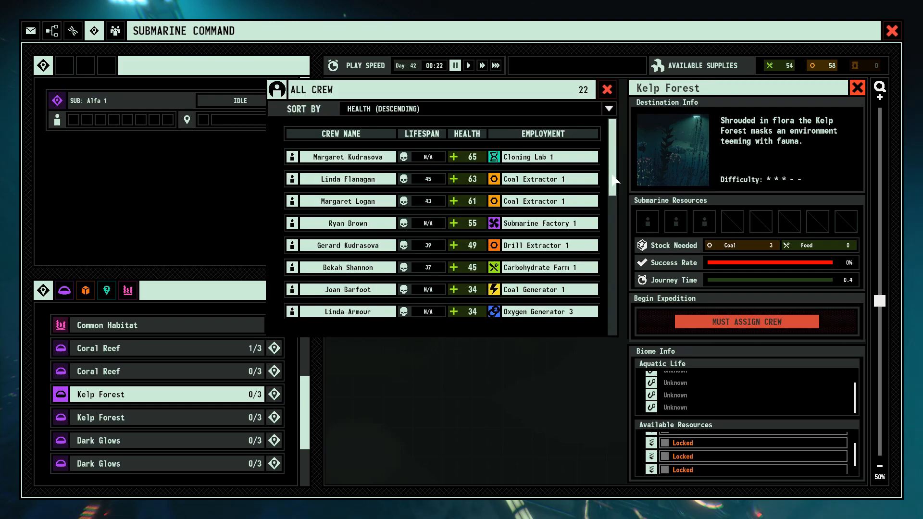
pyautogui.scroll(-3)
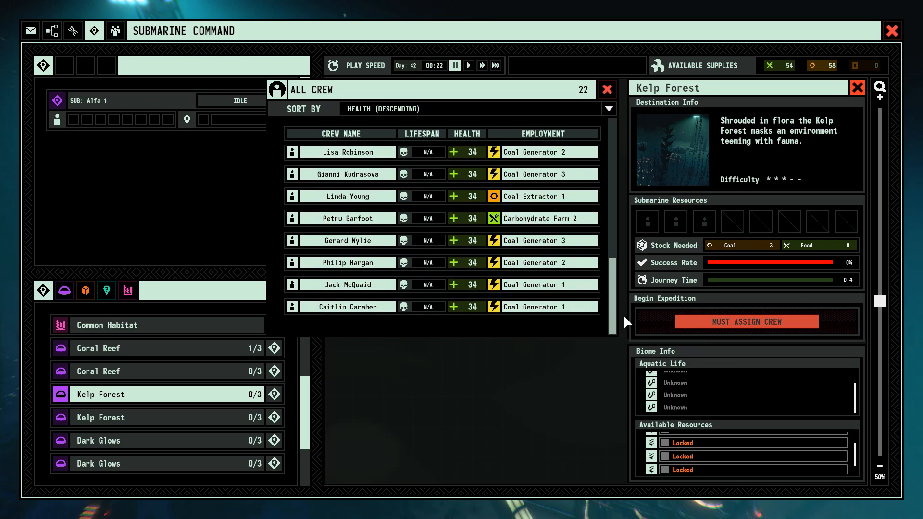
pyautogui.scroll(-3)
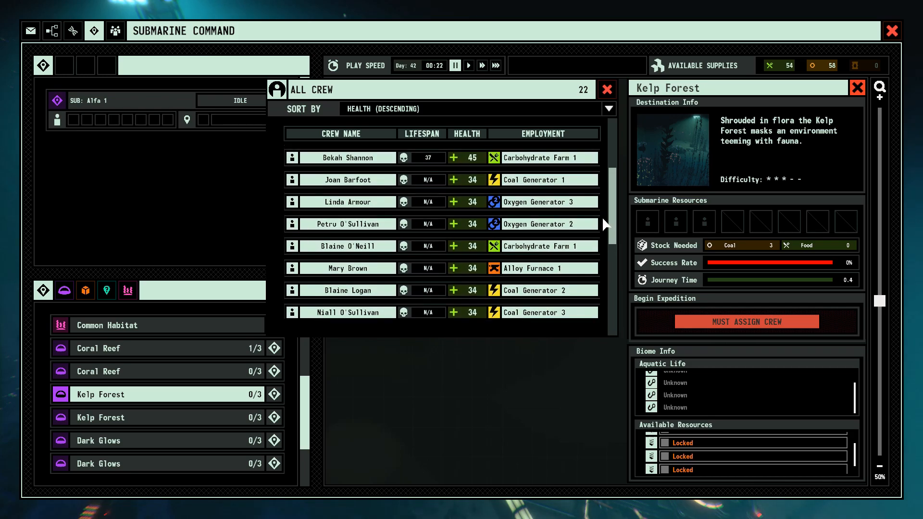
pyautogui.scroll(3)
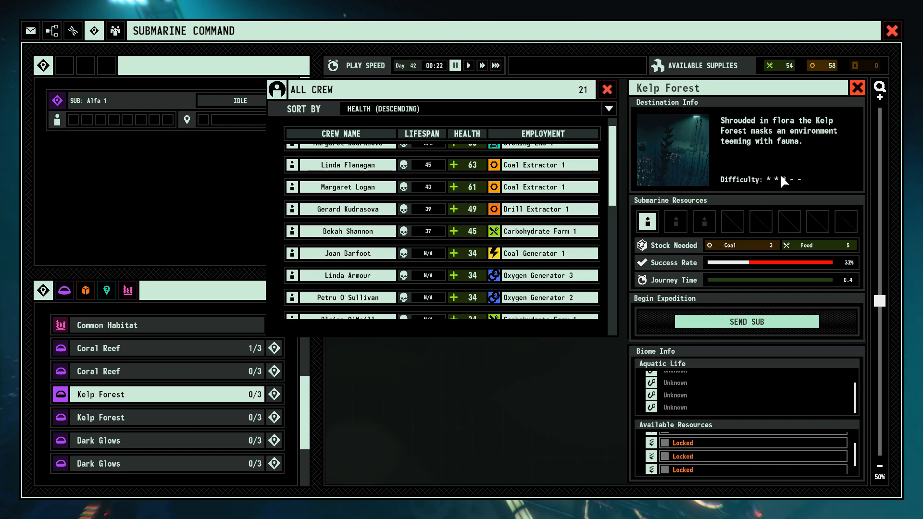
pyautogui.moveTo(695, 271)
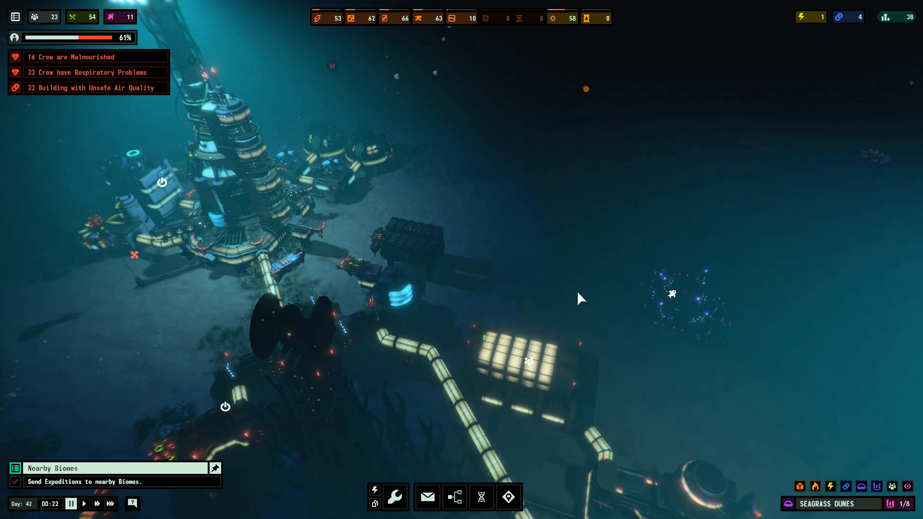
pyautogui.click(507, 497)
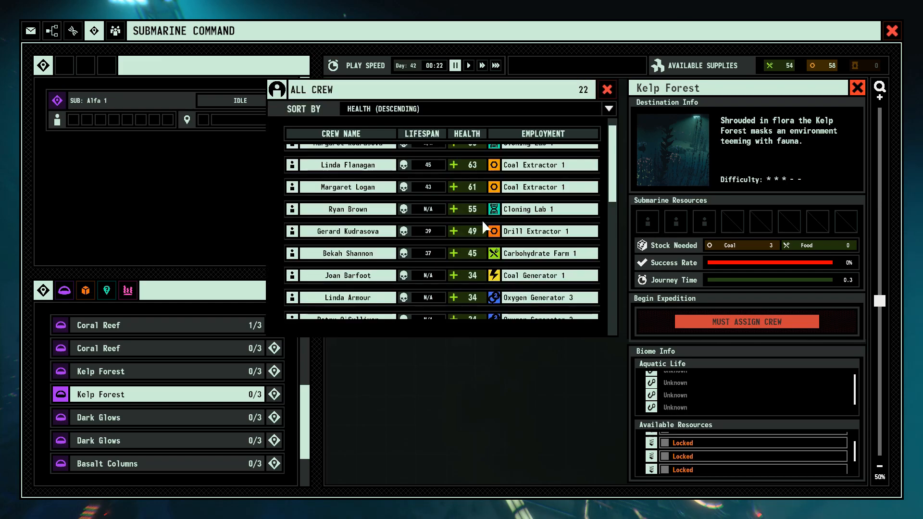
pyautogui.scroll(-3)
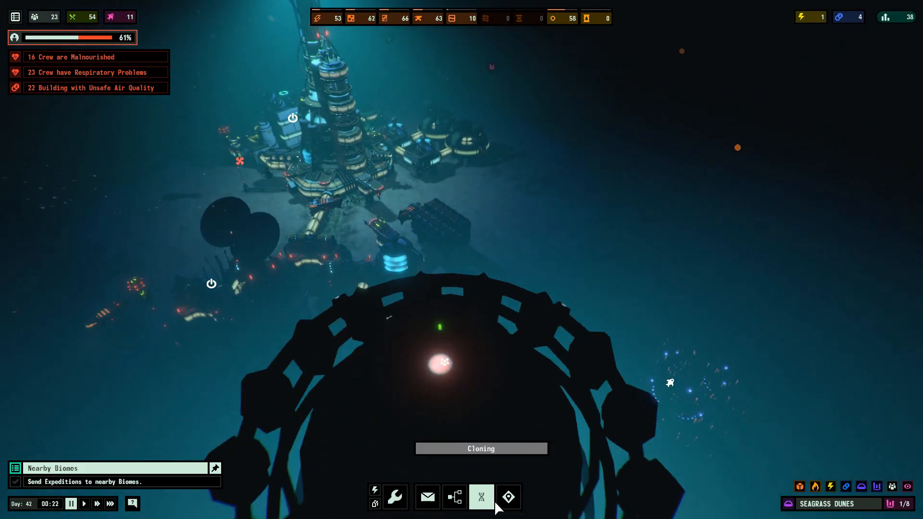
# Assign one crew member to the Brine Pool expedition and launch the sub.
pyautogui.click(507, 497)
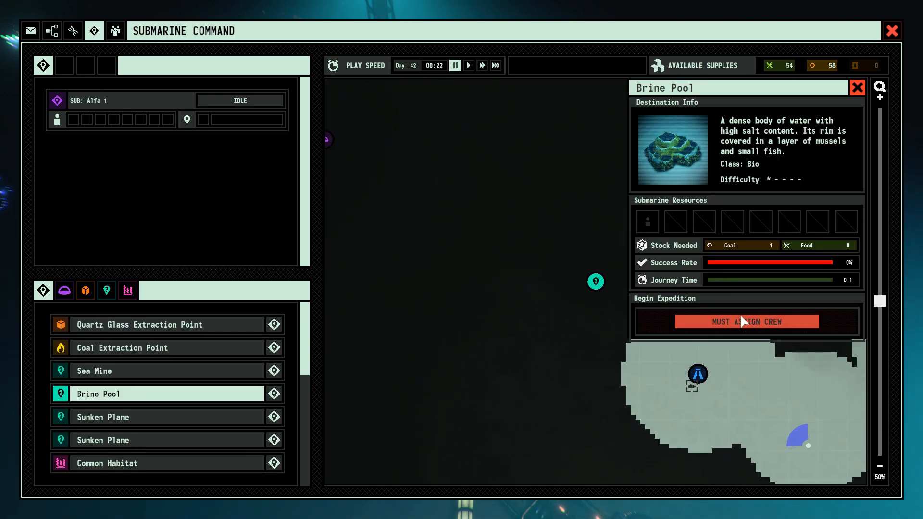
pyautogui.click(745, 322)
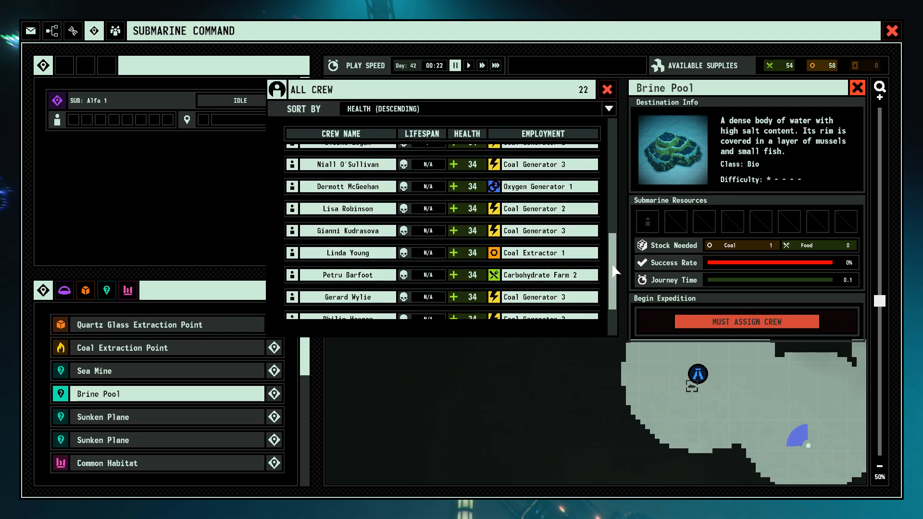
pyautogui.scroll(3)
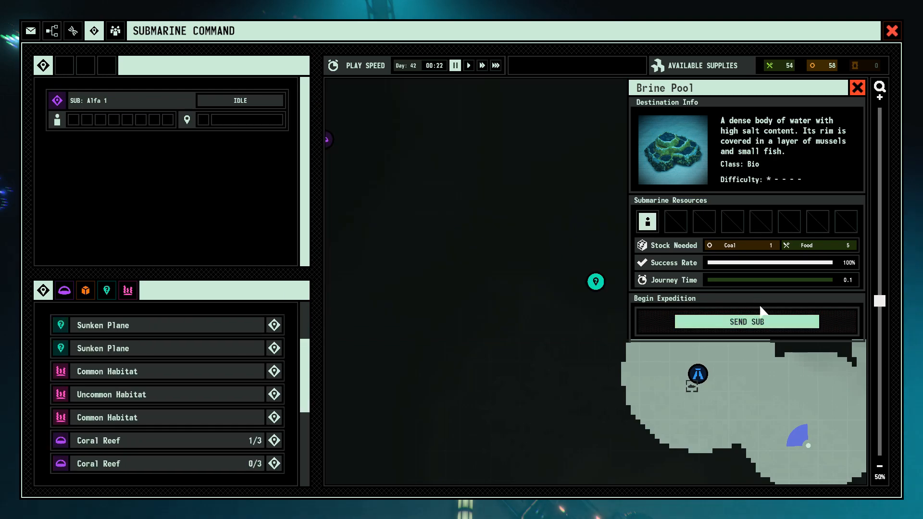
pyautogui.click(746, 322)
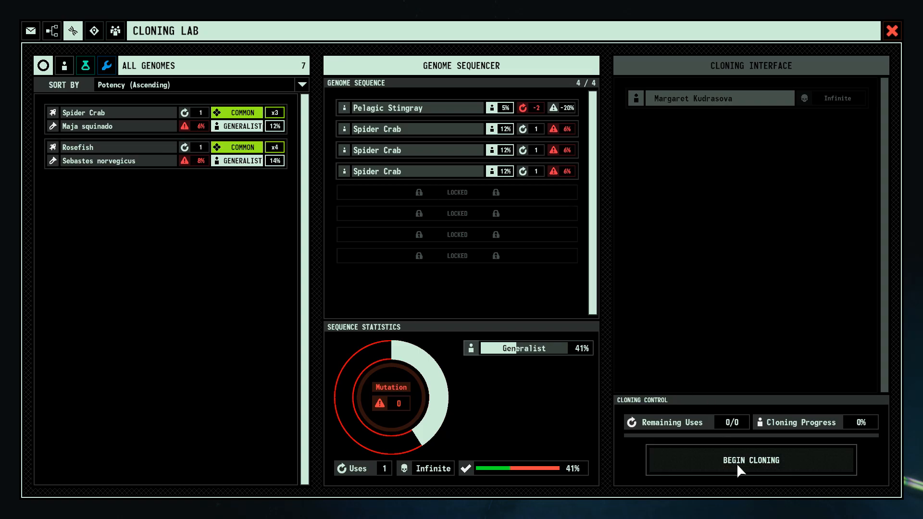
pyautogui.moveTo(689, 432)
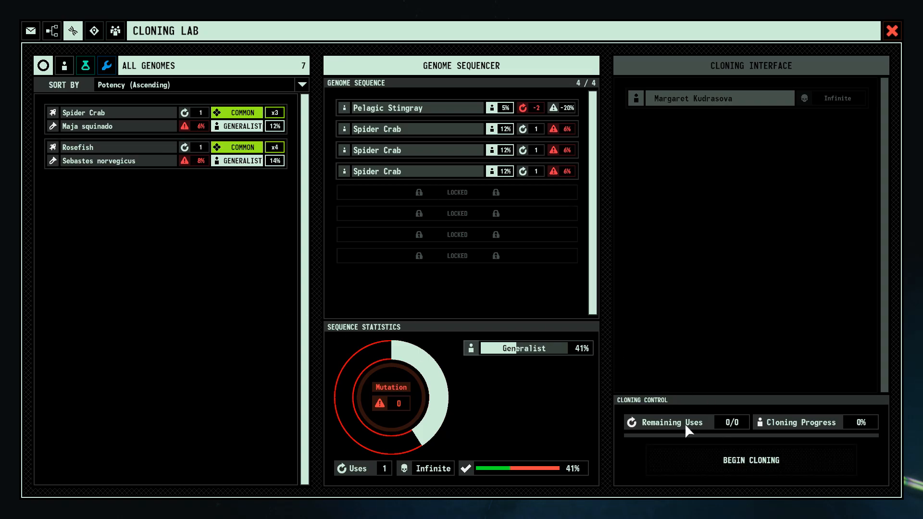
# Begin the 44-hour Stingray-and-Spider-Crab clone batch and close the Cloning Lab window.
pyautogui.click(750, 460)
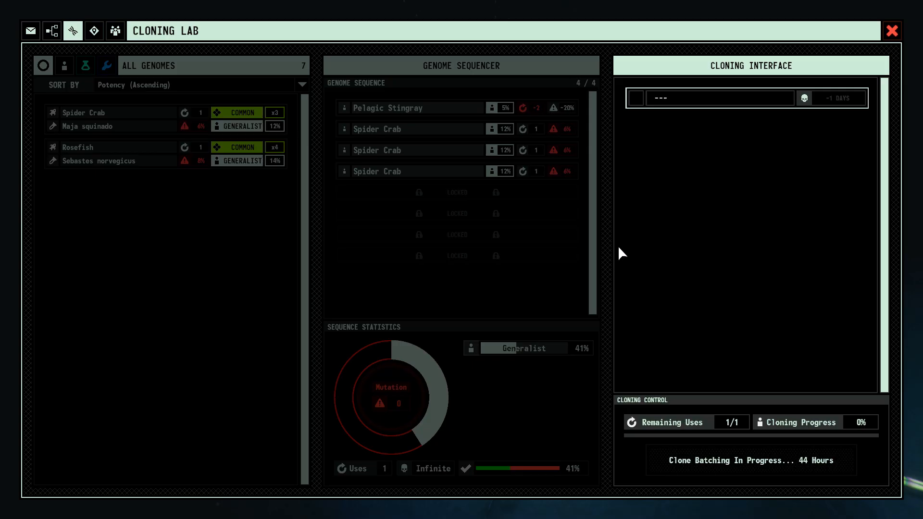
pyautogui.click(890, 30)
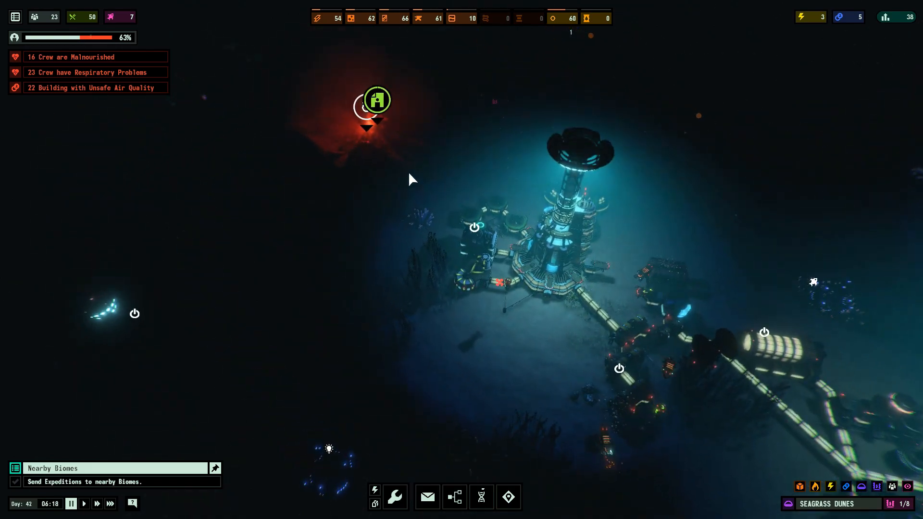
# Gather research data from the Brine Pool expedition discovery.
pyautogui.click(469, 346)
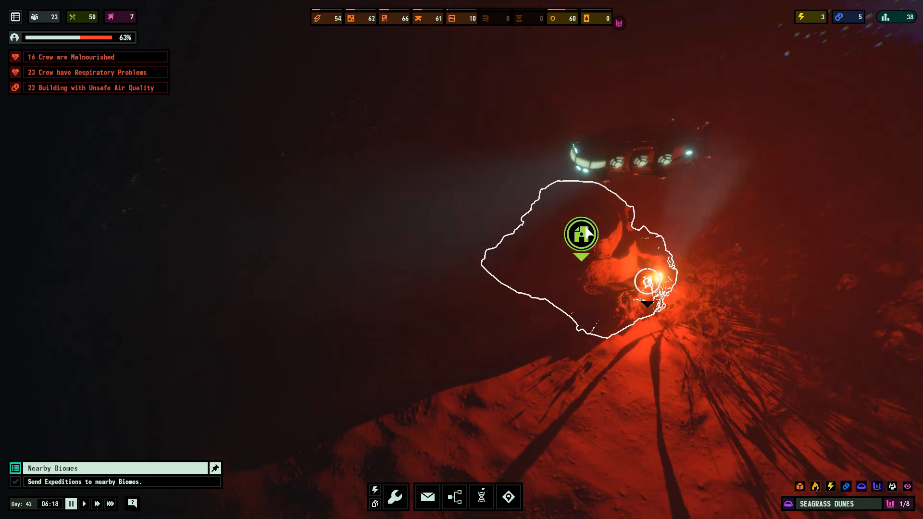
pyautogui.click(426, 496)
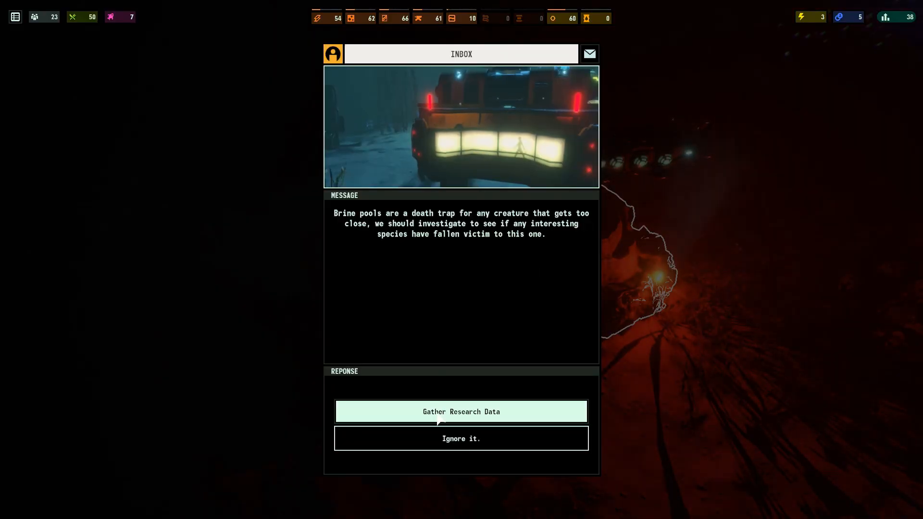
pyautogui.click(461, 411)
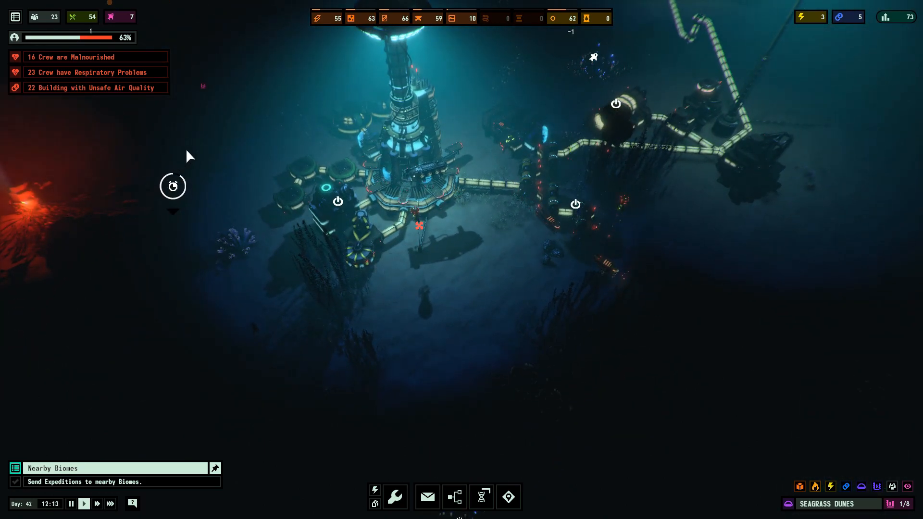
# Toggle the oxygen overlay on and off, then view the Sunken Plane expedition details.
pyautogui.click(846, 487)
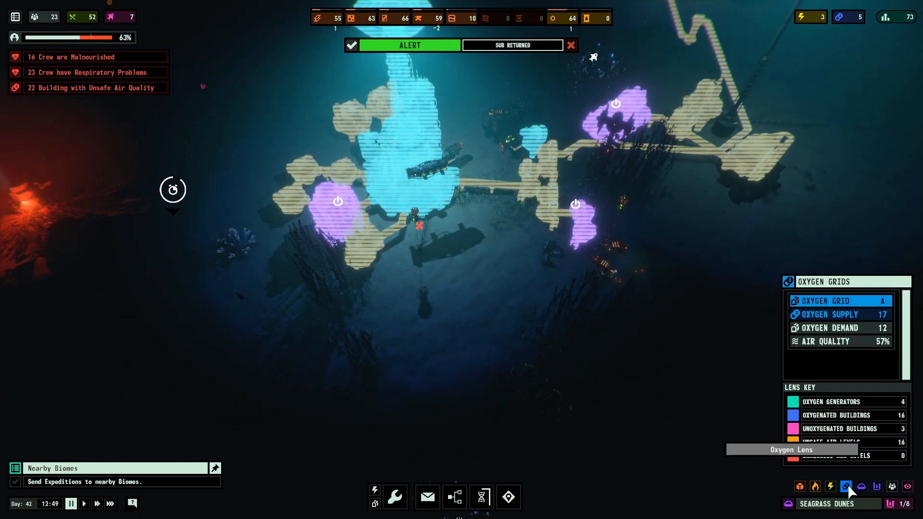
pyautogui.click(846, 486)
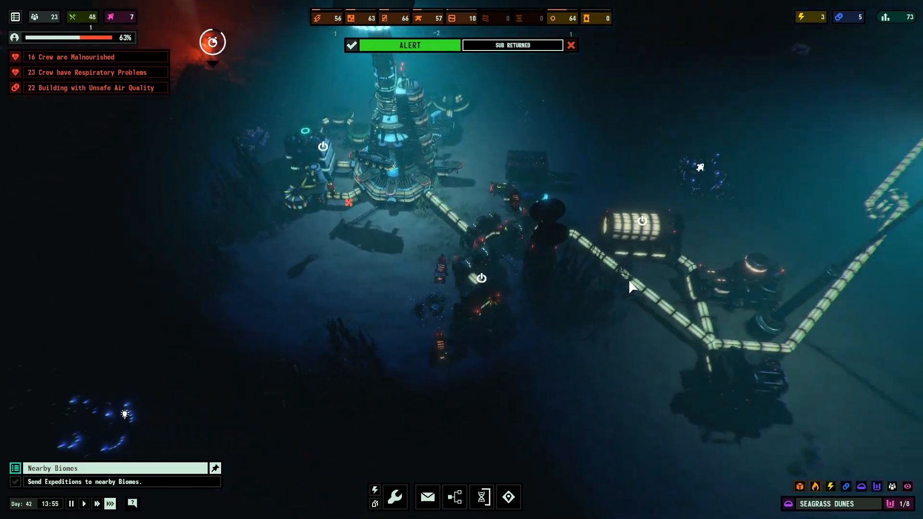
pyautogui.click(507, 497)
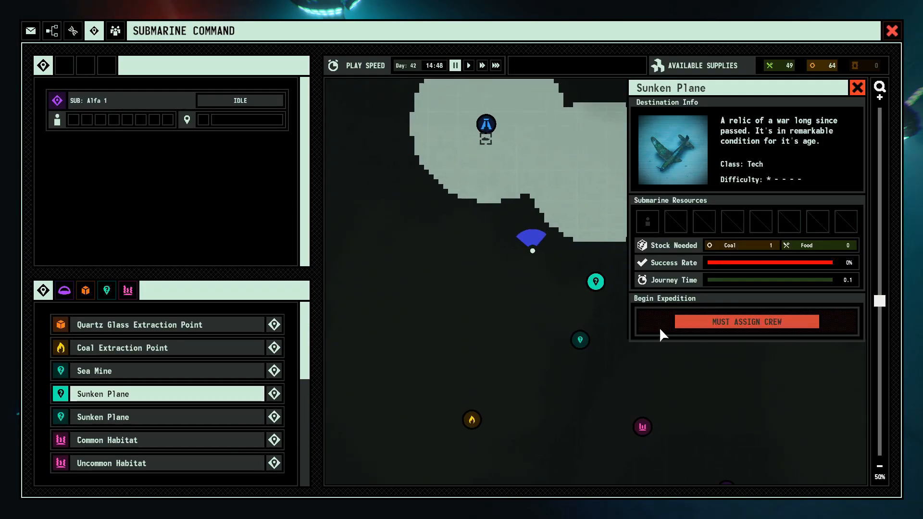
# Assign a crew member to the Sunken Plane expedition and send the sub.
pyautogui.click(745, 322)
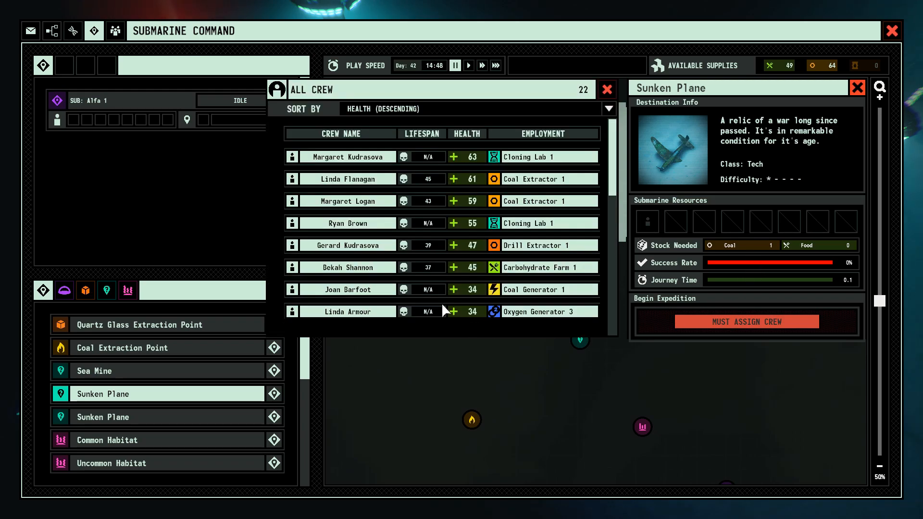
pyautogui.click(745, 321)
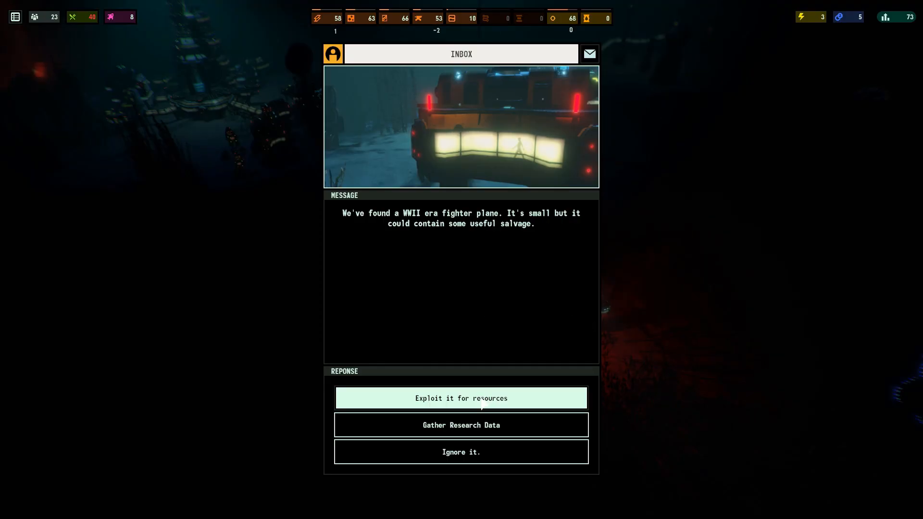
pyautogui.moveTo(438, 225)
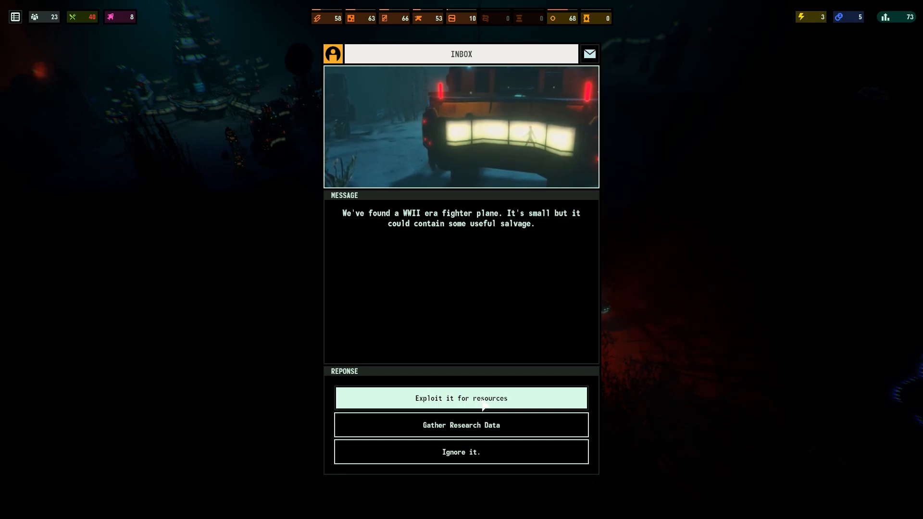
# Exploit the sunken plane for resources and dismiss the Objective Complete notice.
pyautogui.click(461, 424)
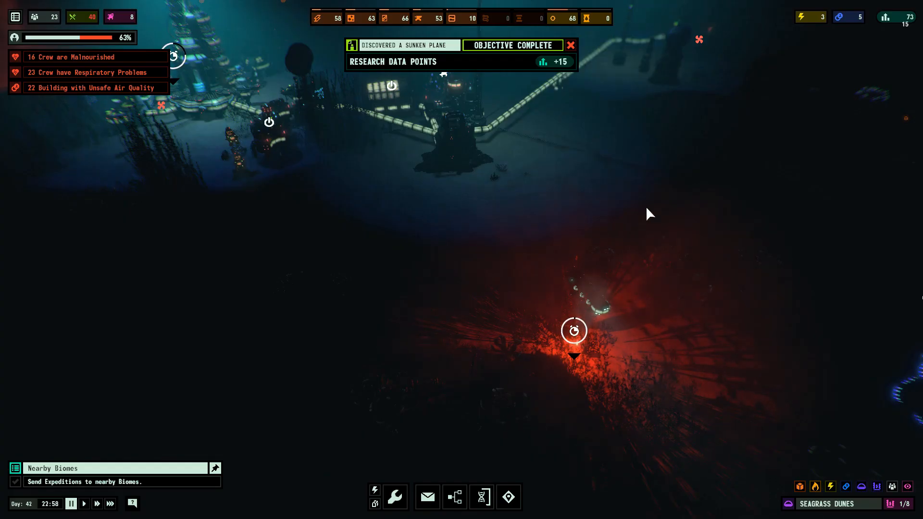
pyautogui.click(109, 503)
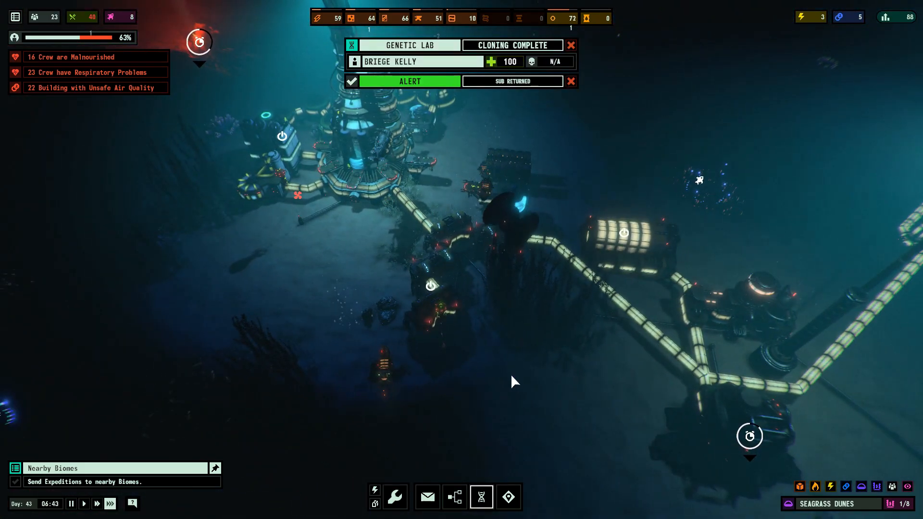
# Dismiss the Sub Returned alert and check Coal Generators 2, 1 and 4.
pyautogui.click(569, 45)
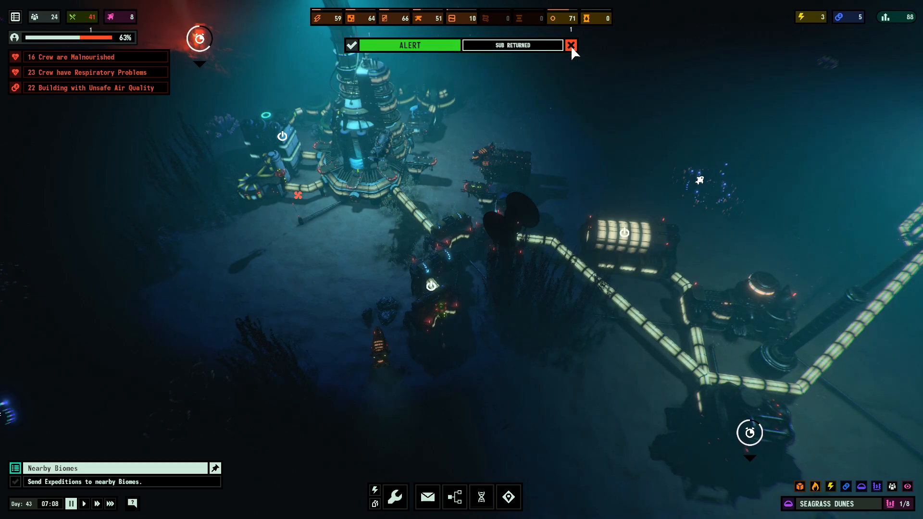
pyautogui.click(569, 45)
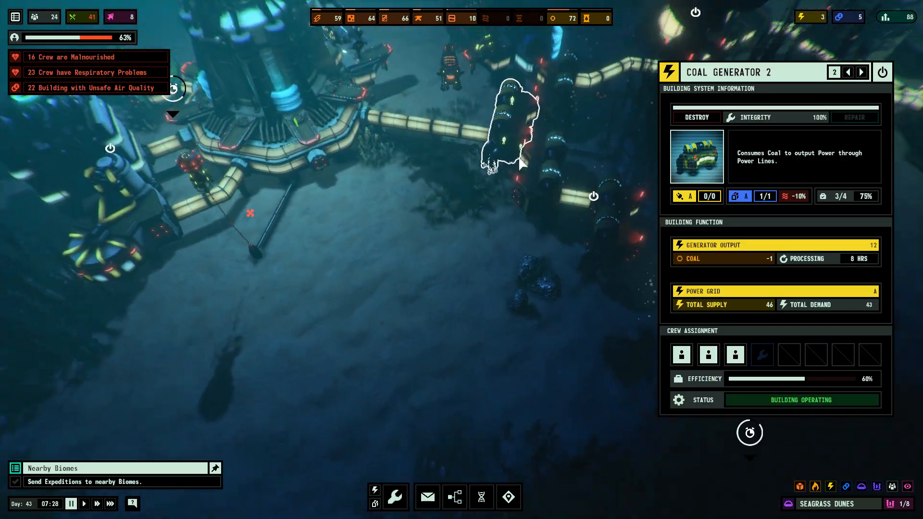
pyautogui.click(846, 72)
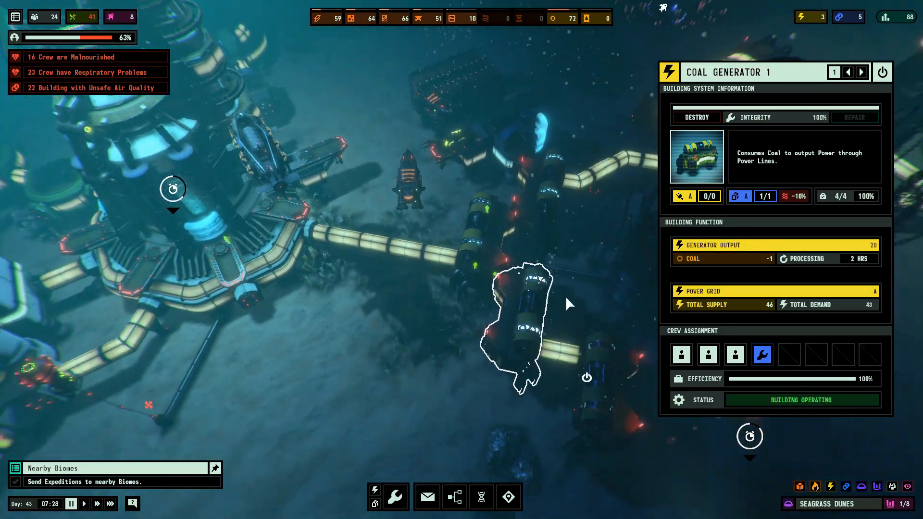
pyautogui.click(761, 354)
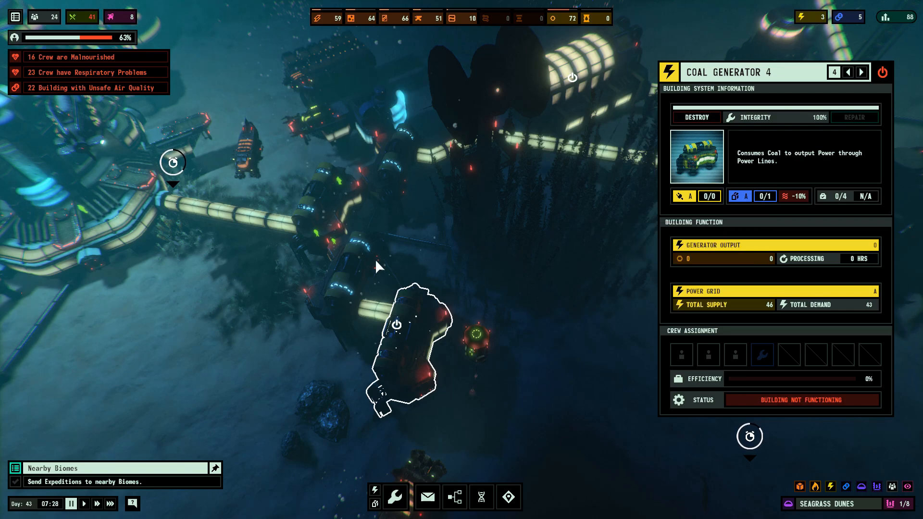
pyautogui.moveTo(729, 256)
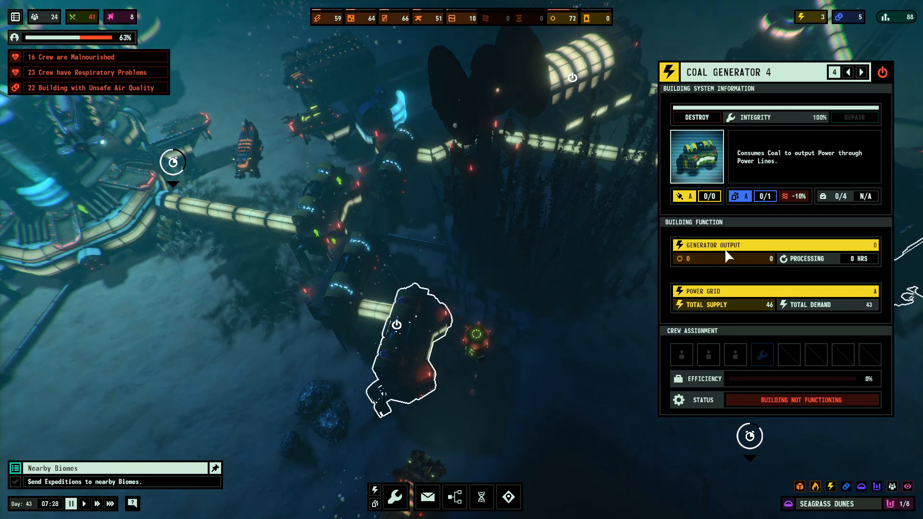
pyautogui.click(681, 354)
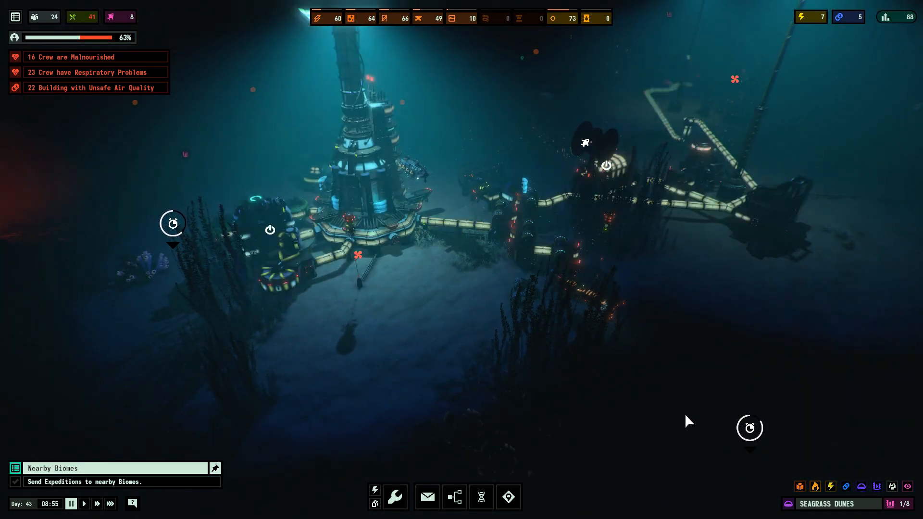
# Pick a crew member in the Cloning Lab and attempt Begin Cloning, which is rejected.
pyautogui.click(507, 496)
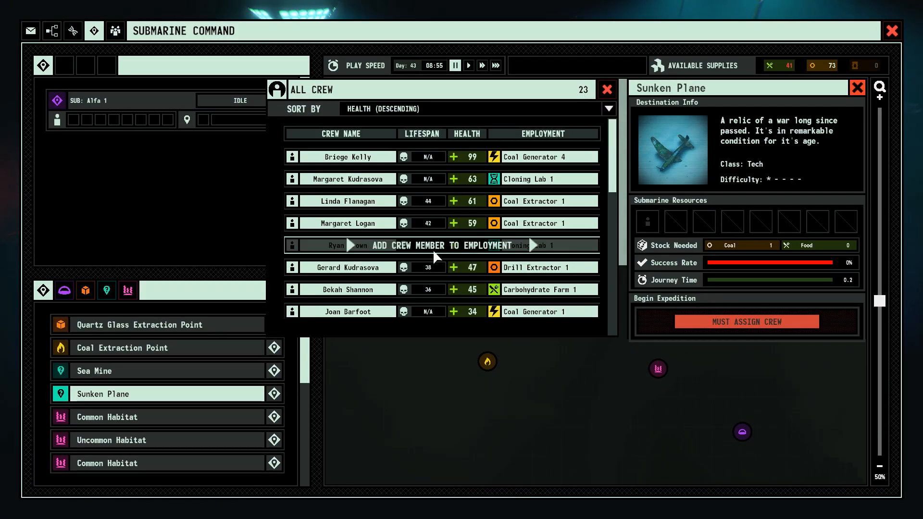
pyautogui.click(745, 321)
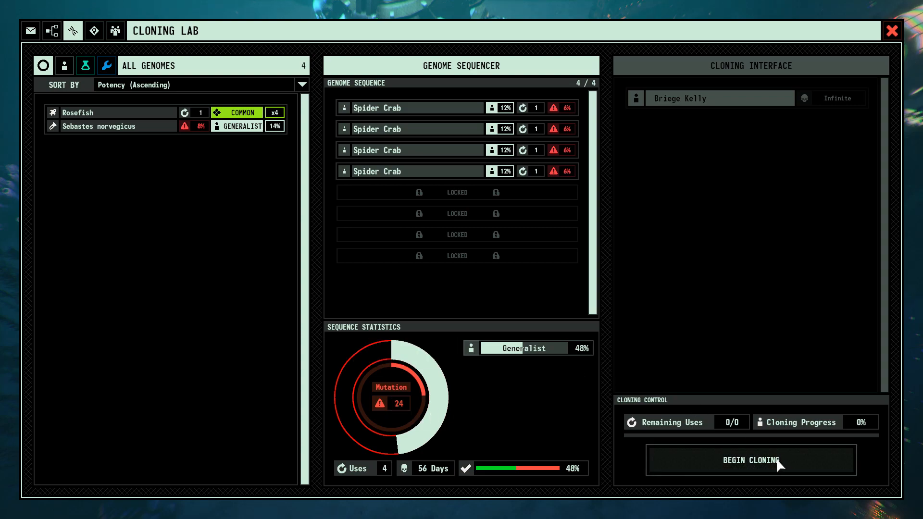
pyautogui.click(749, 460)
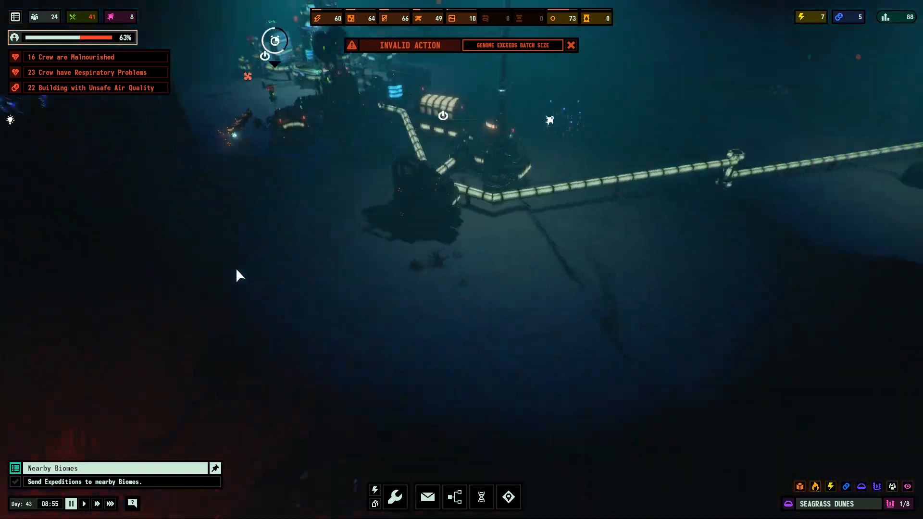
pyautogui.click(419, 247)
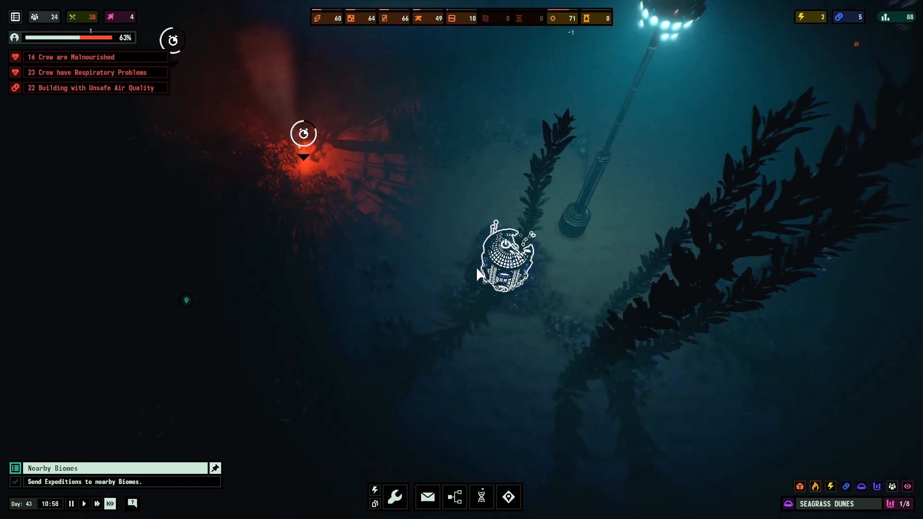
# Run at fastest speed and inspect the small structure beside the lamp post.
pyautogui.click(505, 262)
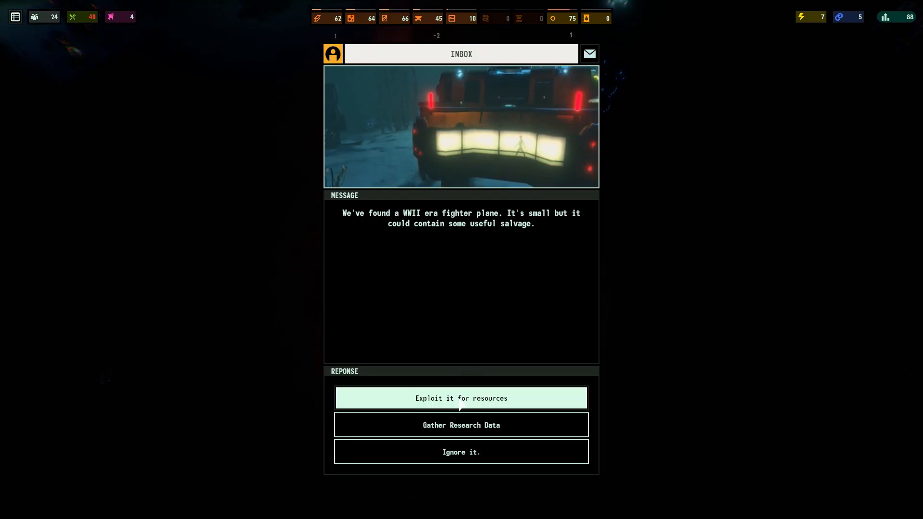
# Salvage the plane for 15 aluminium, inspect Coal Extractor 1, and open the Buildings menu.
pyautogui.click(461, 398)
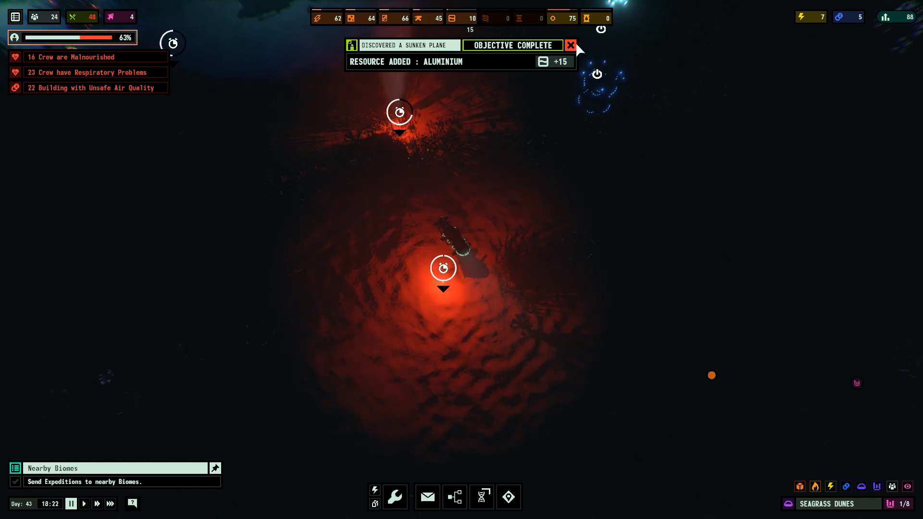
pyautogui.click(453, 226)
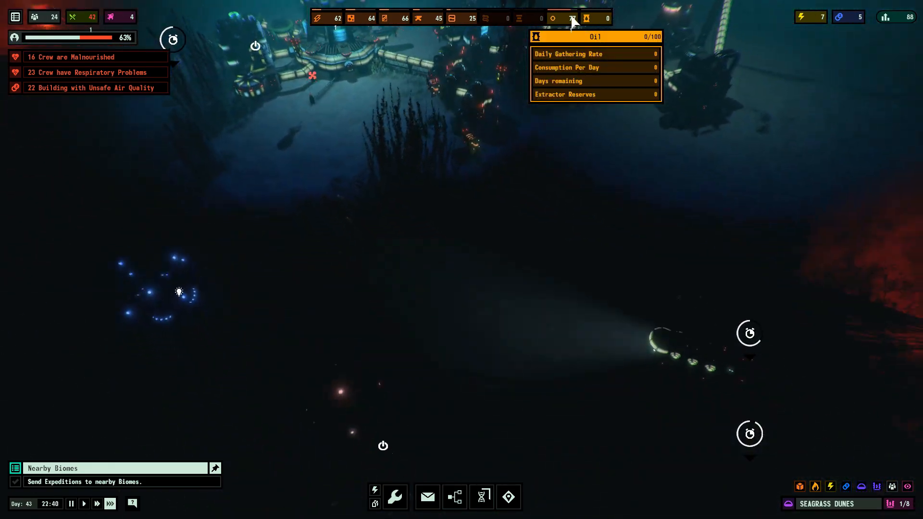
pyautogui.click(503, 294)
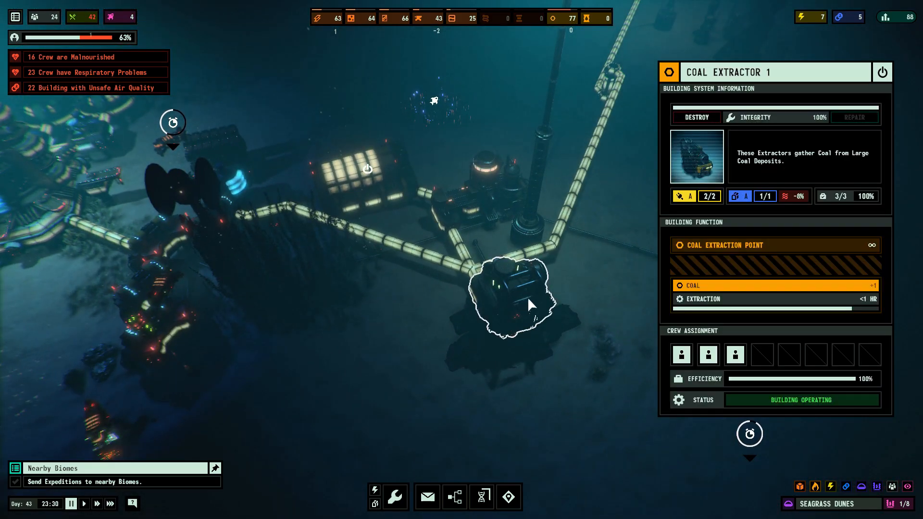
pyautogui.moveTo(861, 301)
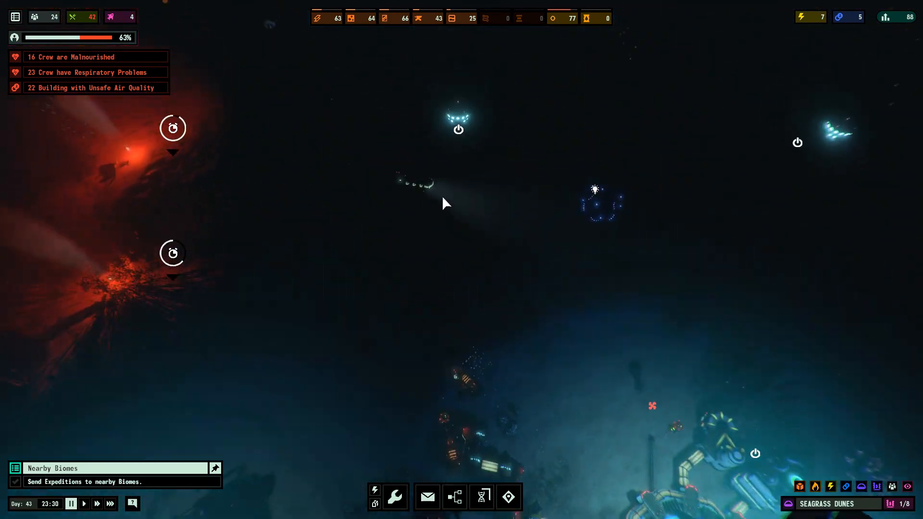
pyautogui.click(458, 129)
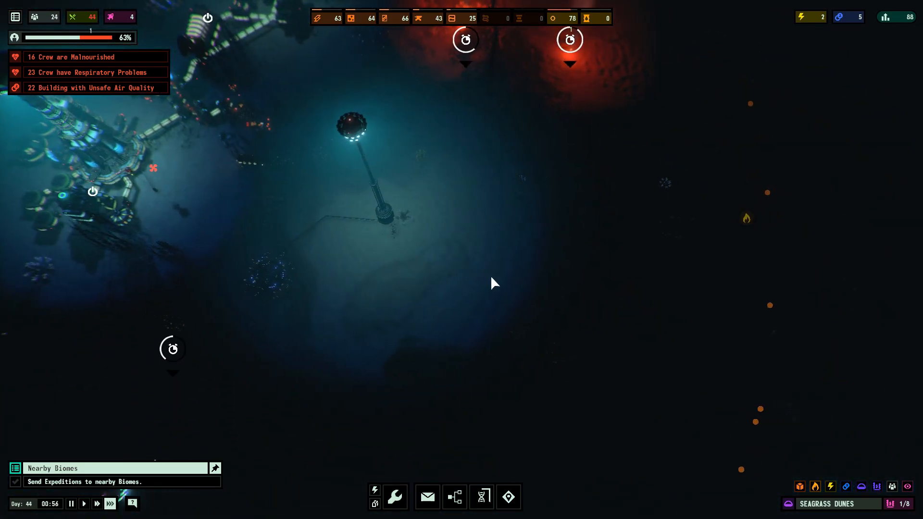
pyautogui.click(395, 496)
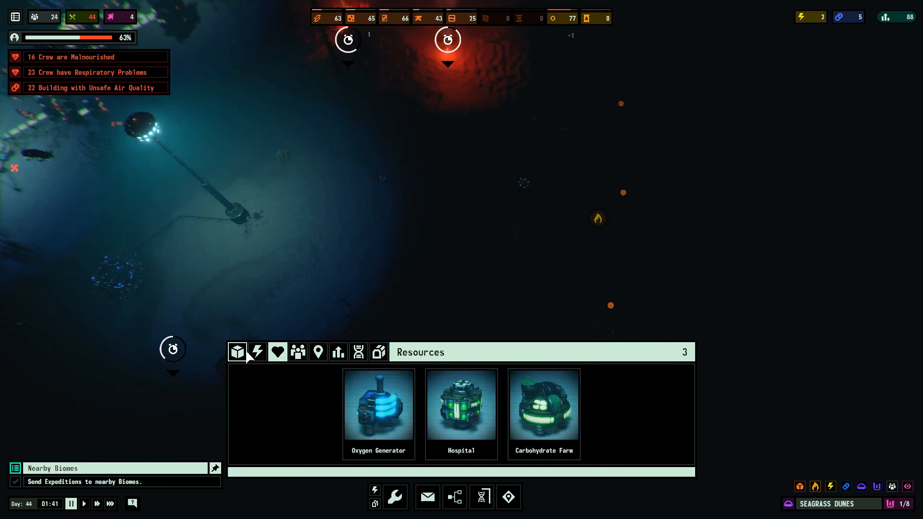
# Pick the Basic Research Lab from Exploration and reposition its placement ghost beside the colony.
pyautogui.click(256, 351)
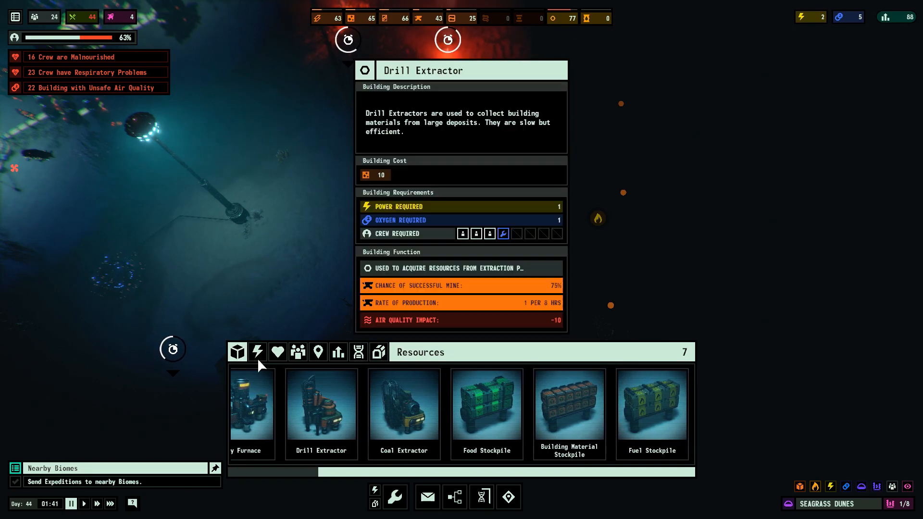
pyautogui.click(317, 351)
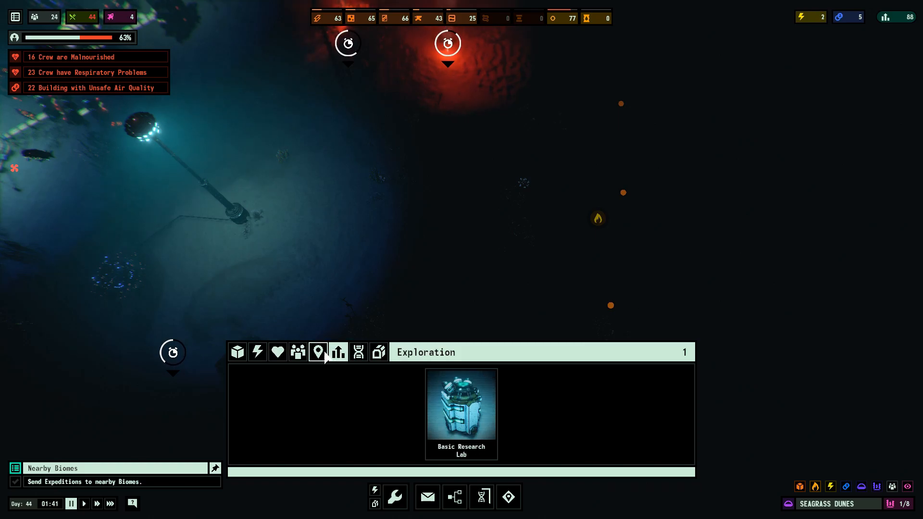
pyautogui.click(461, 414)
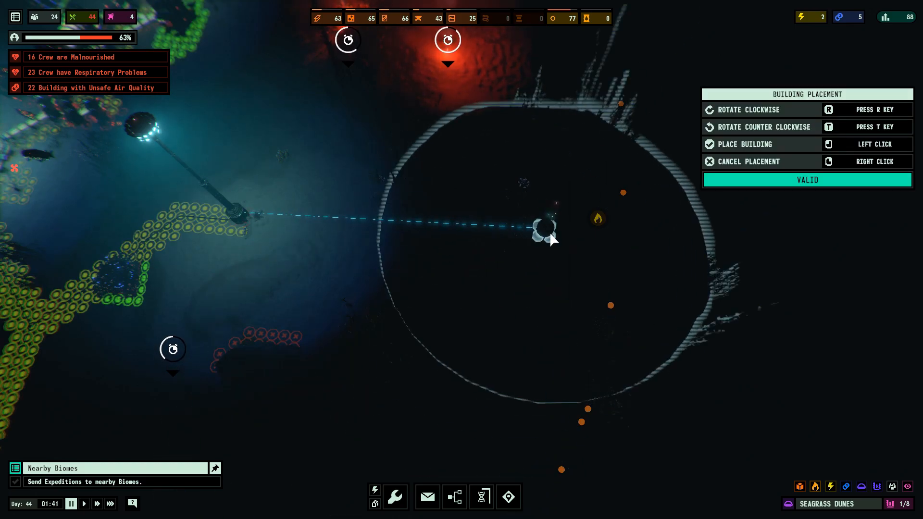
pyautogui.moveTo(556, 204)
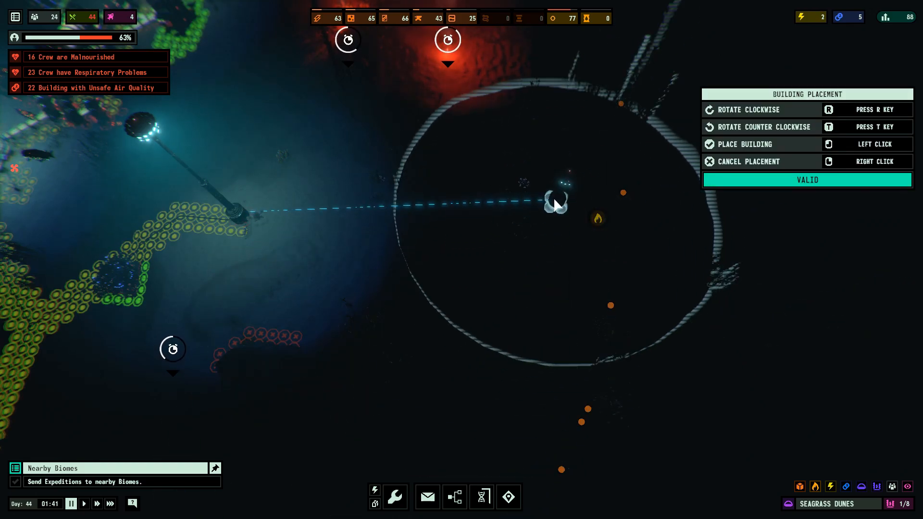
pyautogui.rightClick(556, 203)
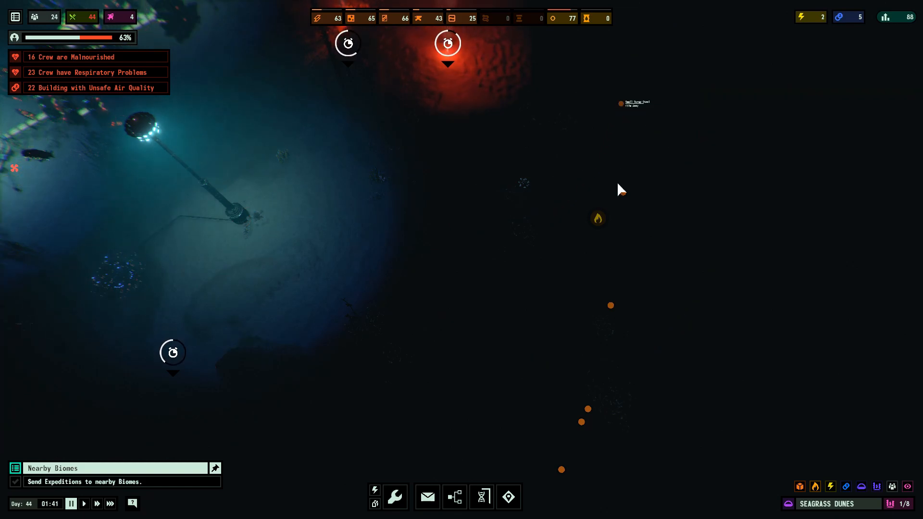
pyautogui.moveTo(610, 320)
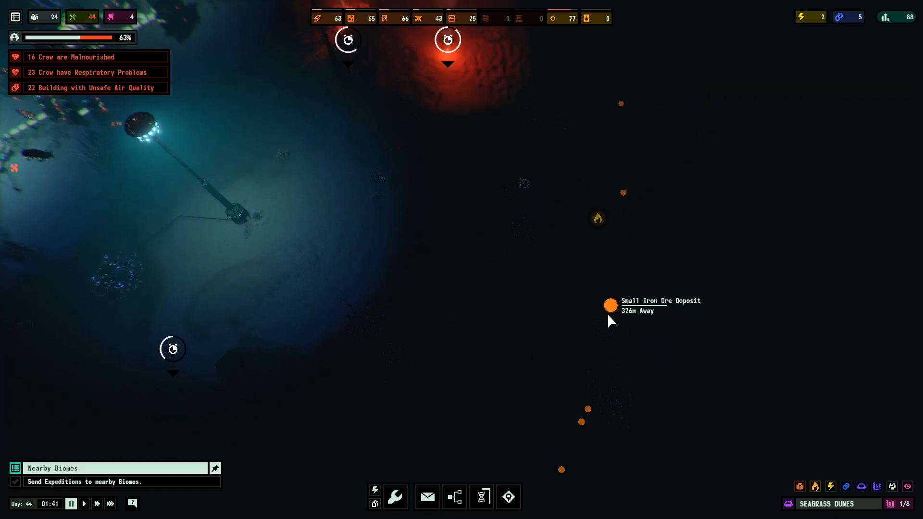
pyautogui.moveTo(587, 410)
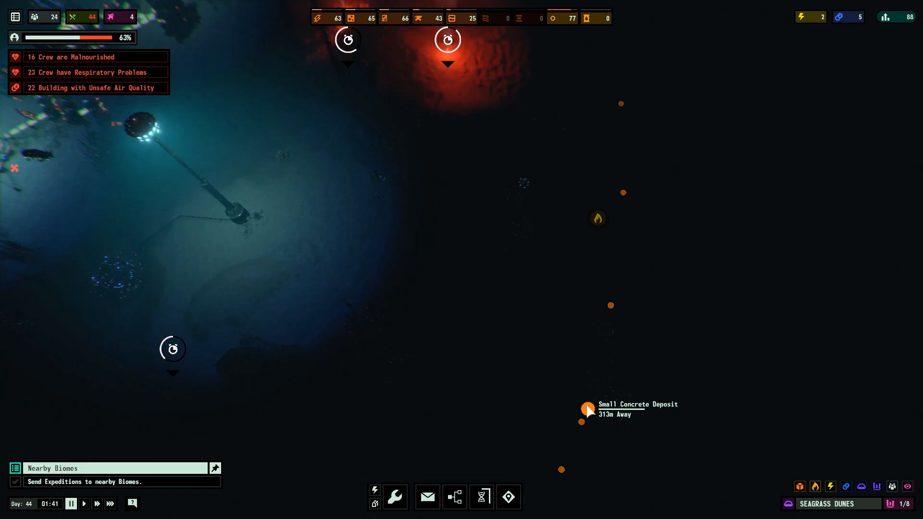
pyautogui.moveTo(394, 496)
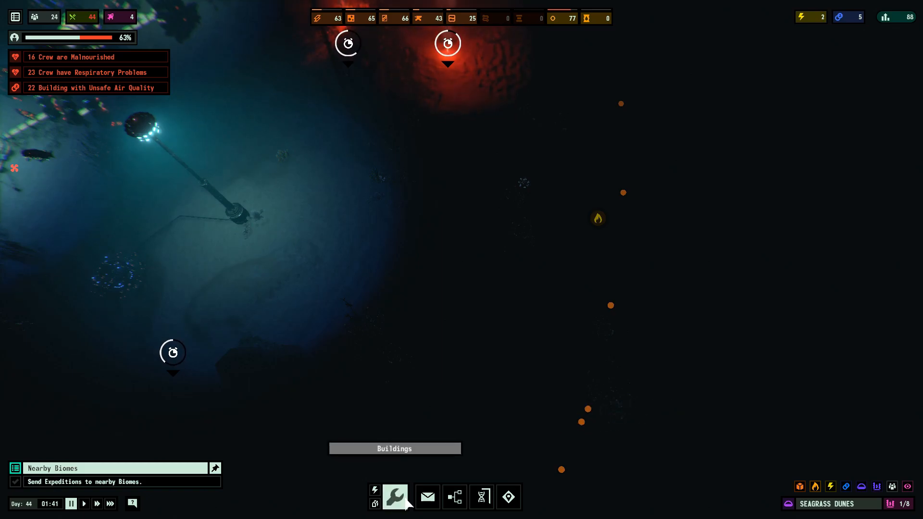
pyautogui.click(394, 496)
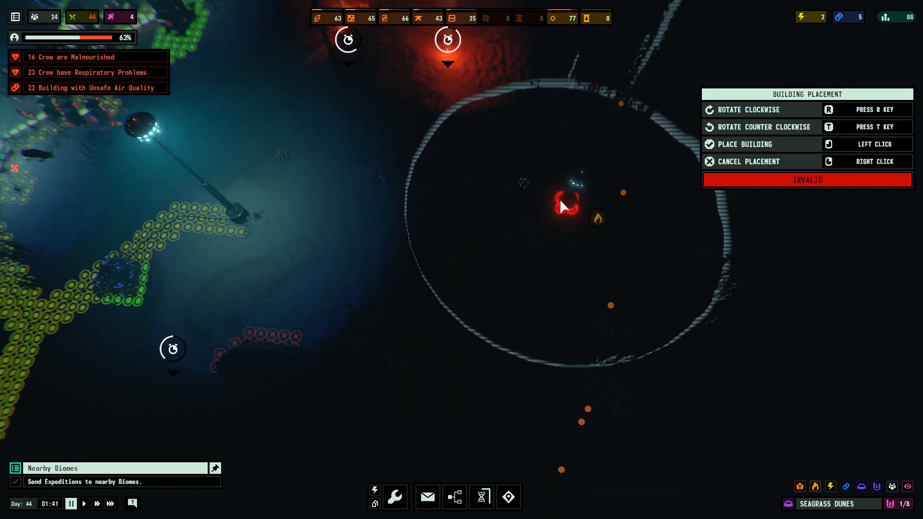
pyautogui.moveTo(553, 252)
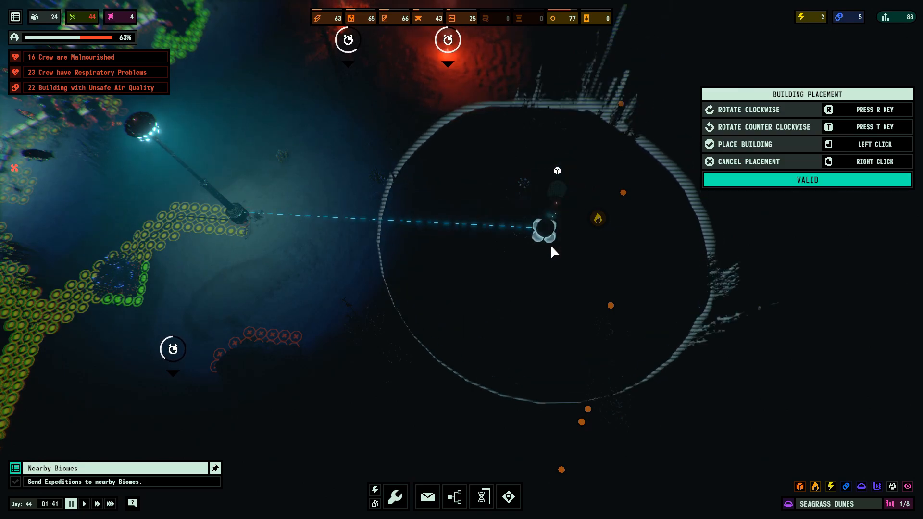